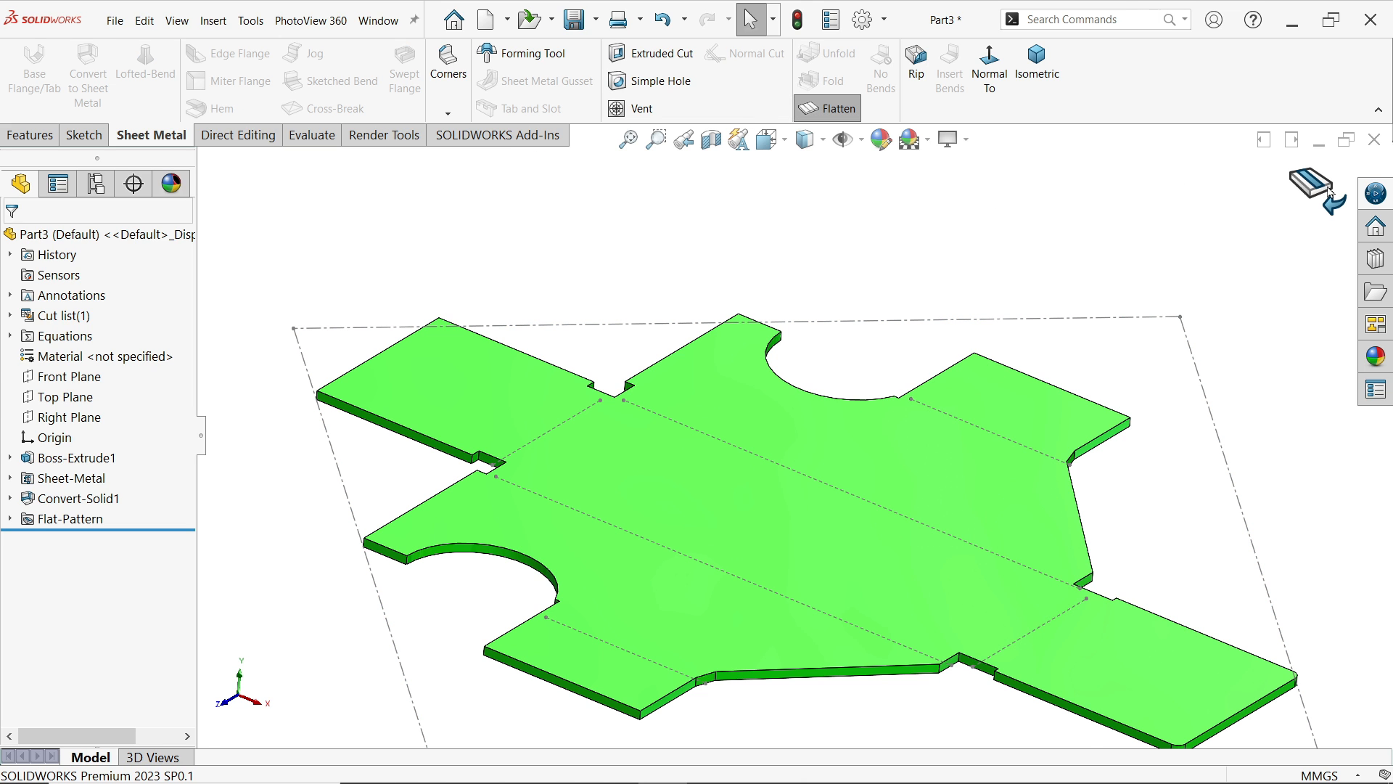
# - Zoom in on the reference drawing's flat pattern and notes, then return to the empty part
pyautogui.click(826, 109)
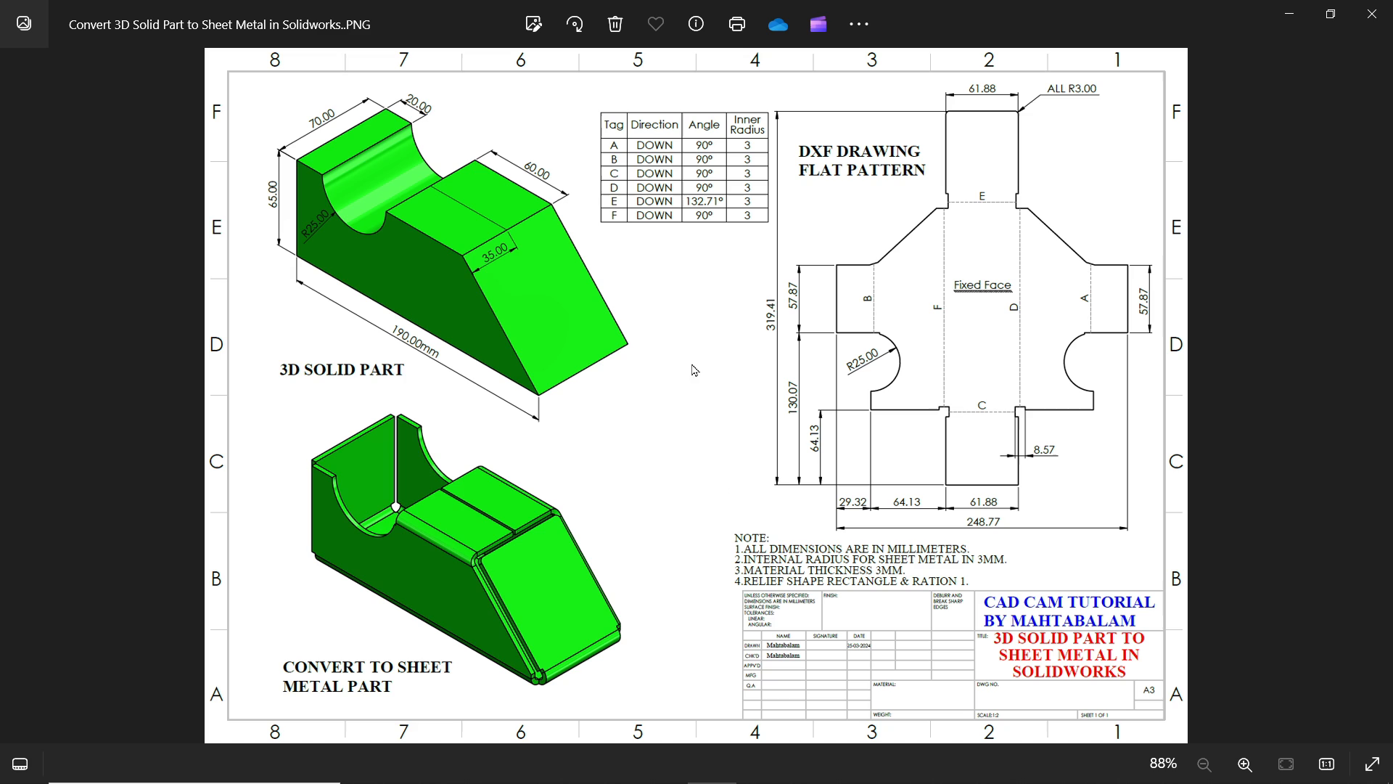
pyautogui.moveTo(503, 258)
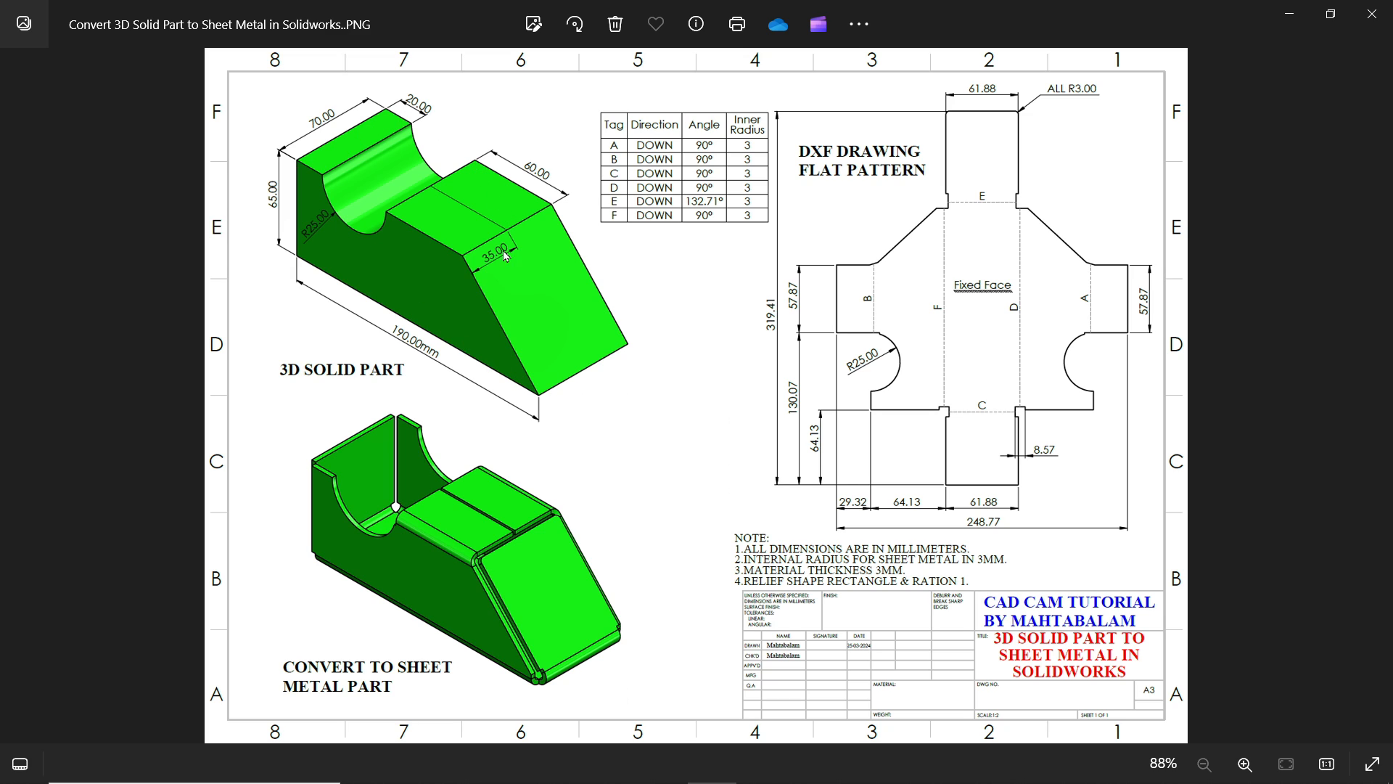
pyautogui.moveTo(482, 569)
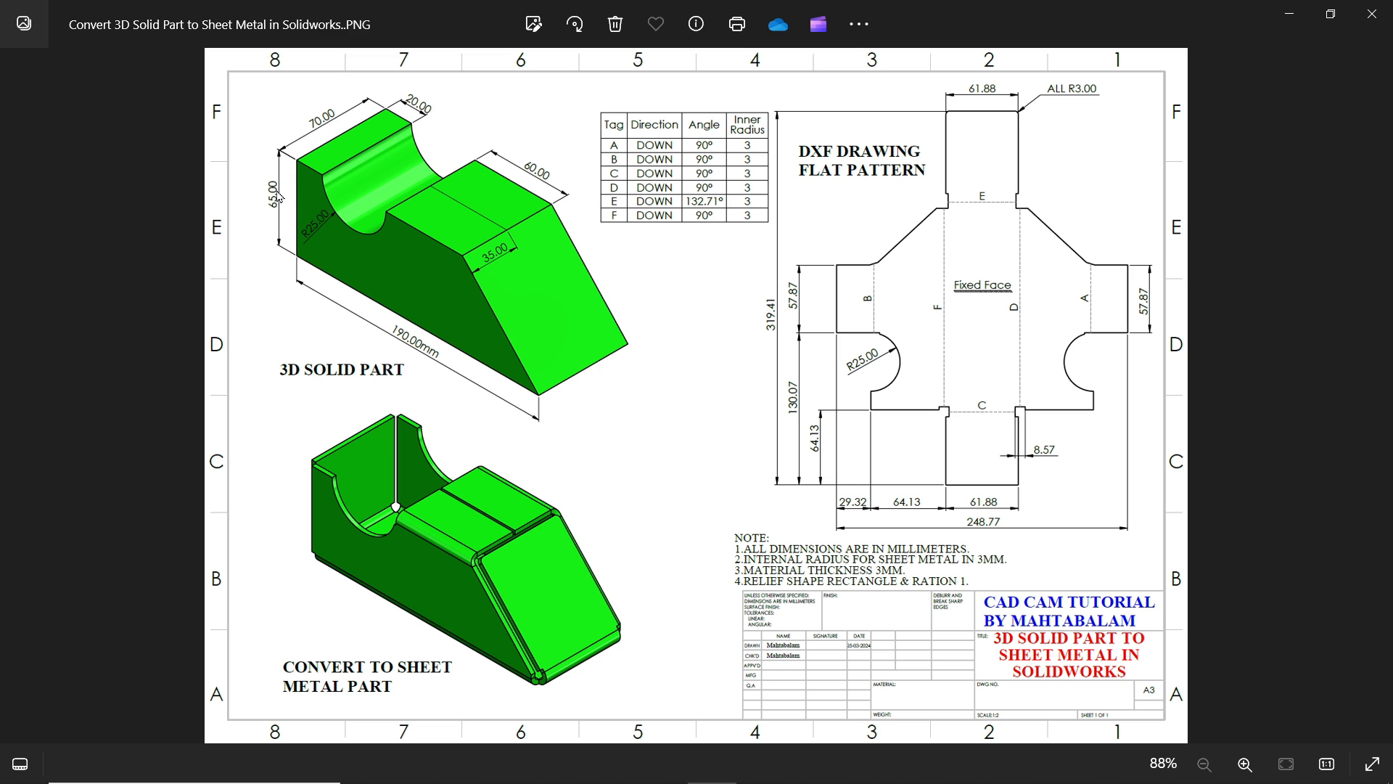
pyautogui.moveTo(541, 177)
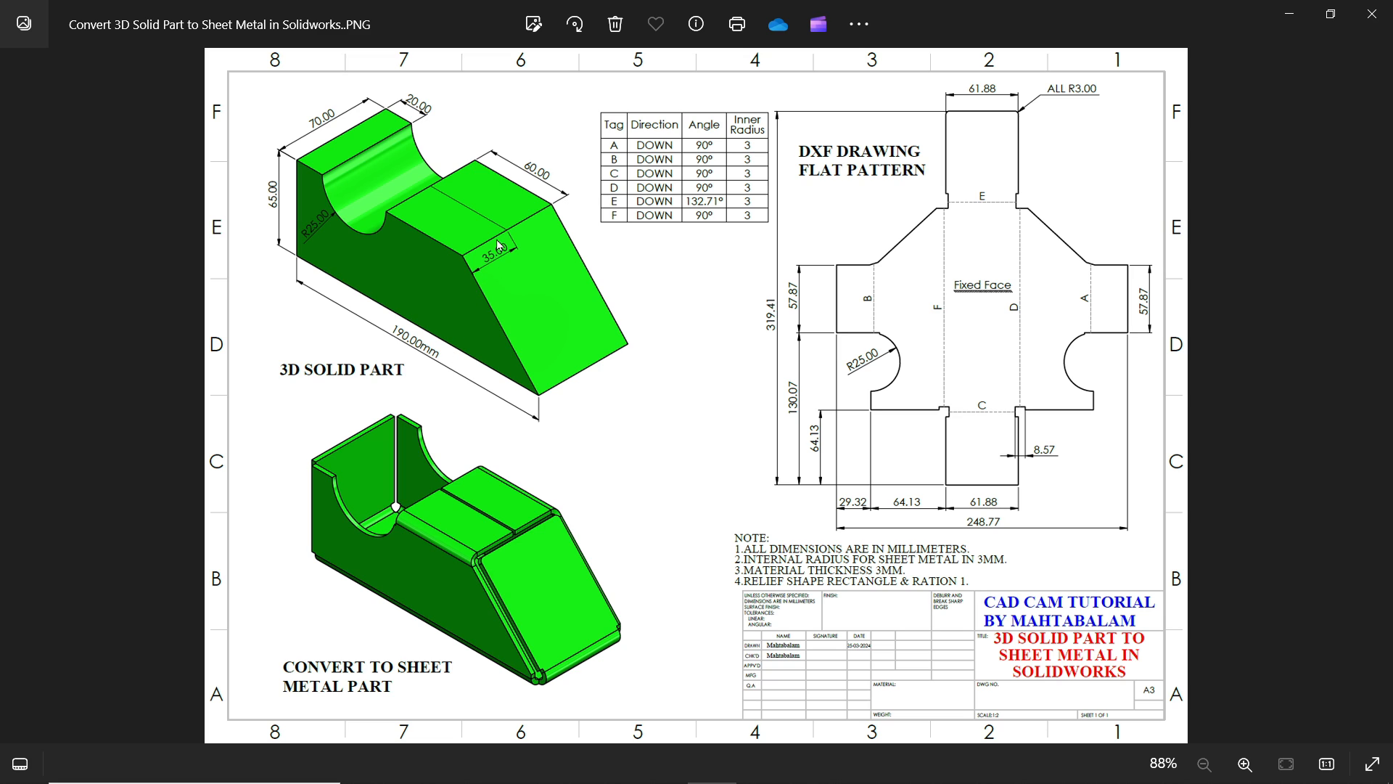
pyautogui.moveTo(505, 247)
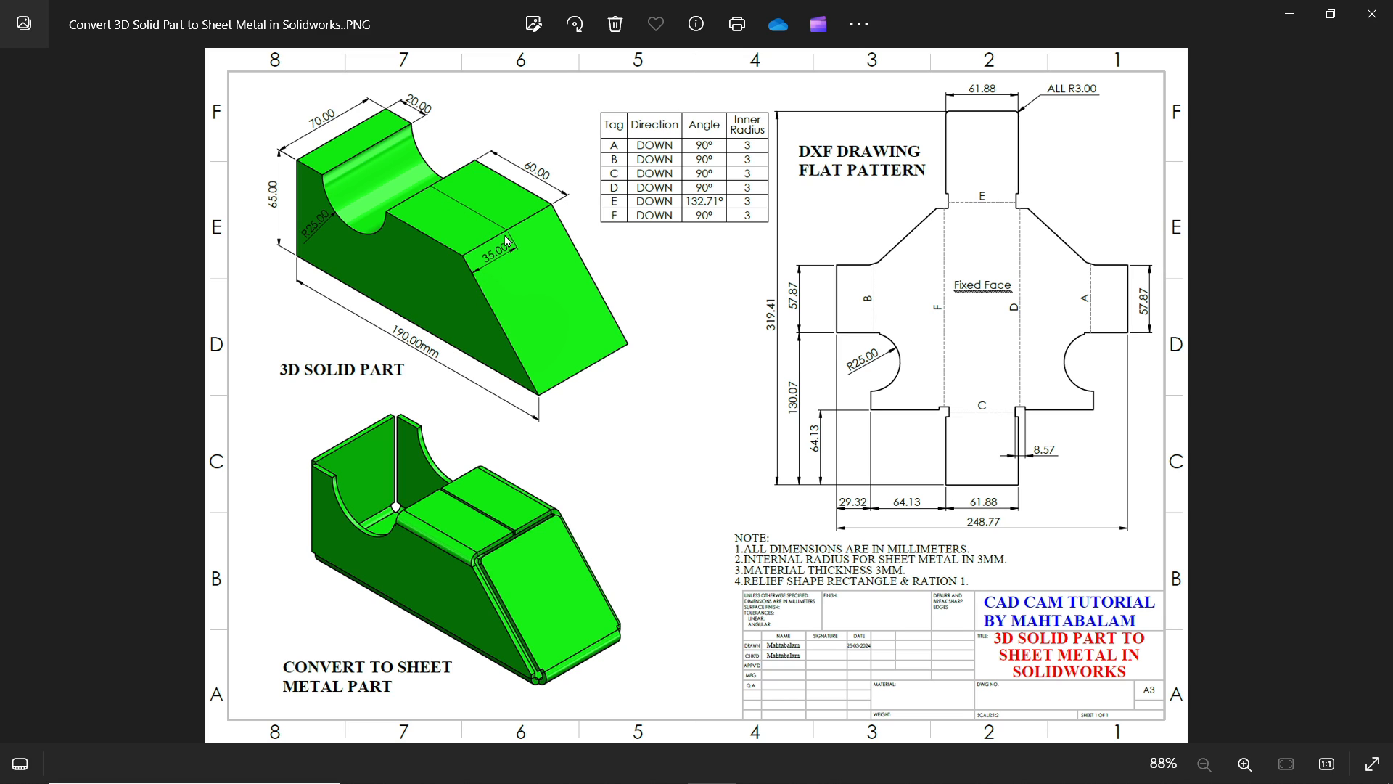
pyautogui.moveTo(517, 546)
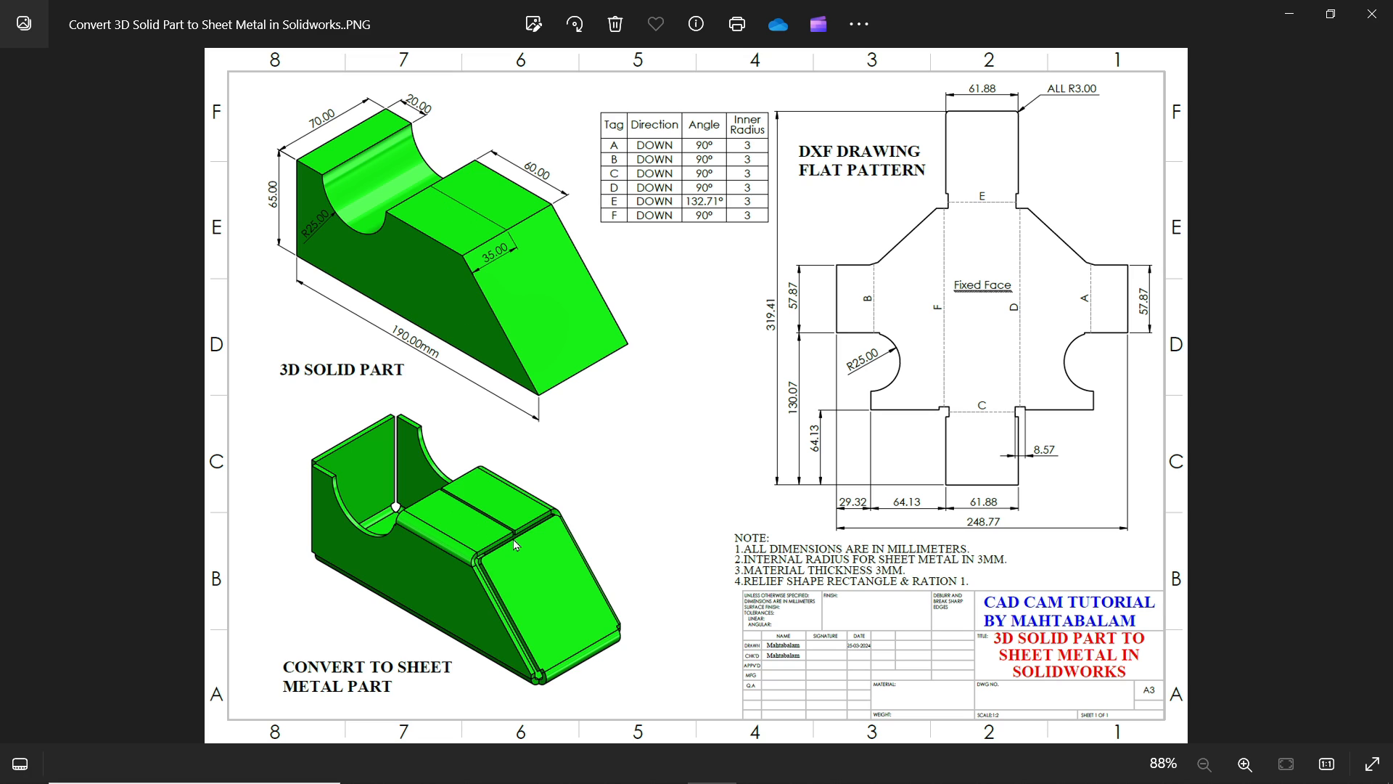
pyautogui.moveTo(648, 258)
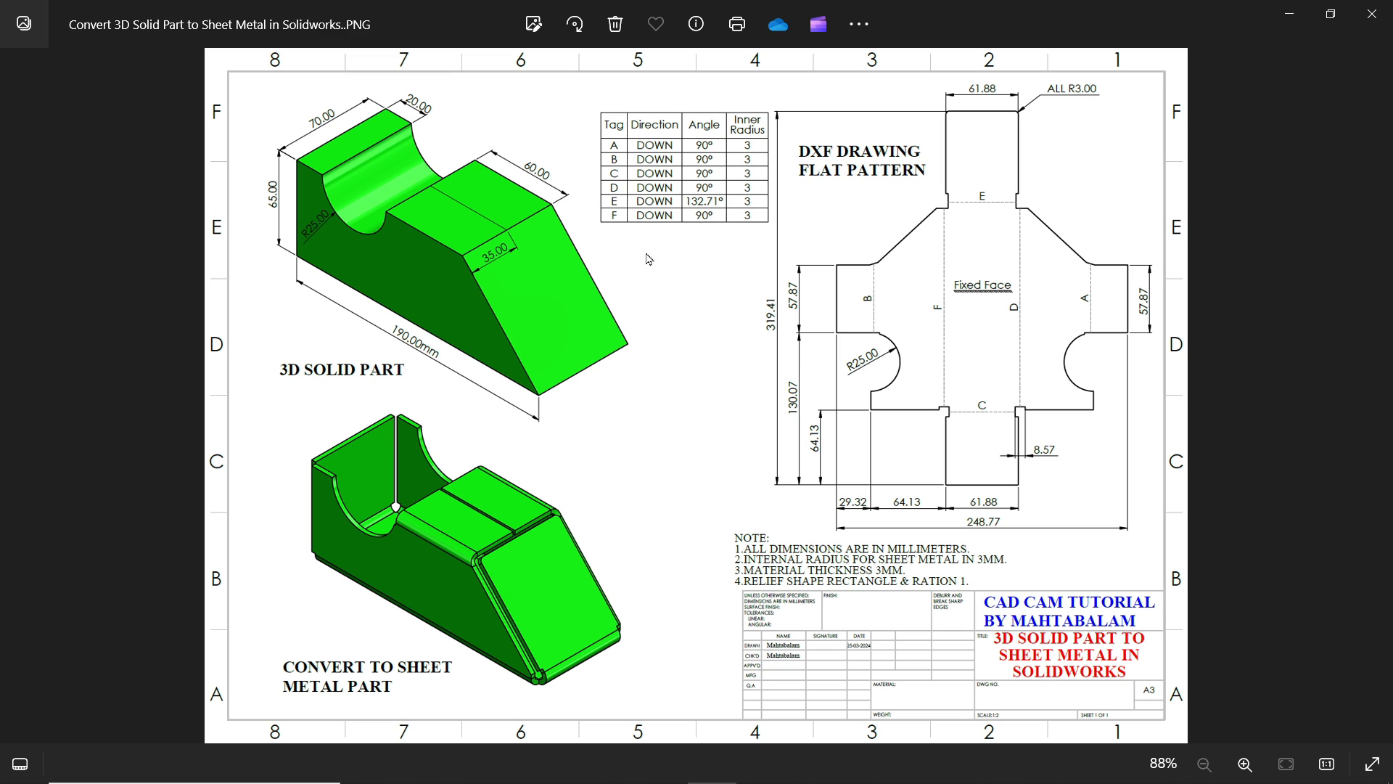
pyautogui.moveTo(1120, 505)
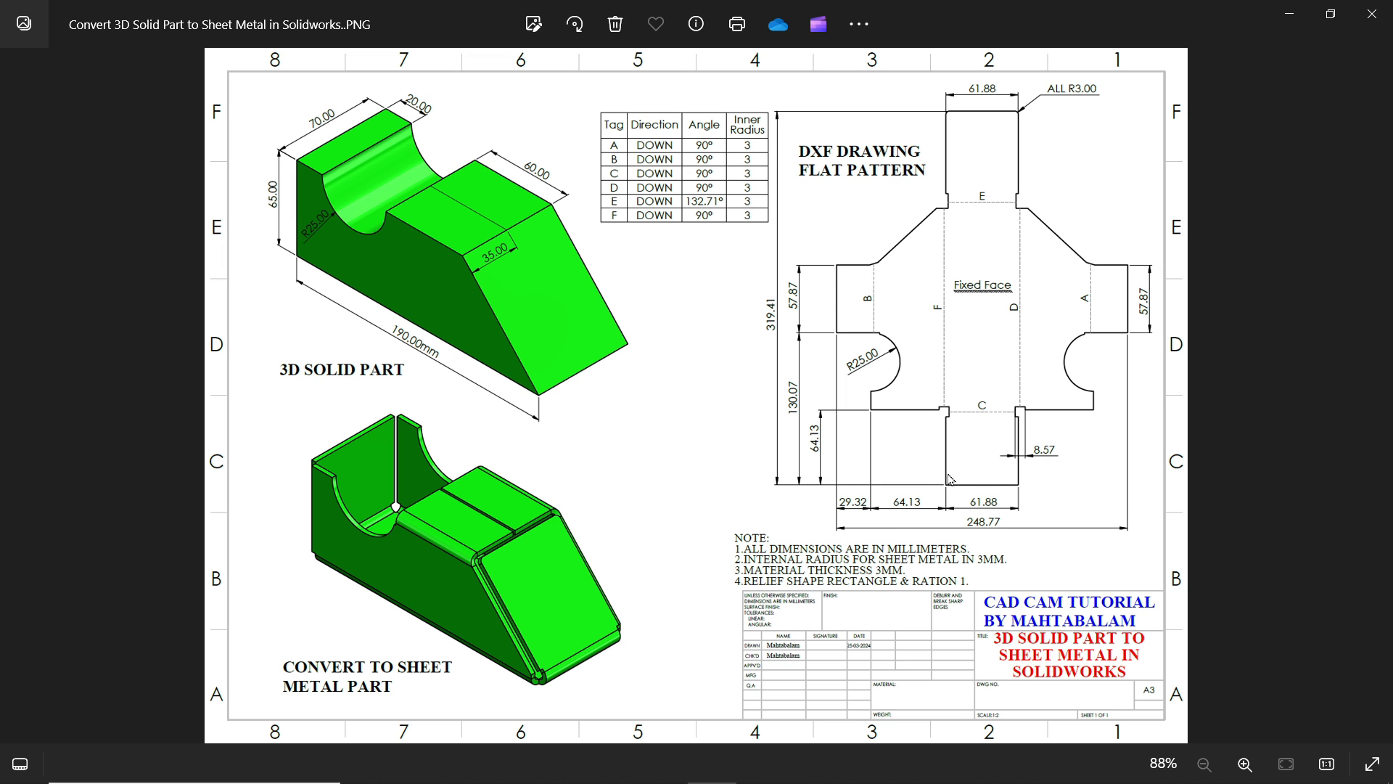
pyautogui.click(1244, 765)
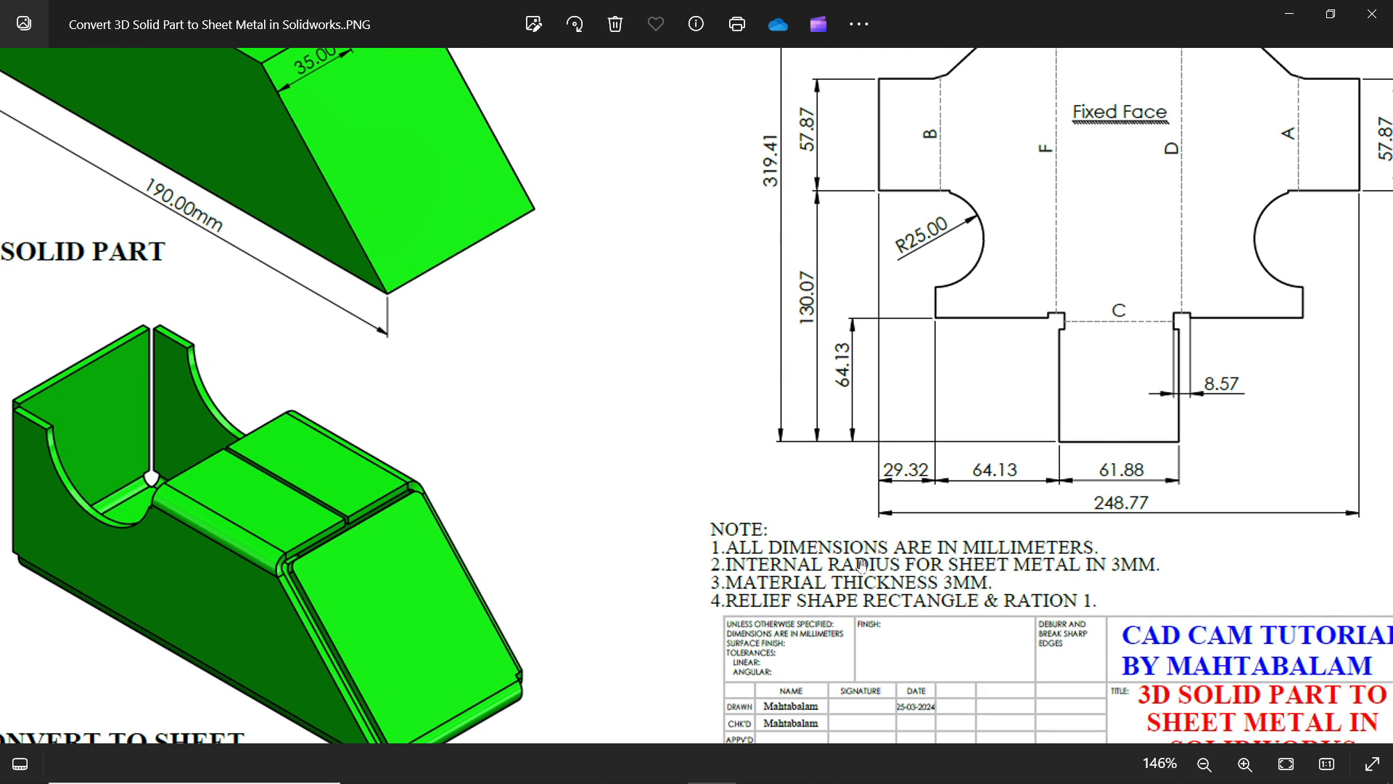
pyautogui.moveTo(1020, 553)
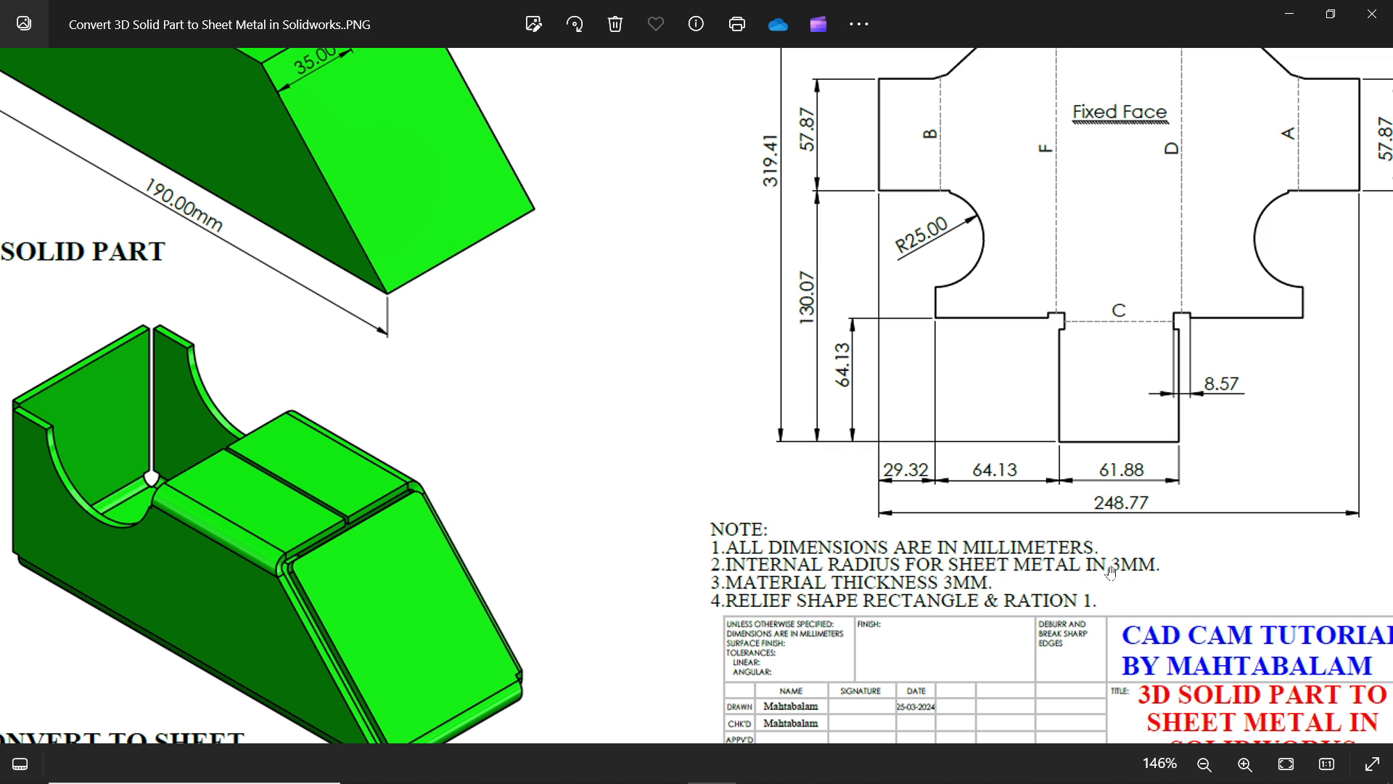
pyautogui.moveTo(940, 600)
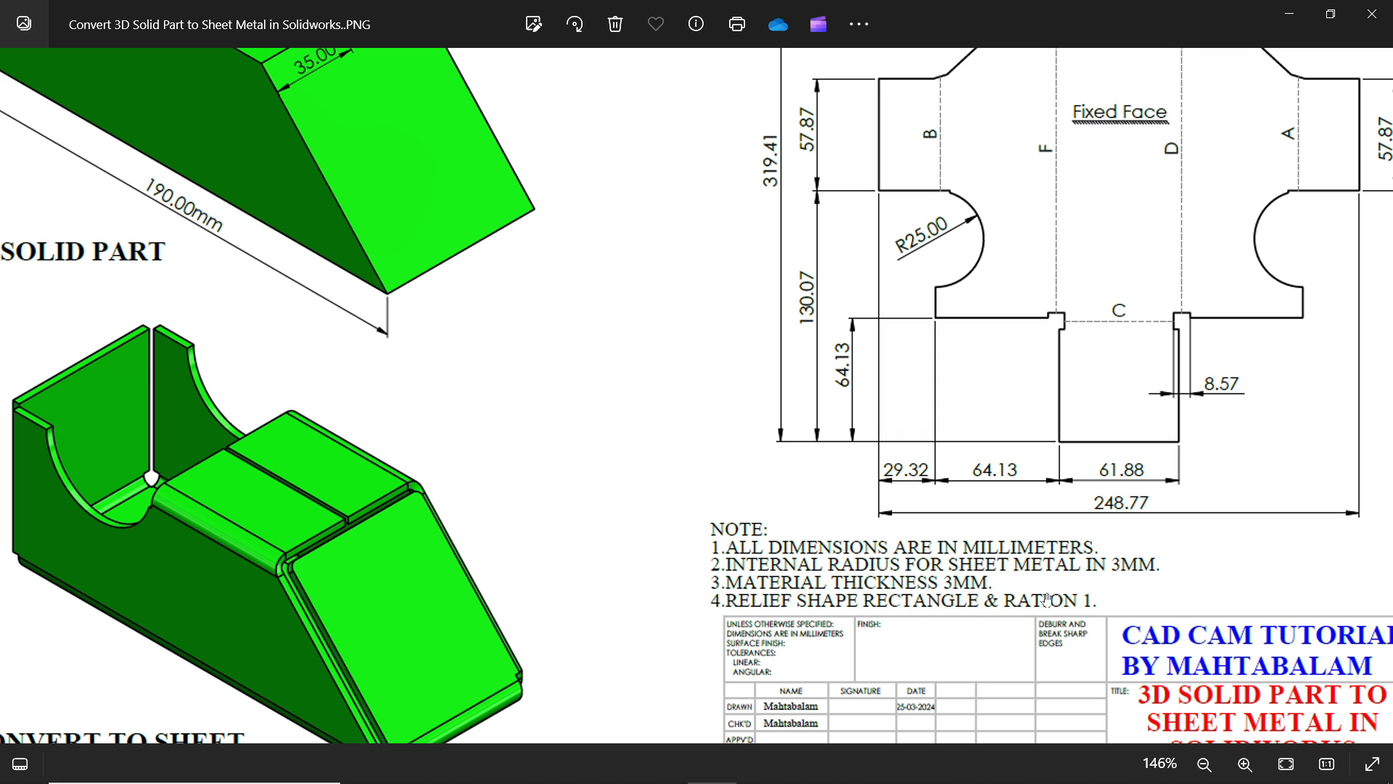
pyautogui.click(1205, 765)
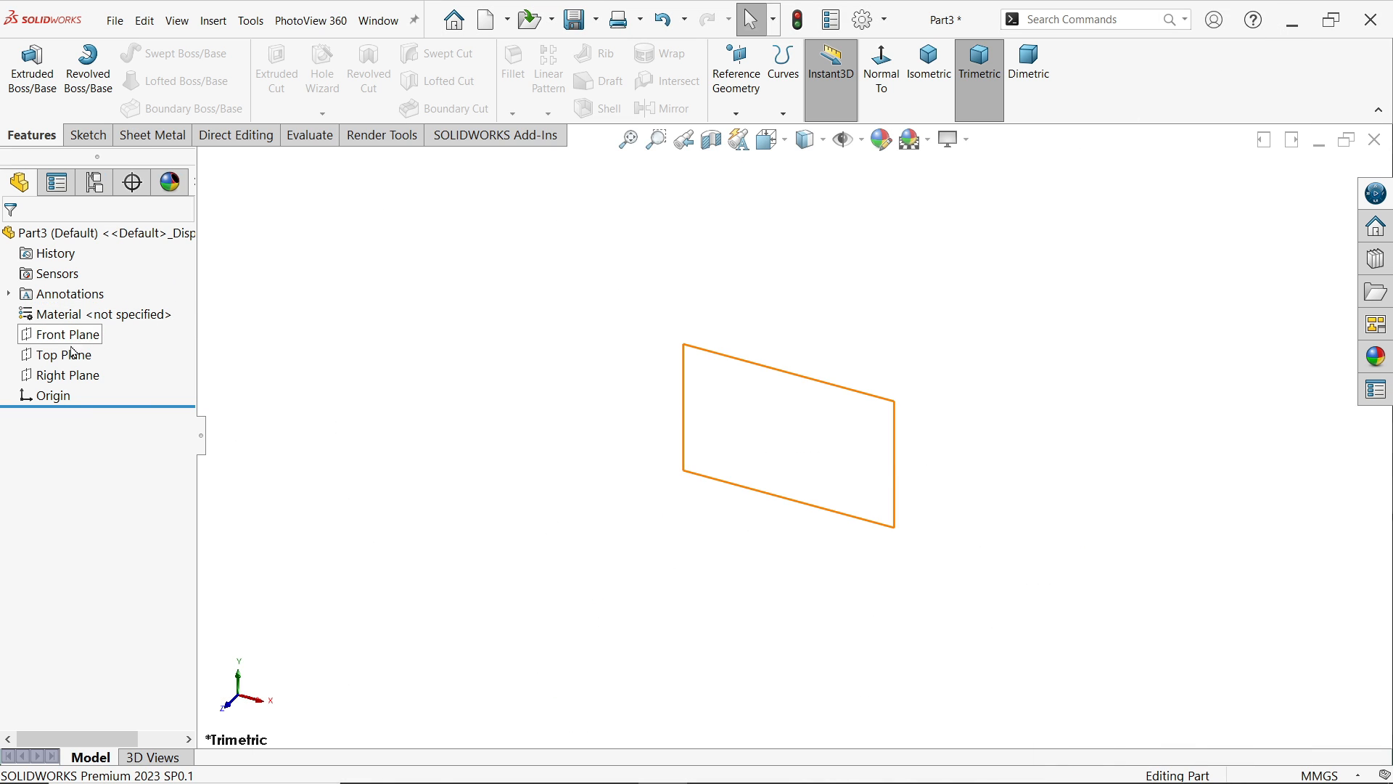
# - Start the profile sketch on the Front Plane
pyautogui.click(67, 334)
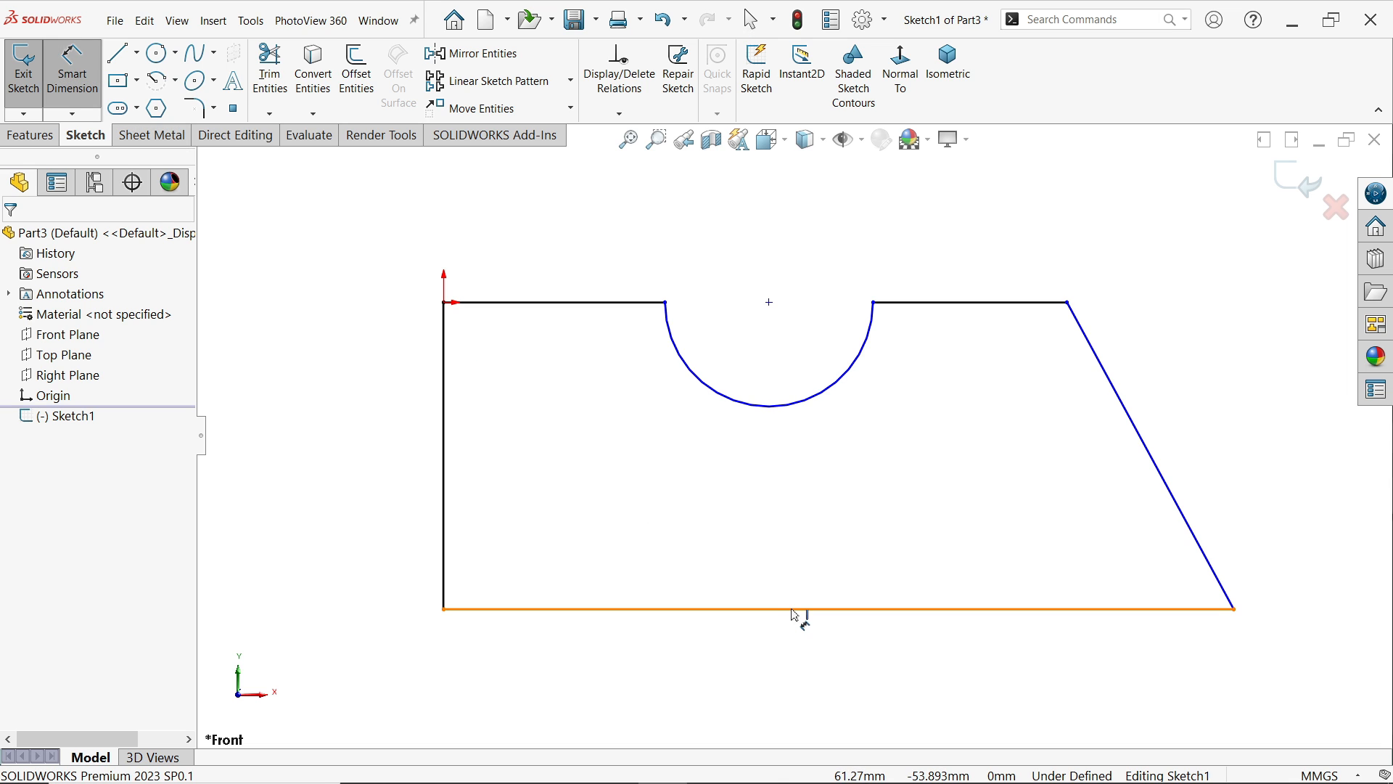
# - Dimension the profile 190 long, 65 high, R25 notch 20 from the left, and 60 top edge
pyautogui.click(791, 640)
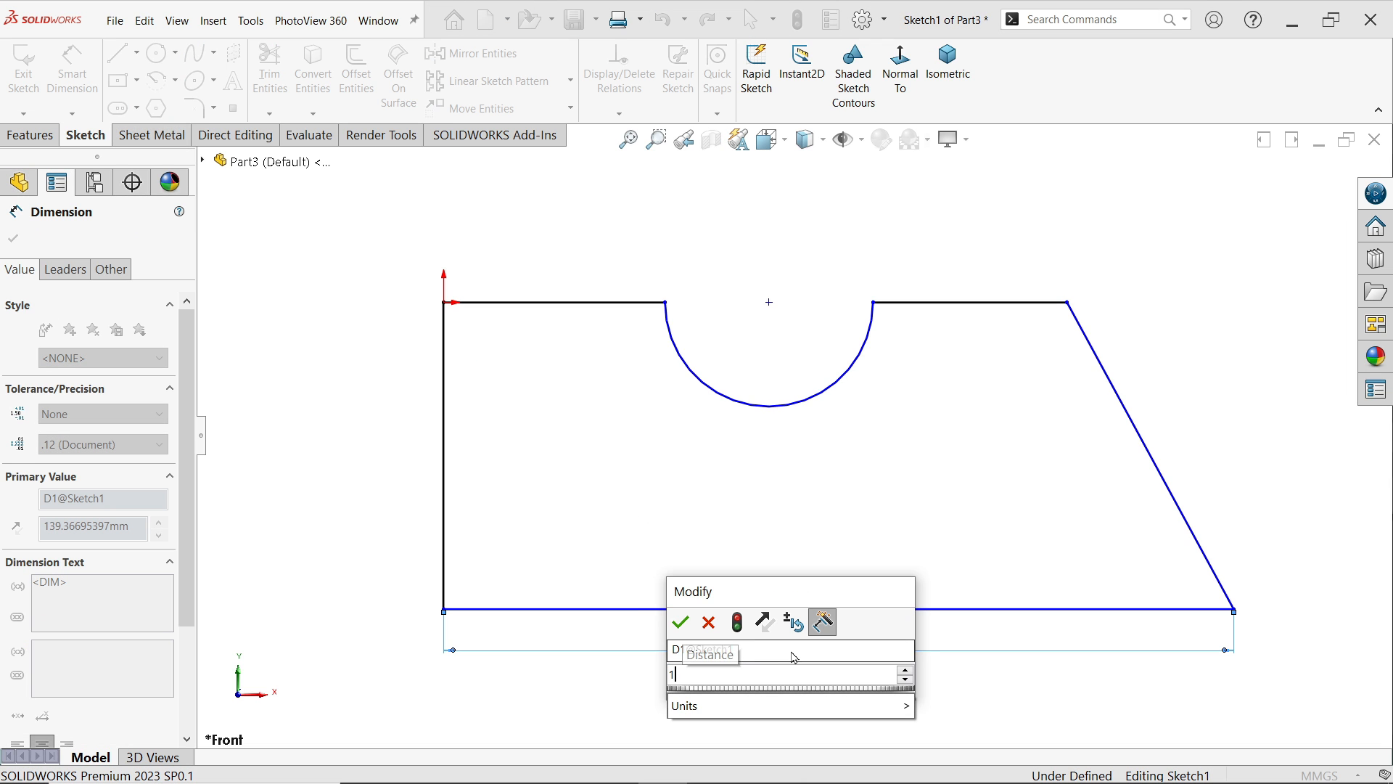
pyautogui.click(680, 623)
pyautogui.write('65')
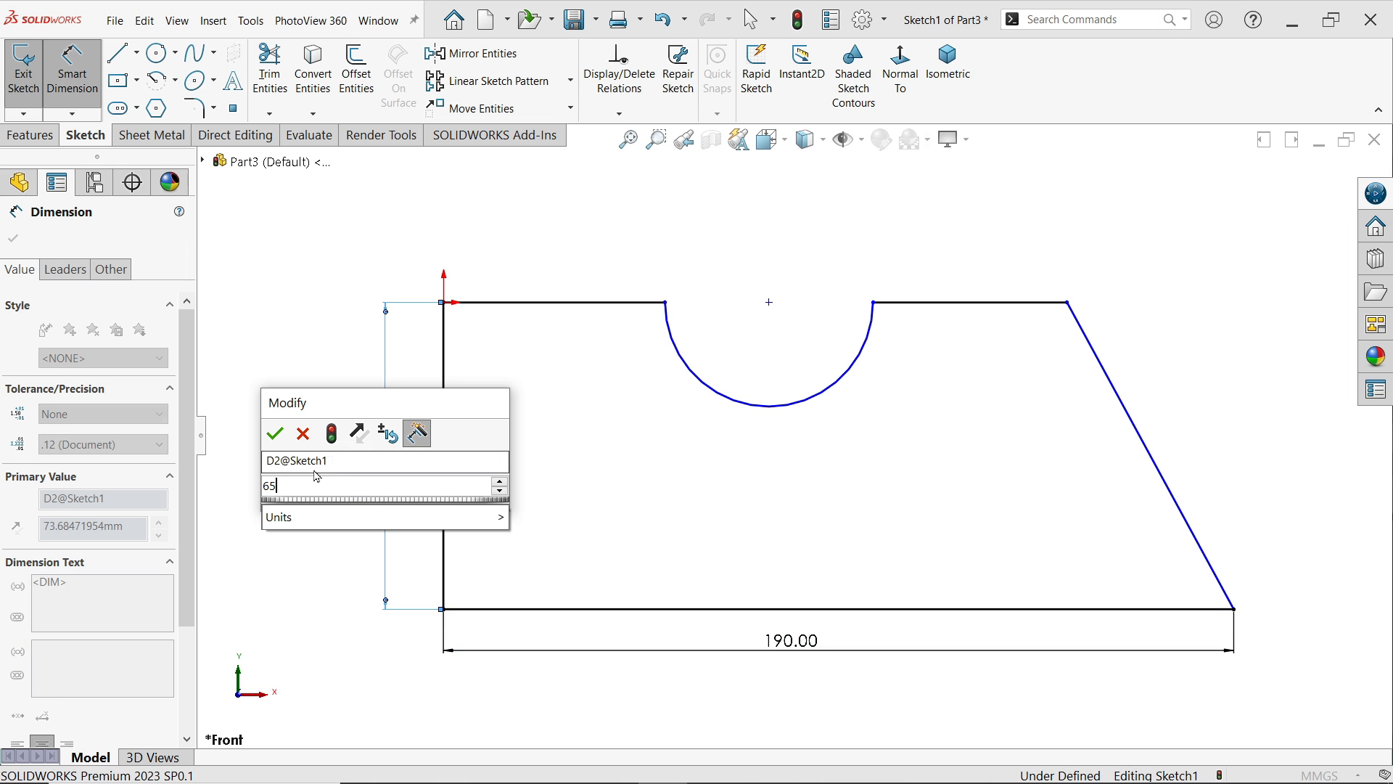
pyautogui.click(274, 432)
pyautogui.write('25')
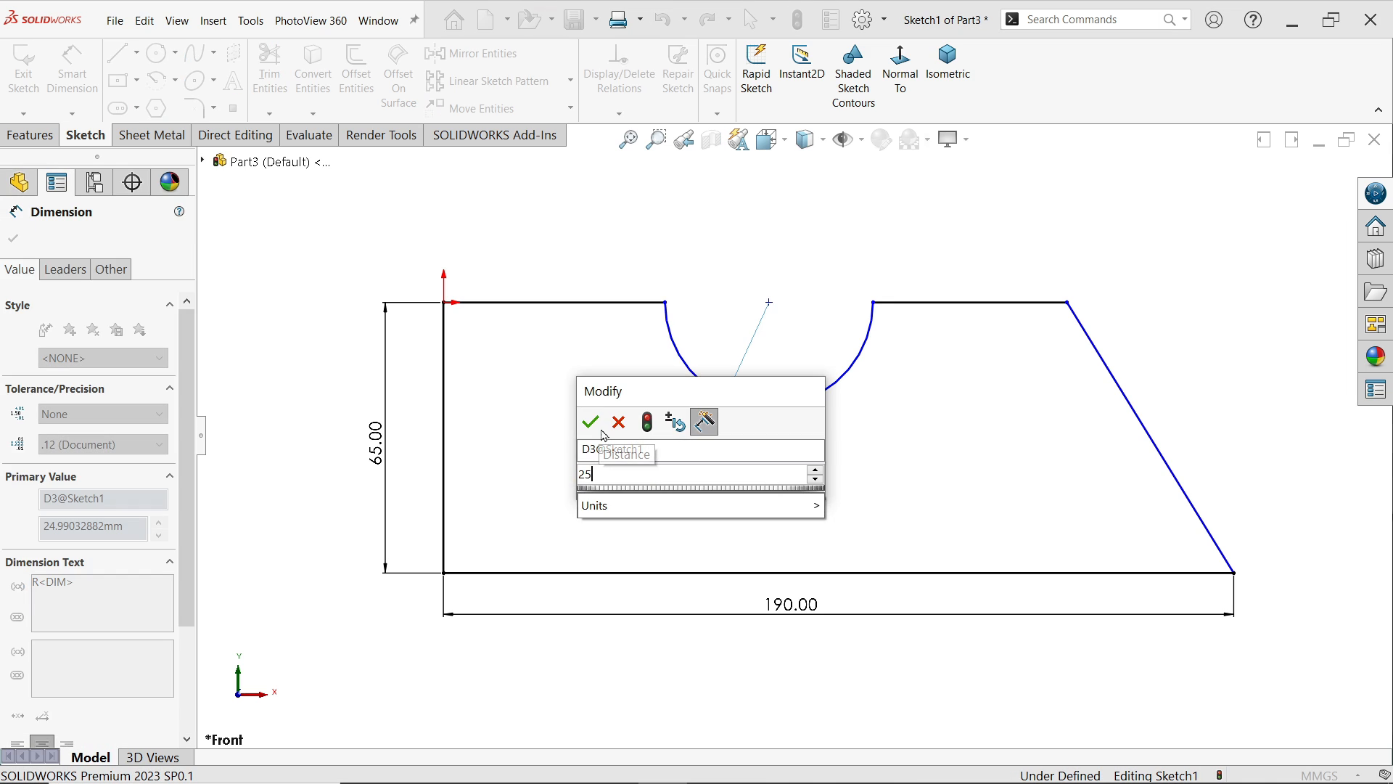
pyautogui.click(591, 422)
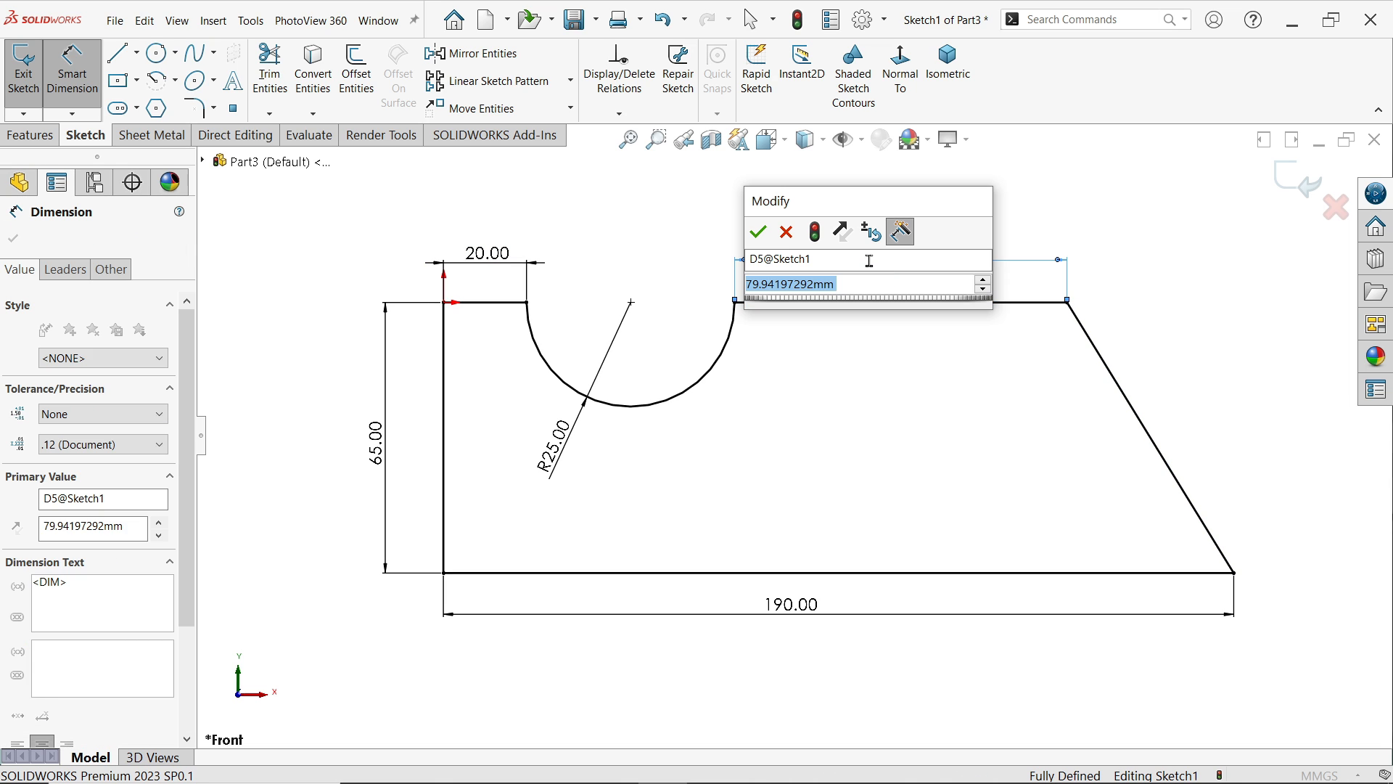
pyautogui.click(758, 232)
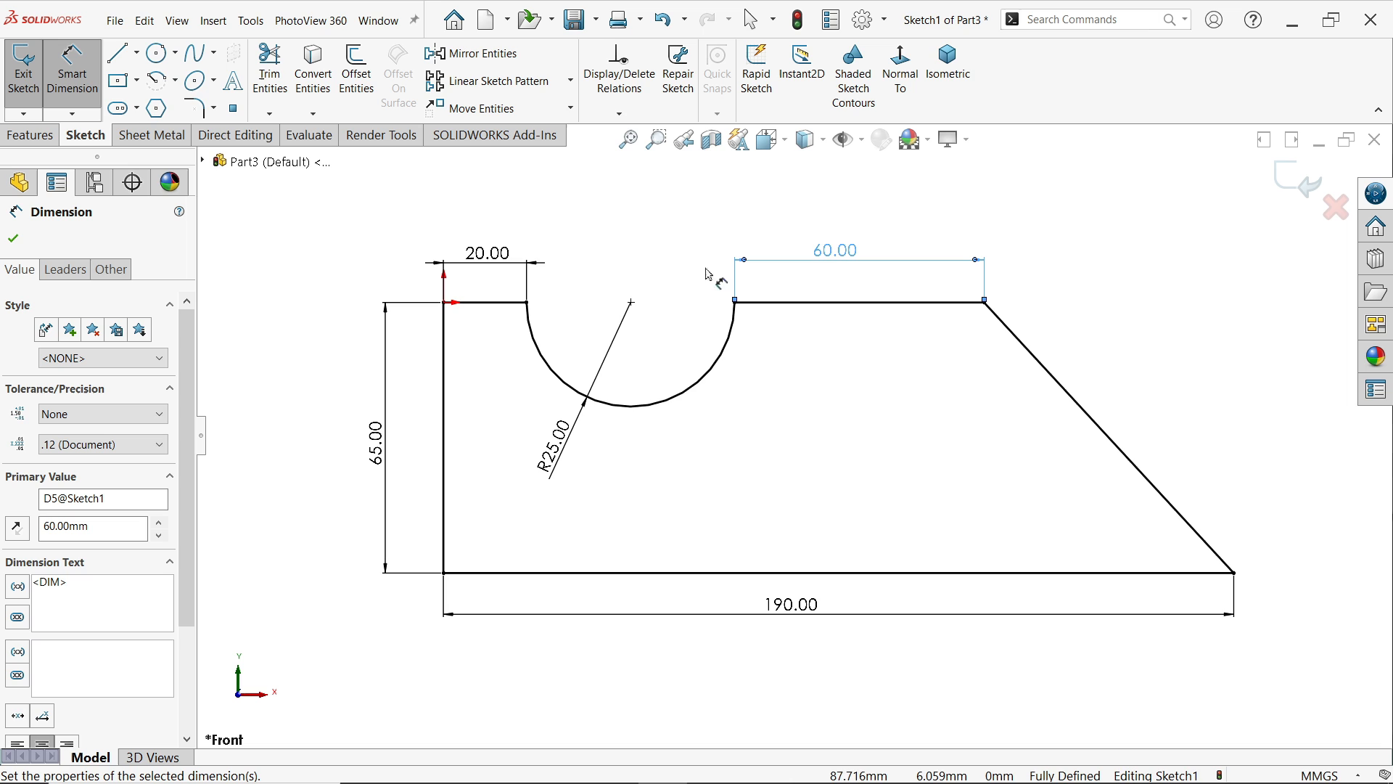
pyautogui.click(29, 135)
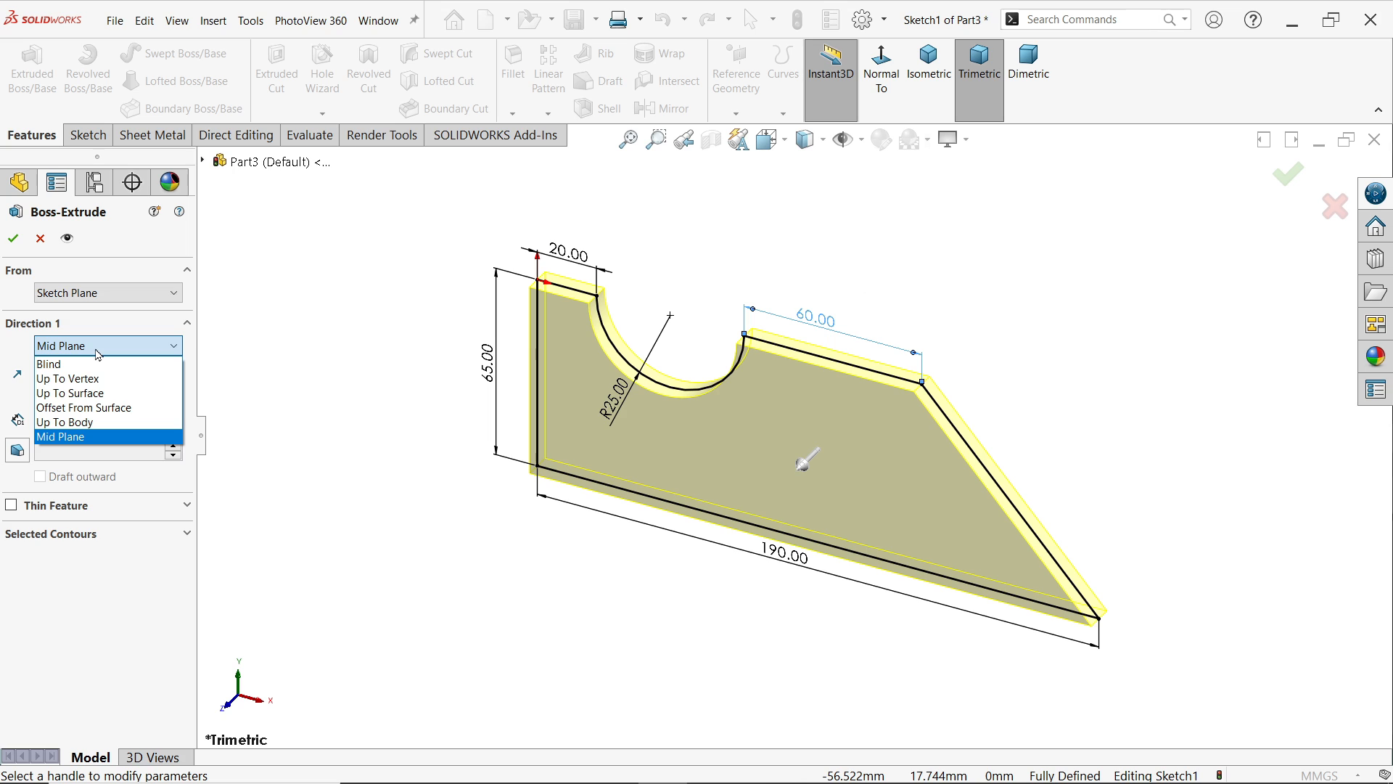
# - Extrude the profile 70 mm Mid Plane into a notched solid block
pyautogui.click(60, 437)
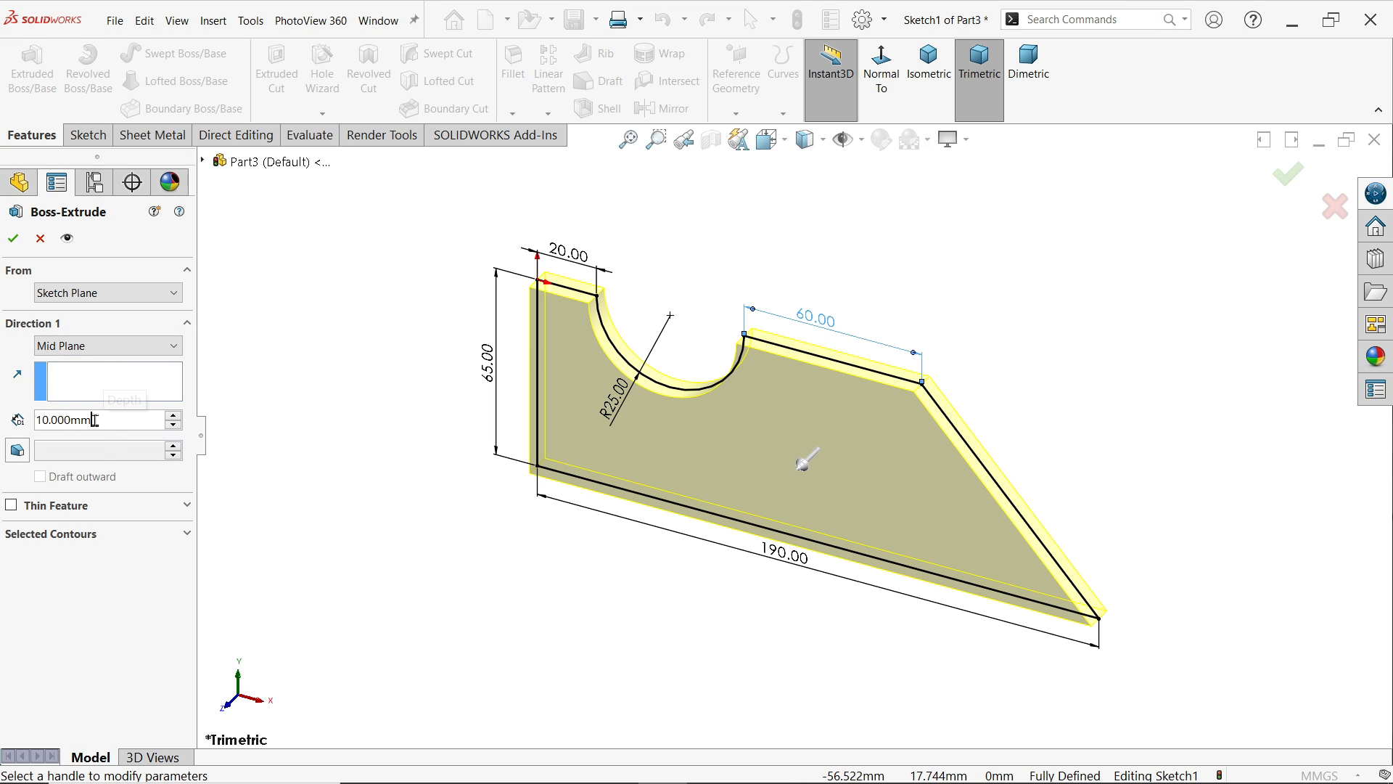
pyautogui.write('70.000mm')
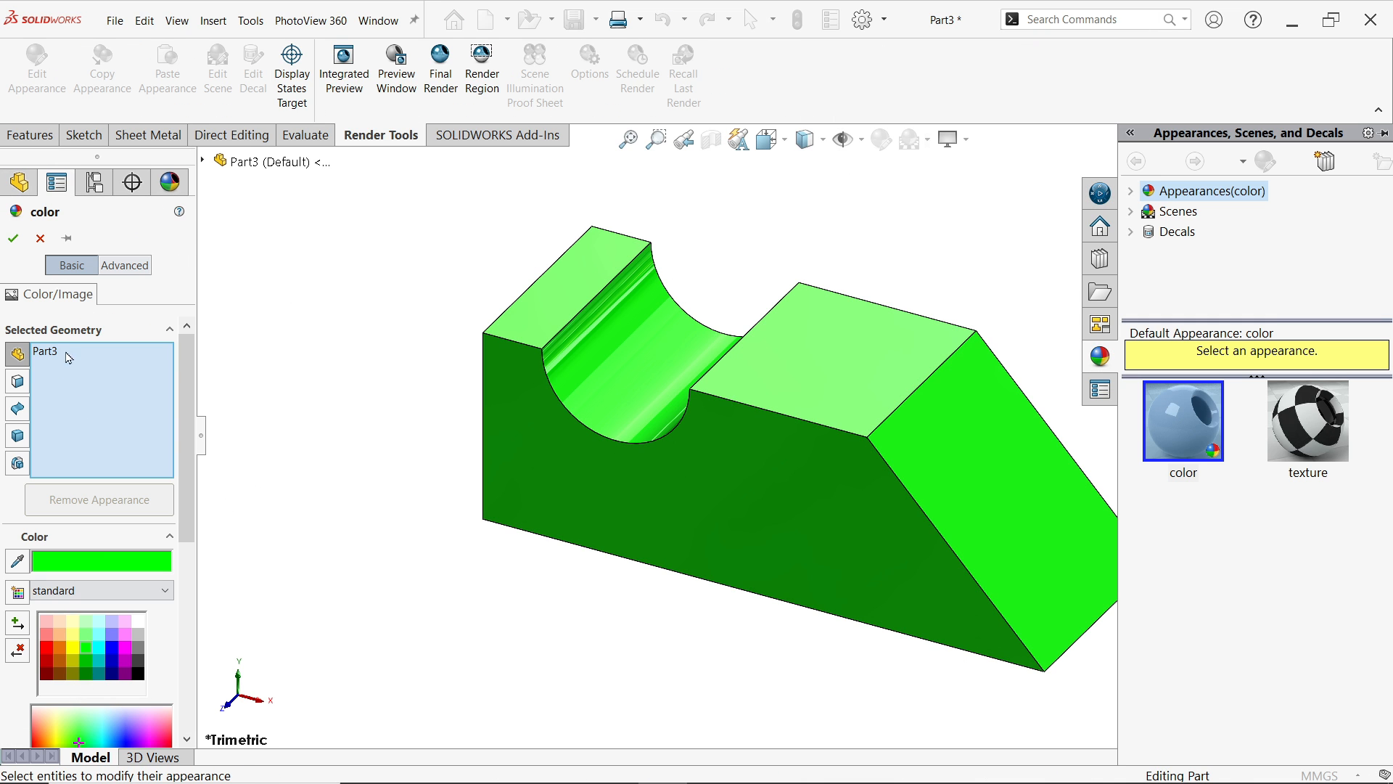
# - Apply the green appearance and start Convert to Sheet Metal from the Sheet Metal commands
pyautogui.click(13, 236)
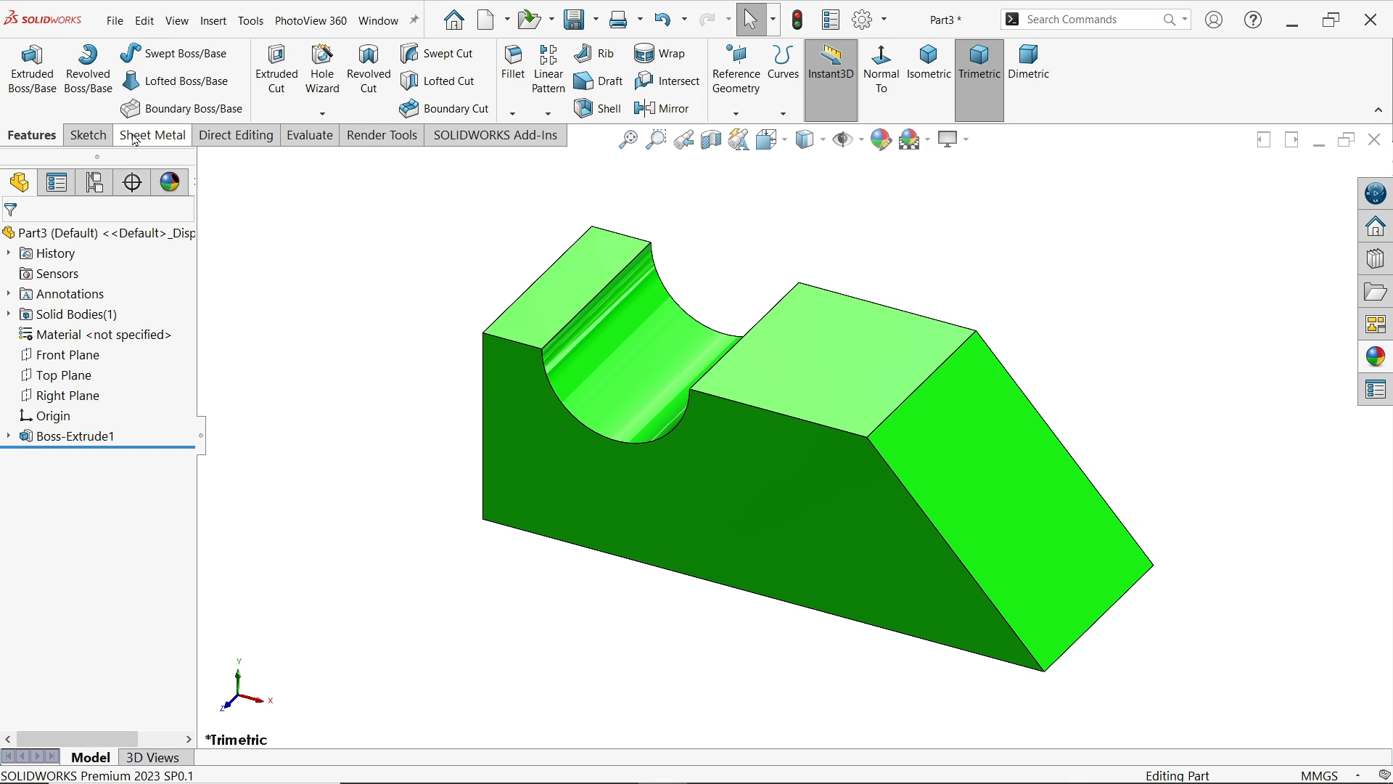
pyautogui.rightClick(151, 133)
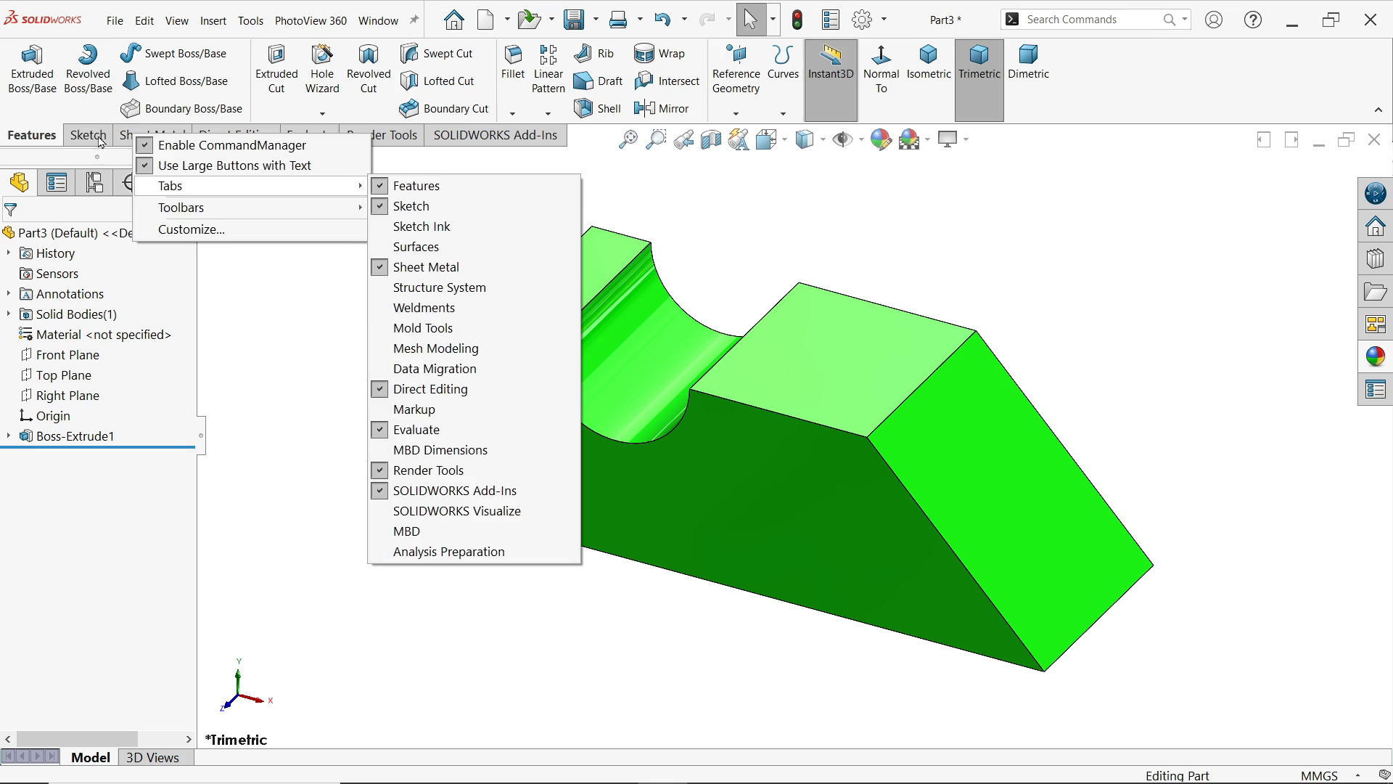
pyautogui.click(151, 135)
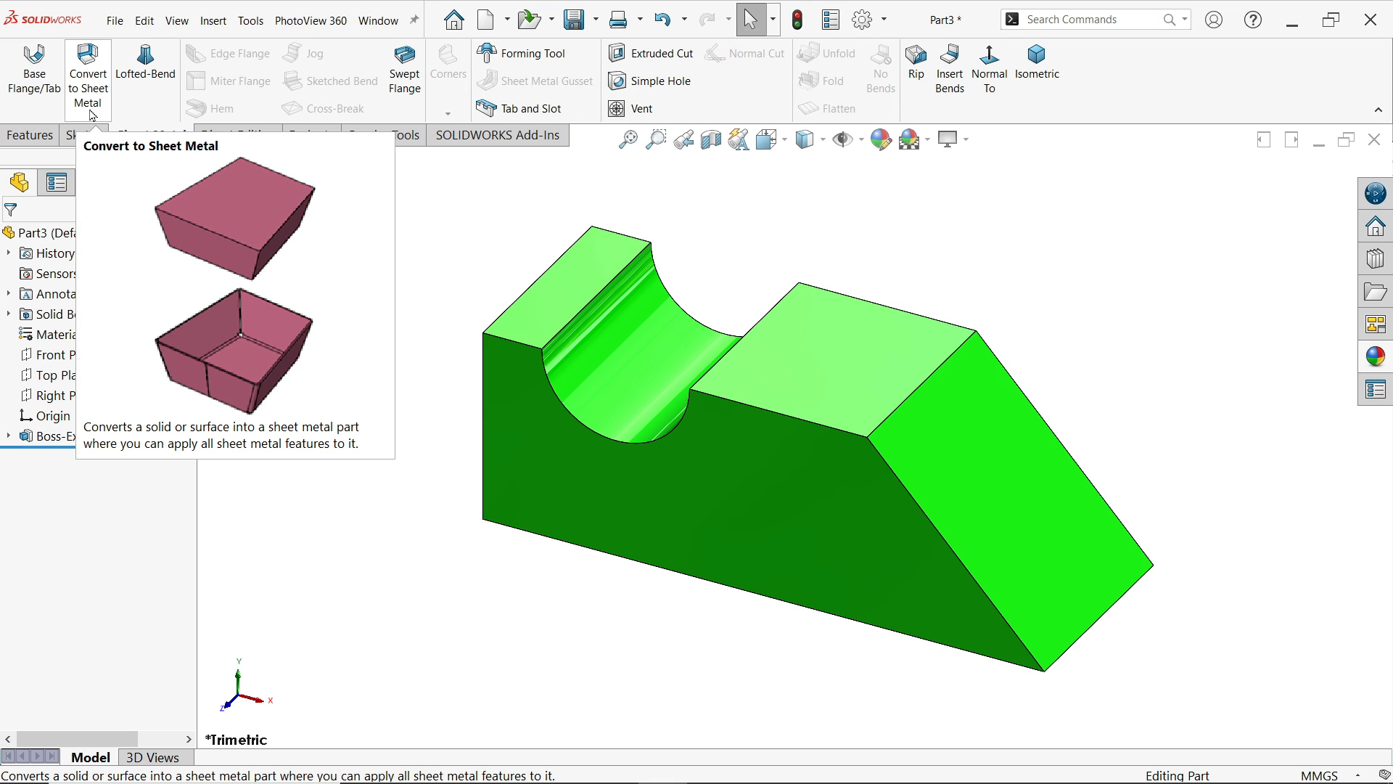
pyautogui.click(87, 73)
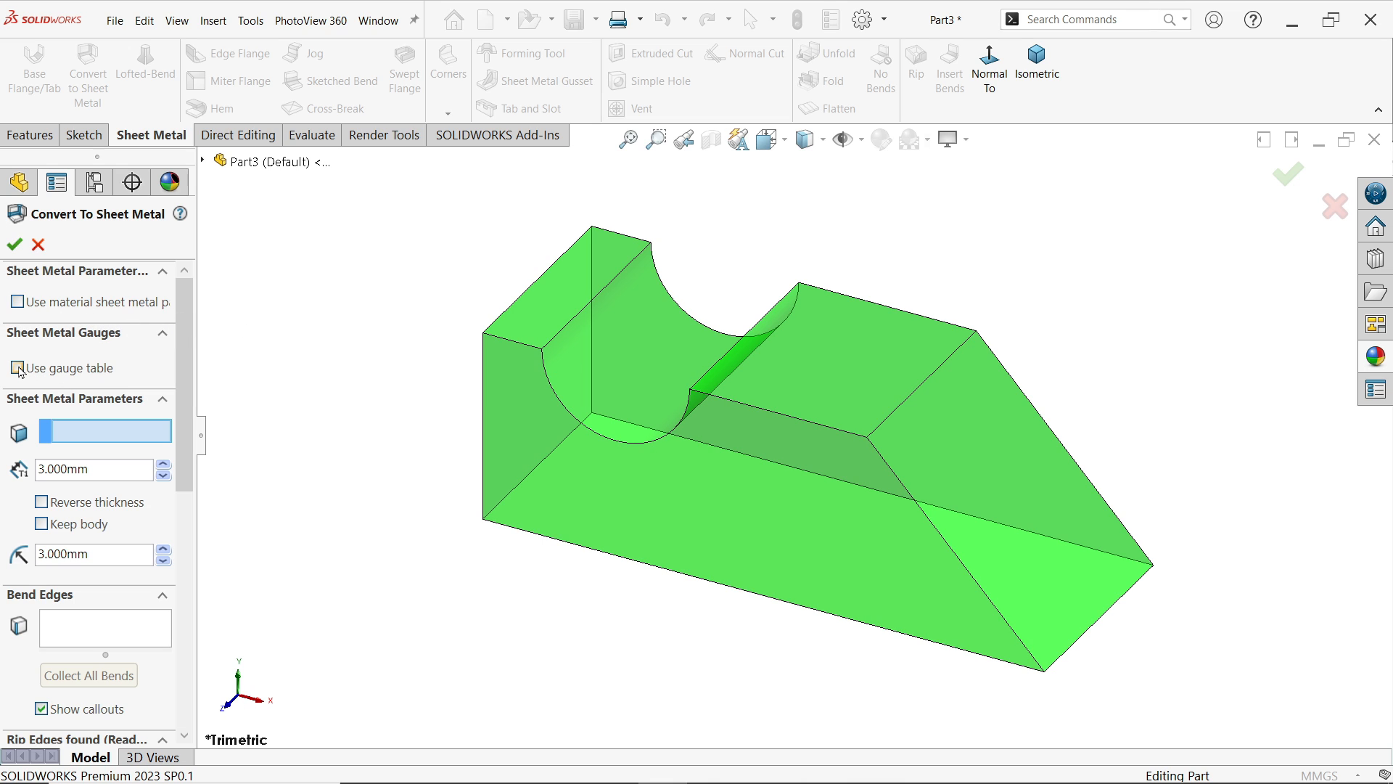
pyautogui.moveTo(29, 373)
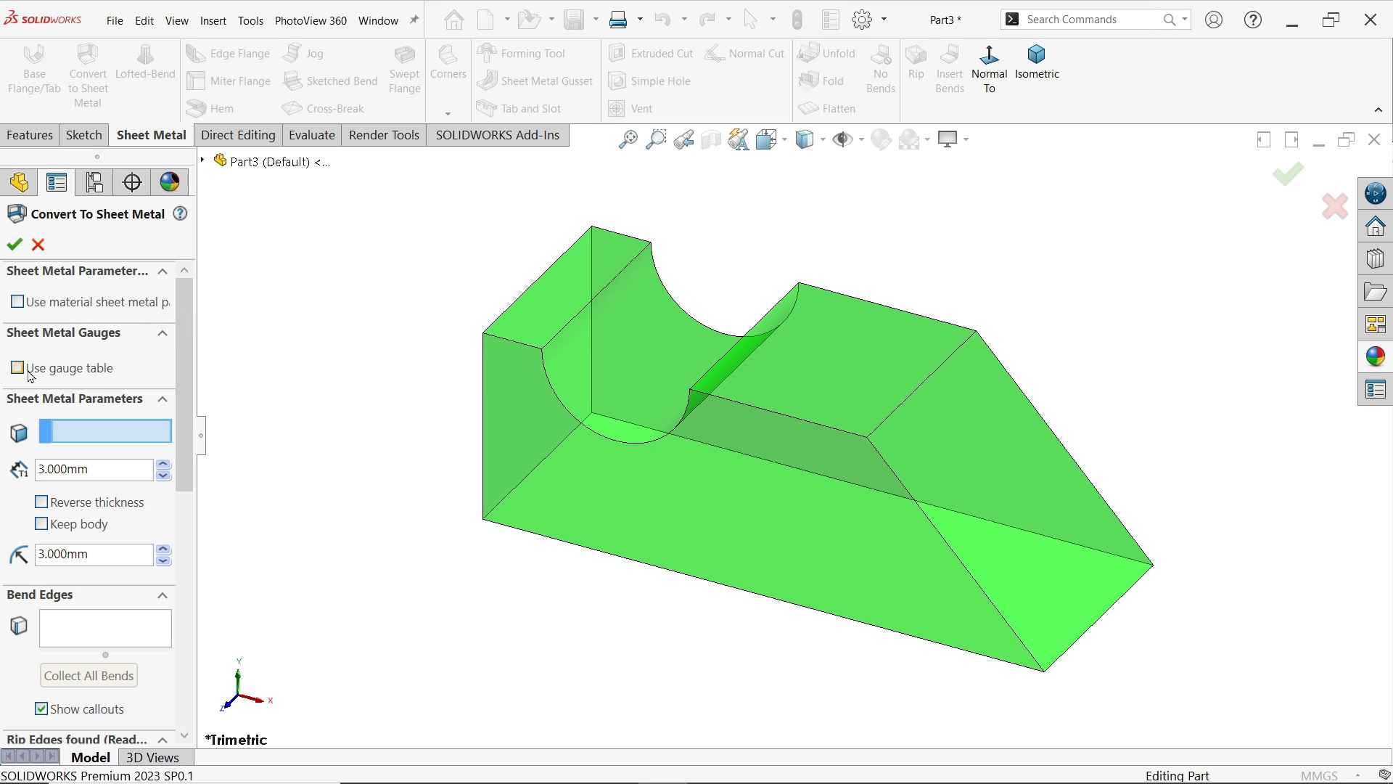
# - Set 3 mm thickness without a gauge table and pick the block's bottom face as fixed face
pyautogui.click(16, 368)
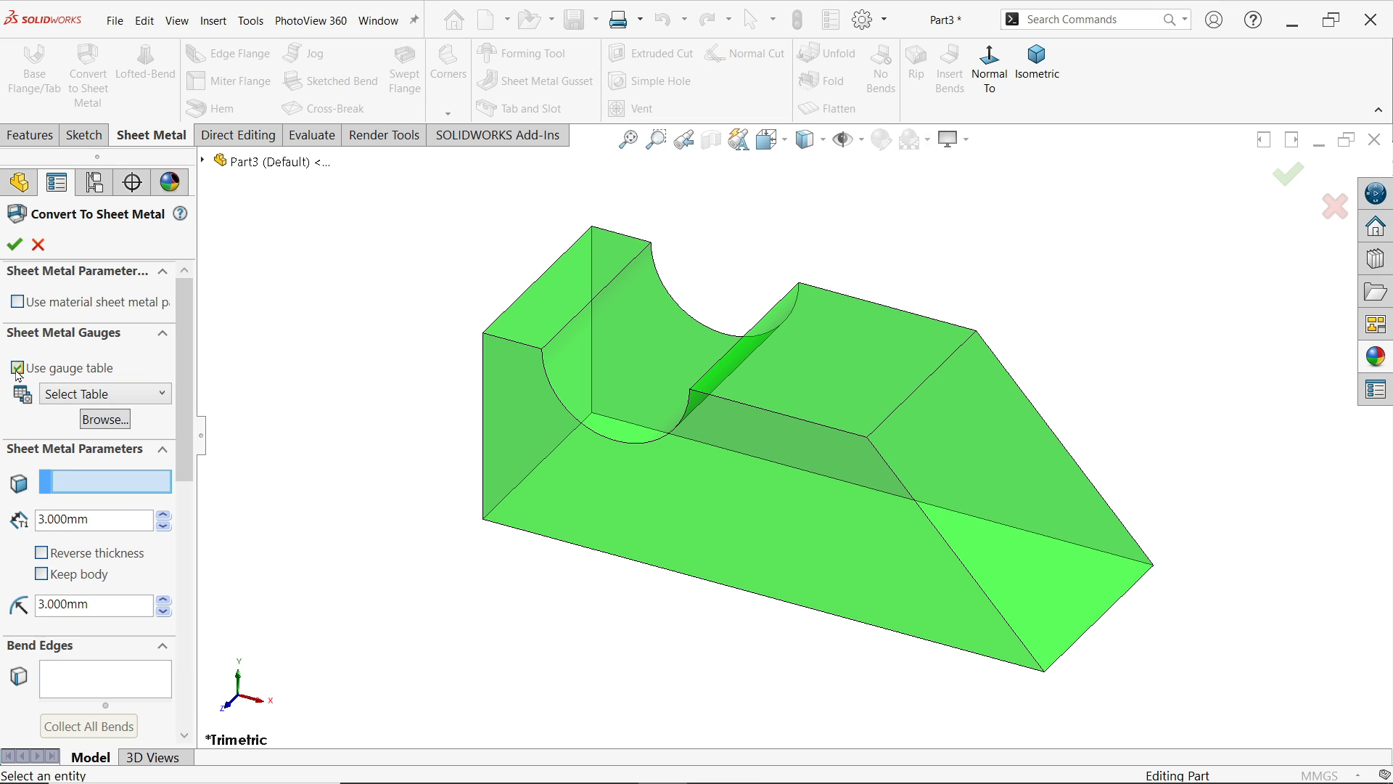
pyautogui.click(14, 367)
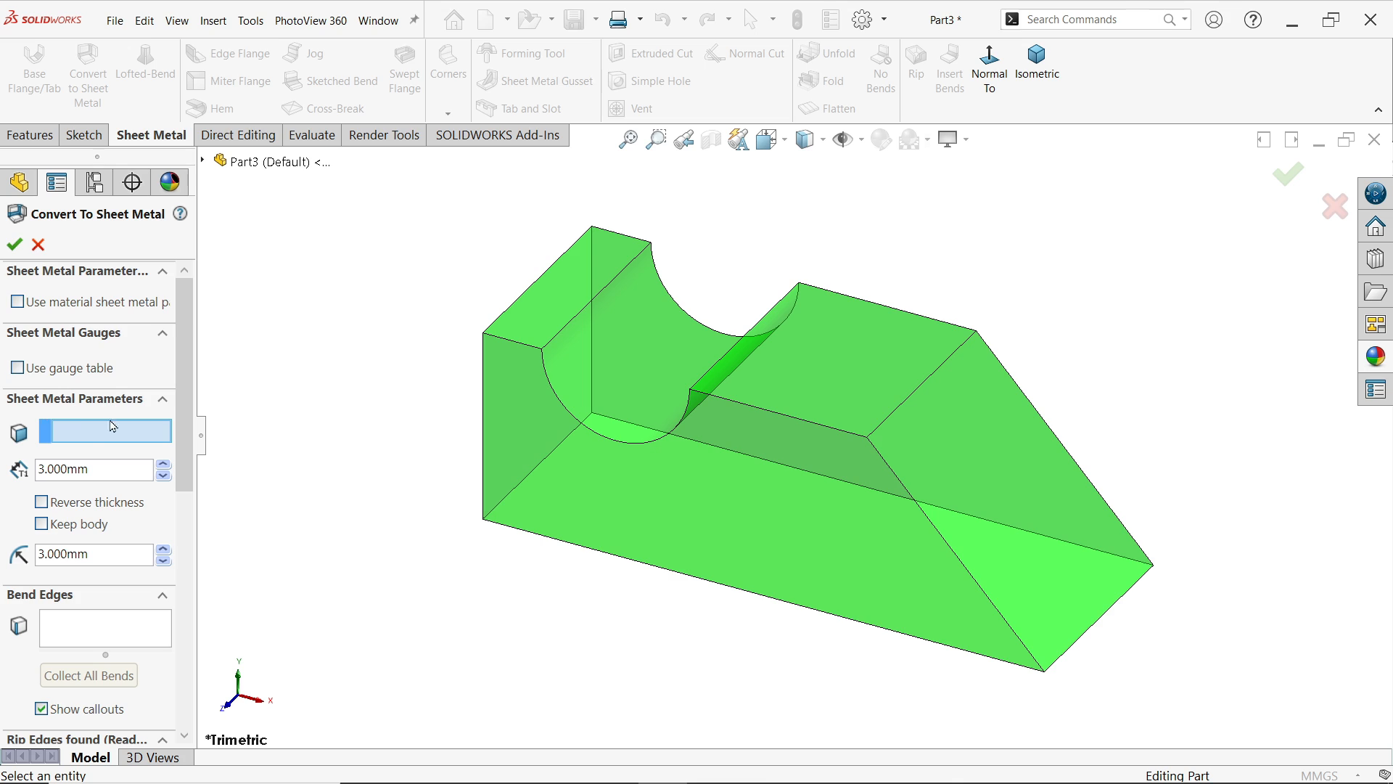
pyautogui.moveTo(87, 438)
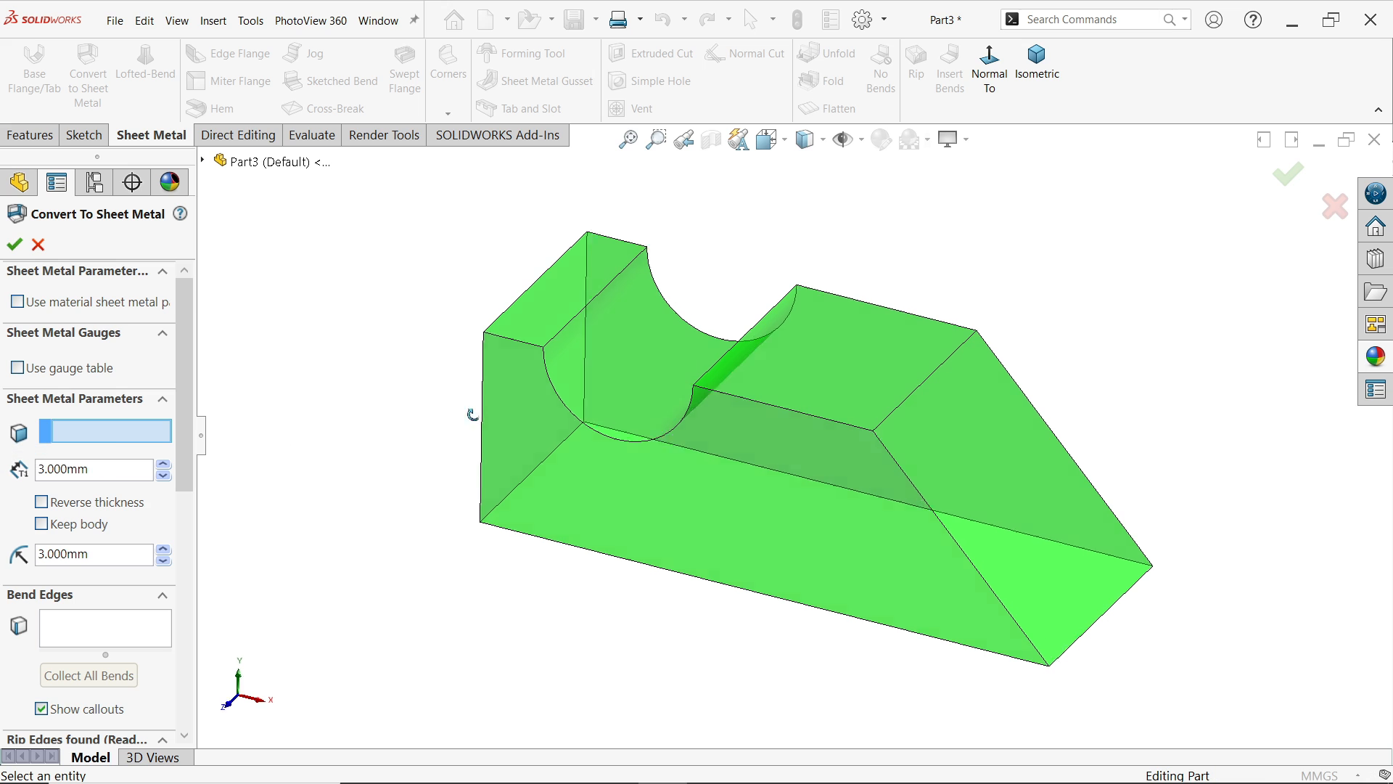
pyautogui.click(785, 356)
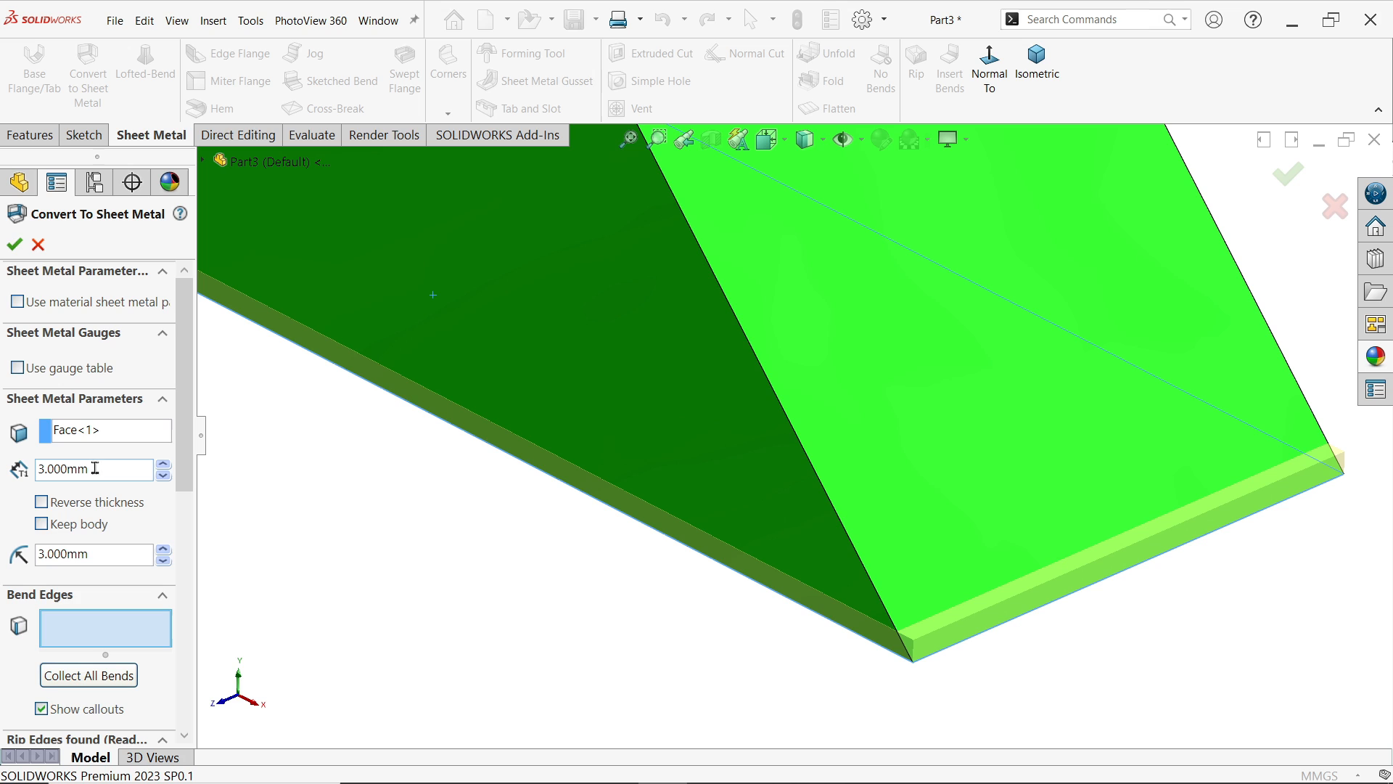
# - Try Reverse thickness and Keep body, leaving both switched off
pyautogui.click(41, 502)
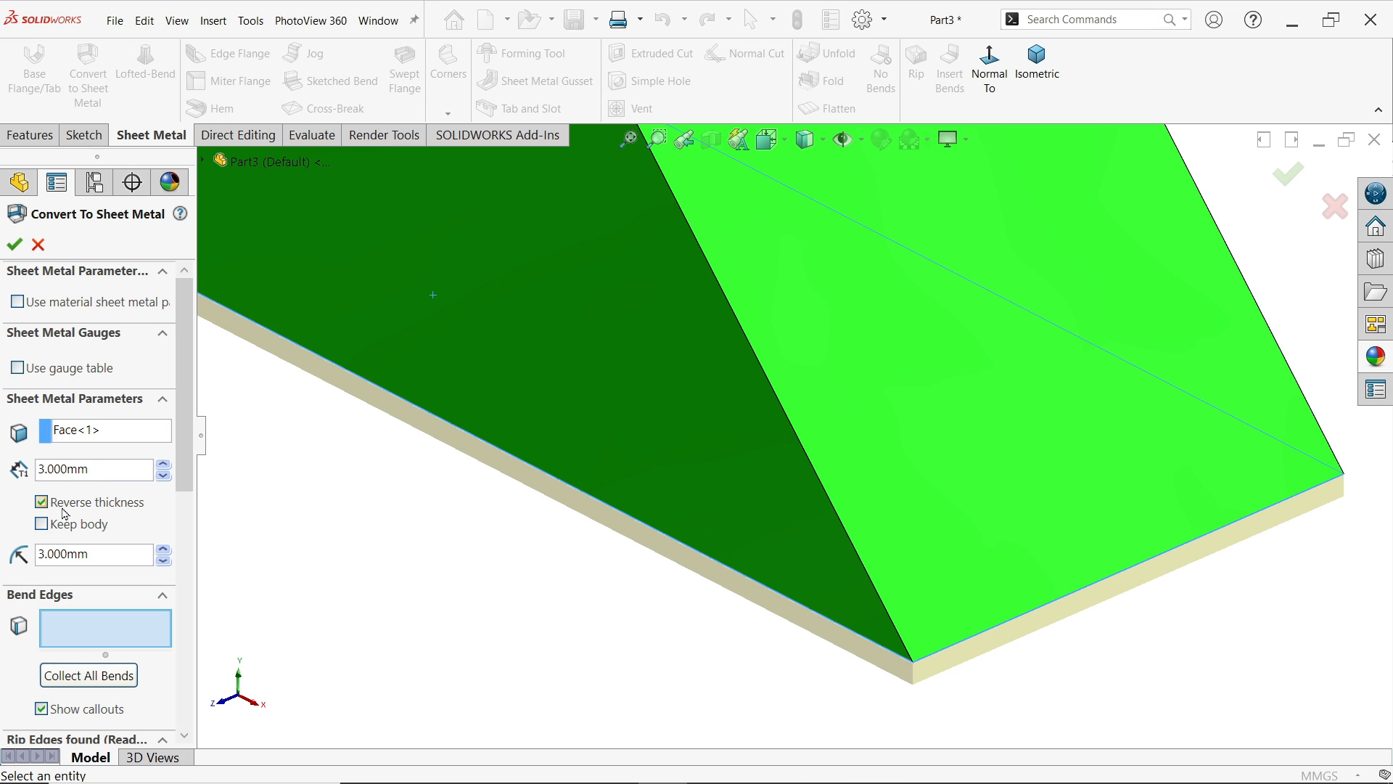
pyautogui.click(41, 501)
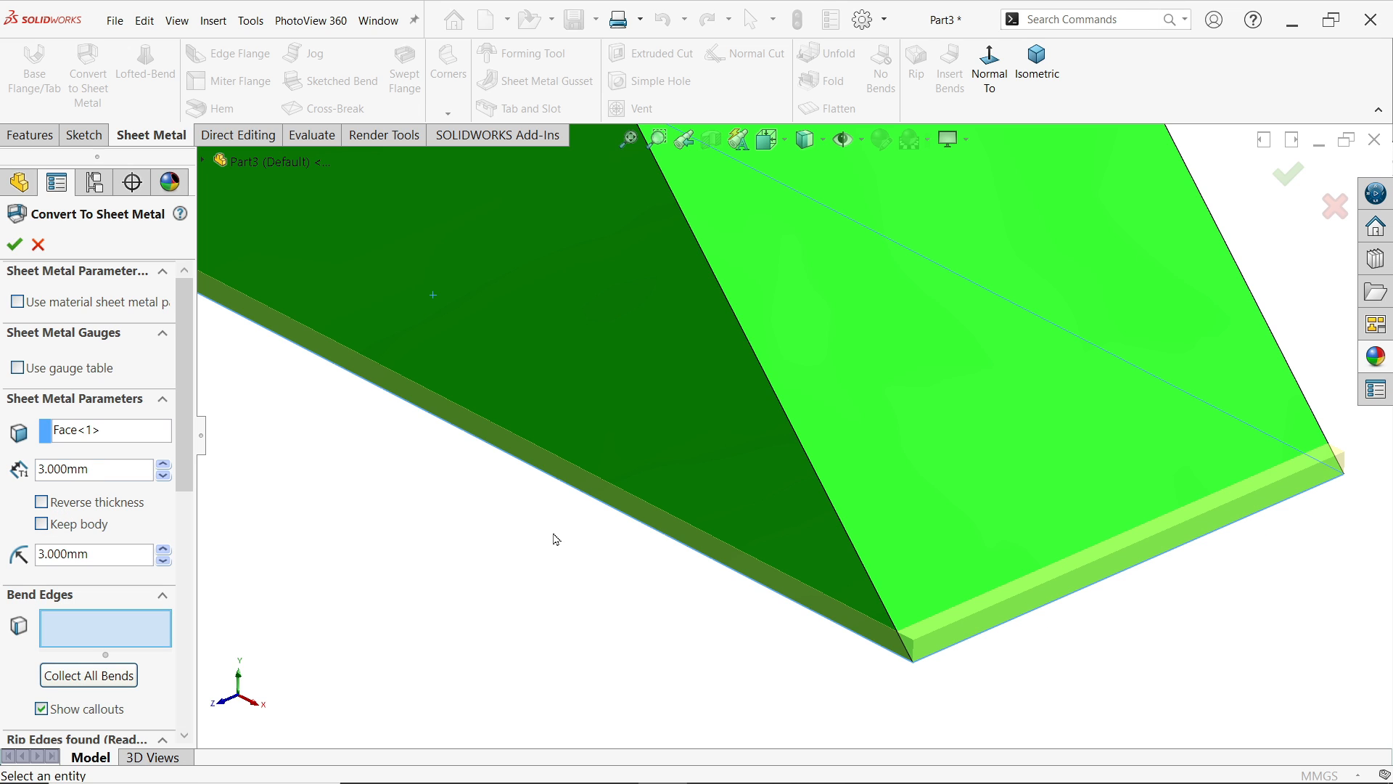
pyautogui.click(40, 524)
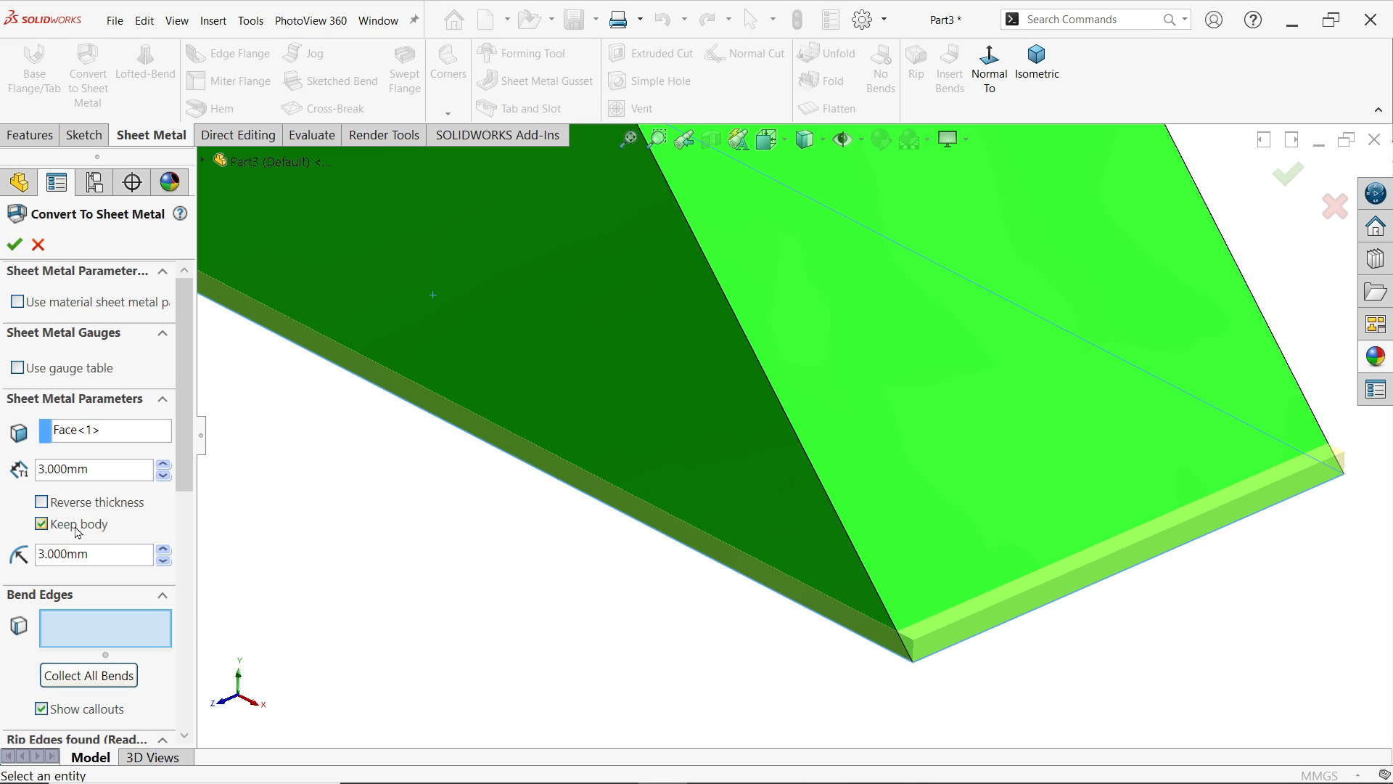
pyautogui.click(41, 524)
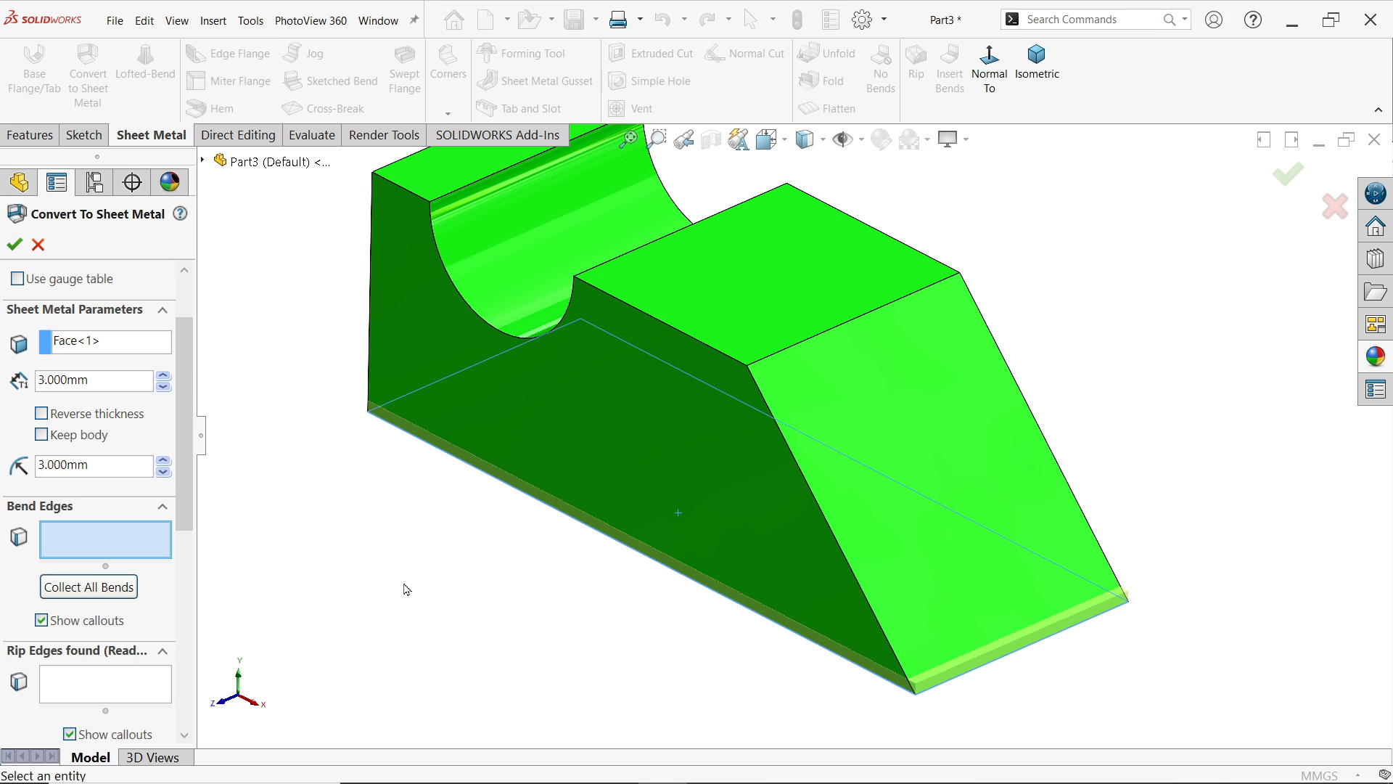
# - Add block edges to the Bend Edges list, letting rip edges be found automatically
pyautogui.click(622, 548)
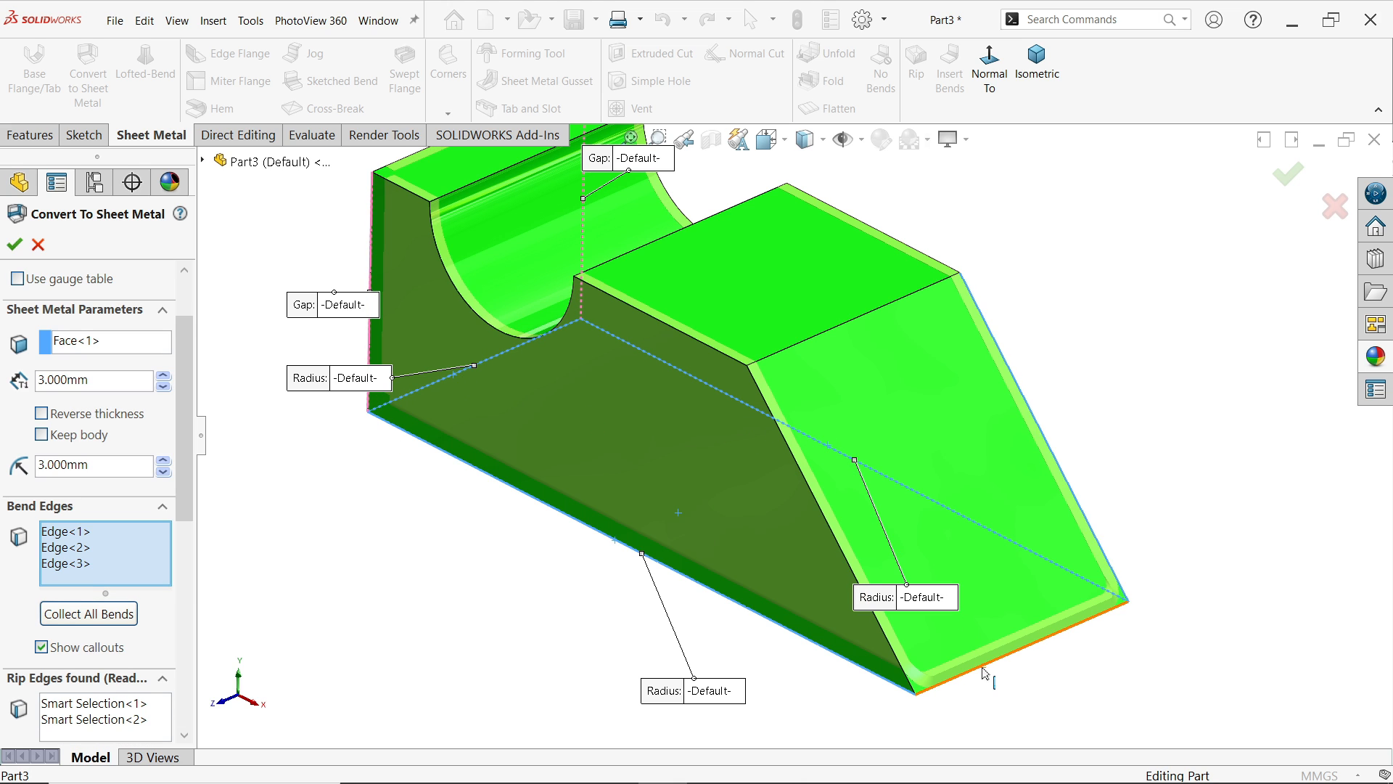
pyautogui.click(836, 444)
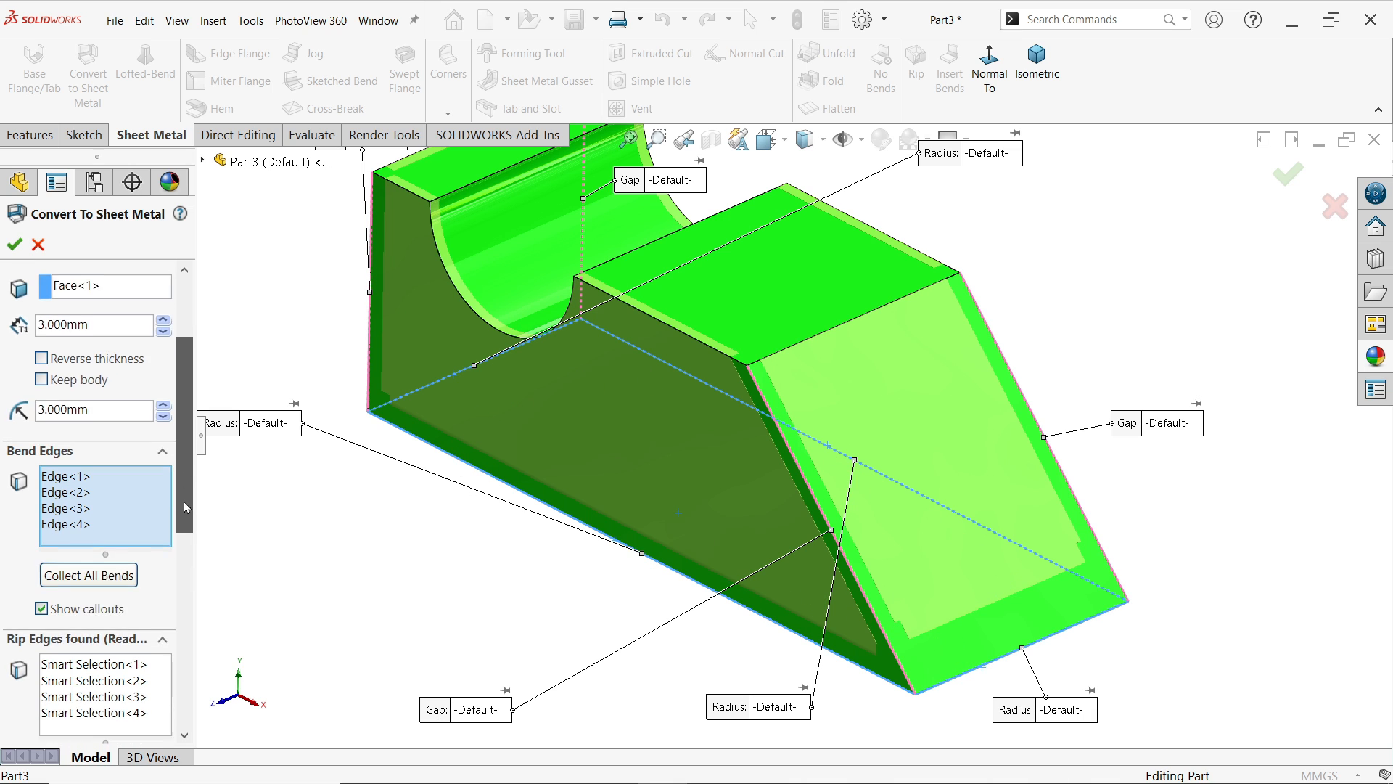
pyautogui.scroll(-3)
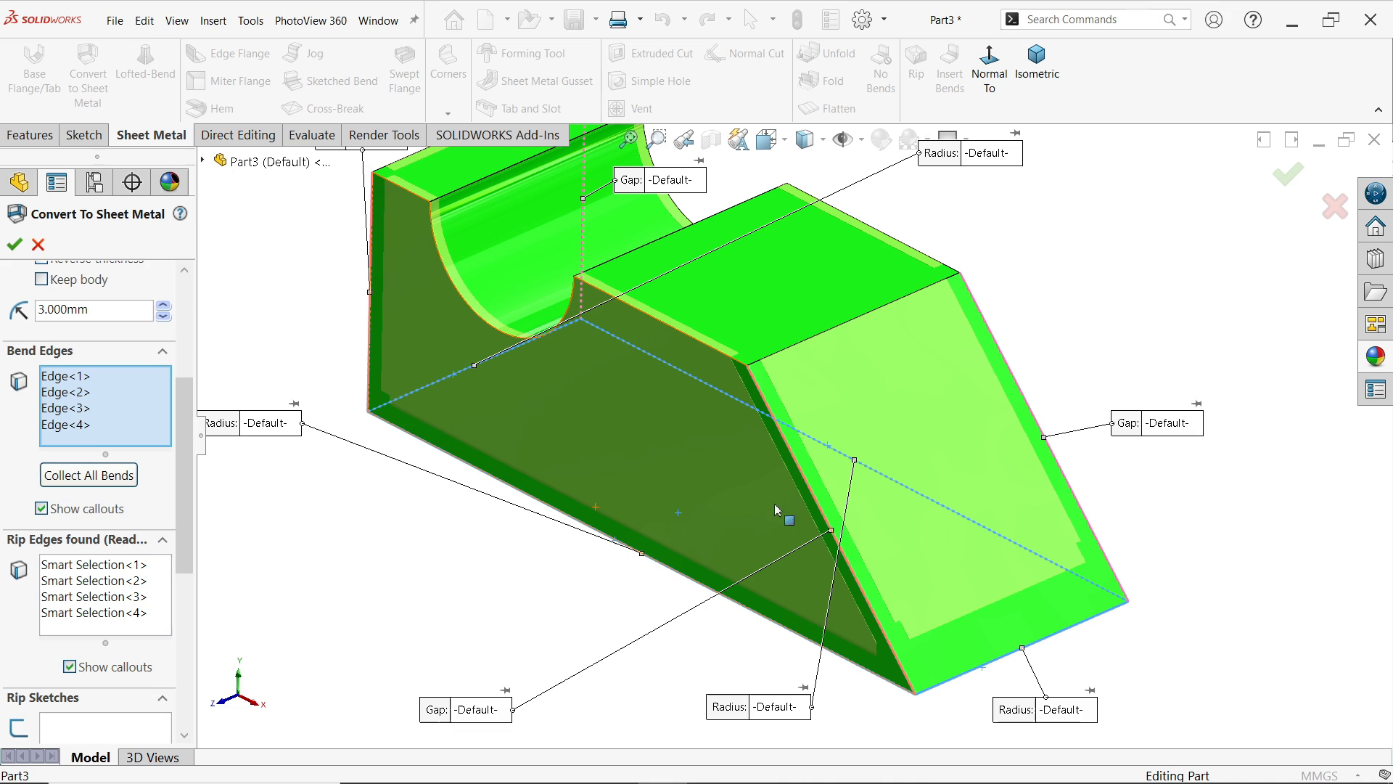
pyautogui.moveTo(972, 469)
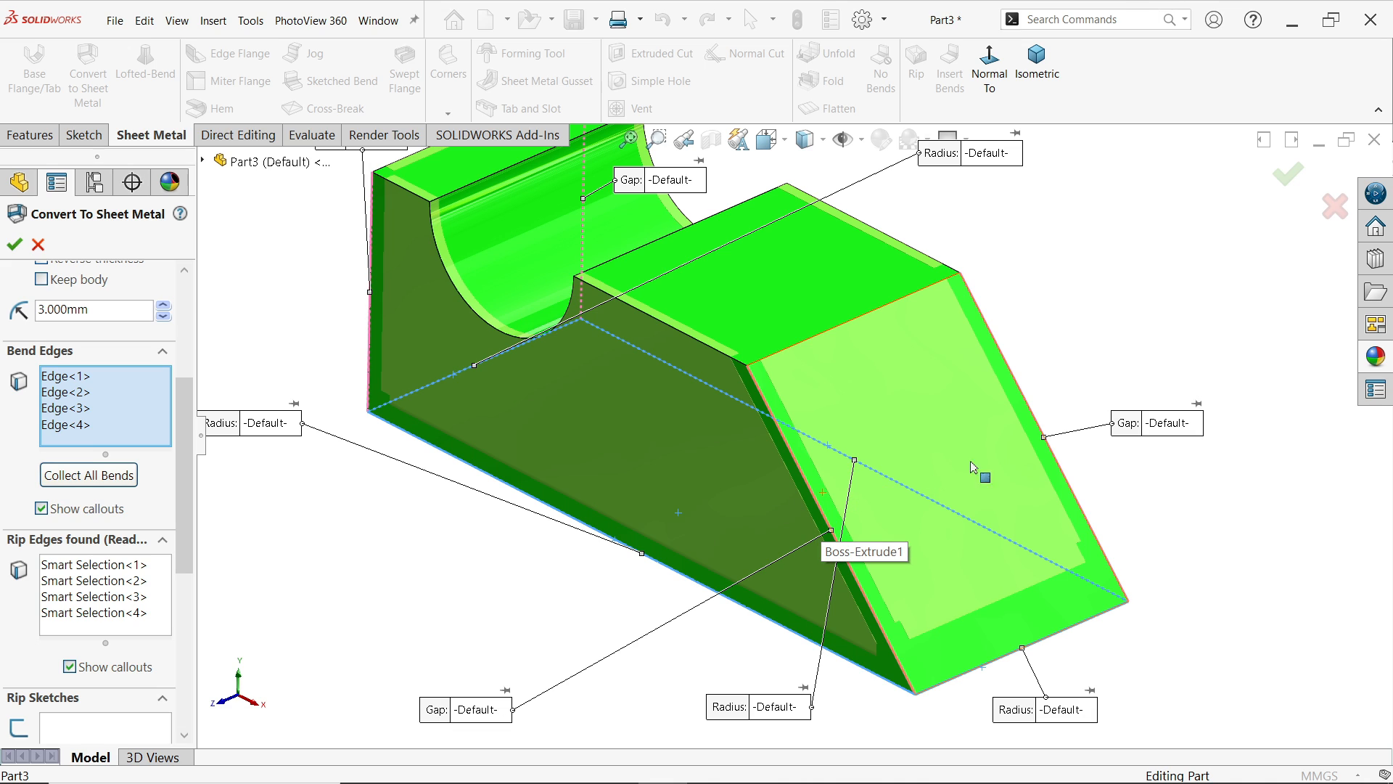
pyautogui.moveTo(1003, 377)
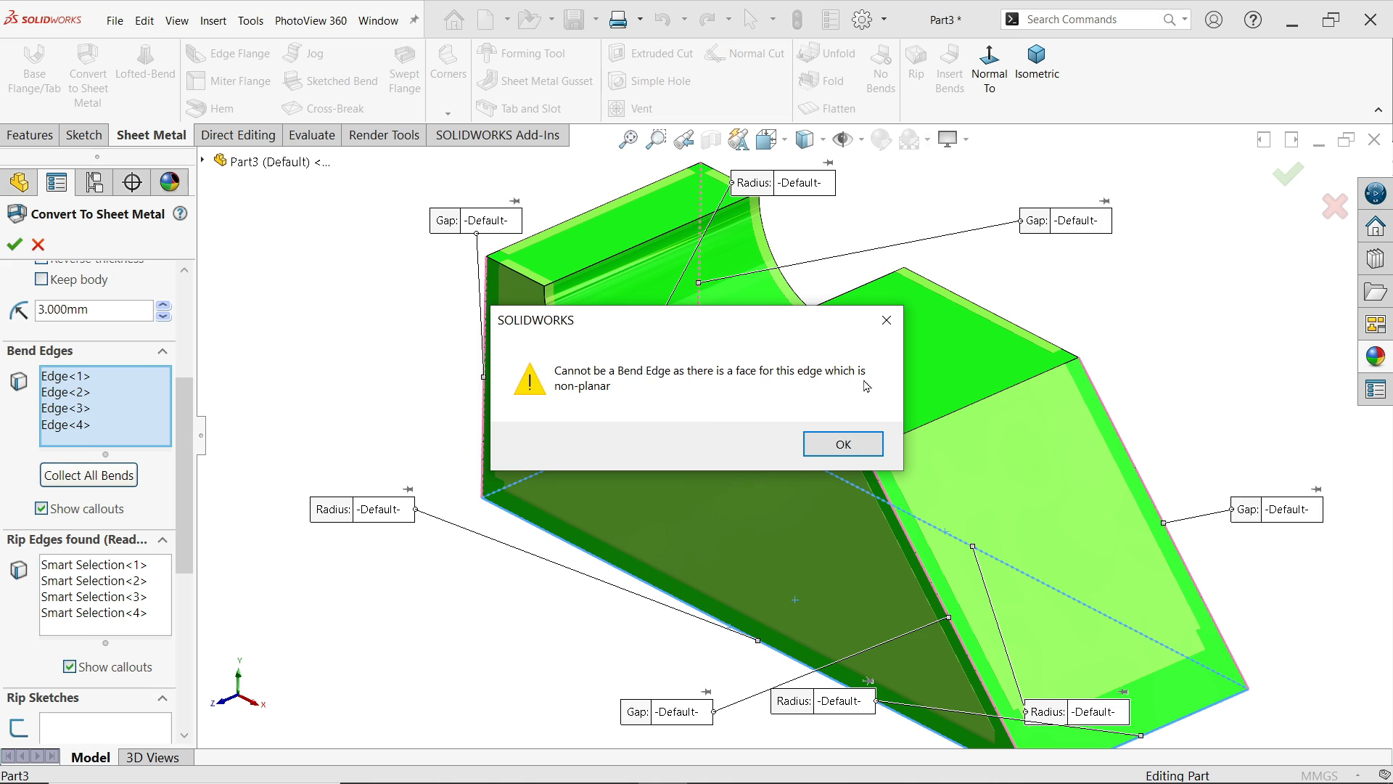
# - Dismiss the non-planar edge warning and review the corner gap and overlap ratio defaults
pyautogui.click(842, 444)
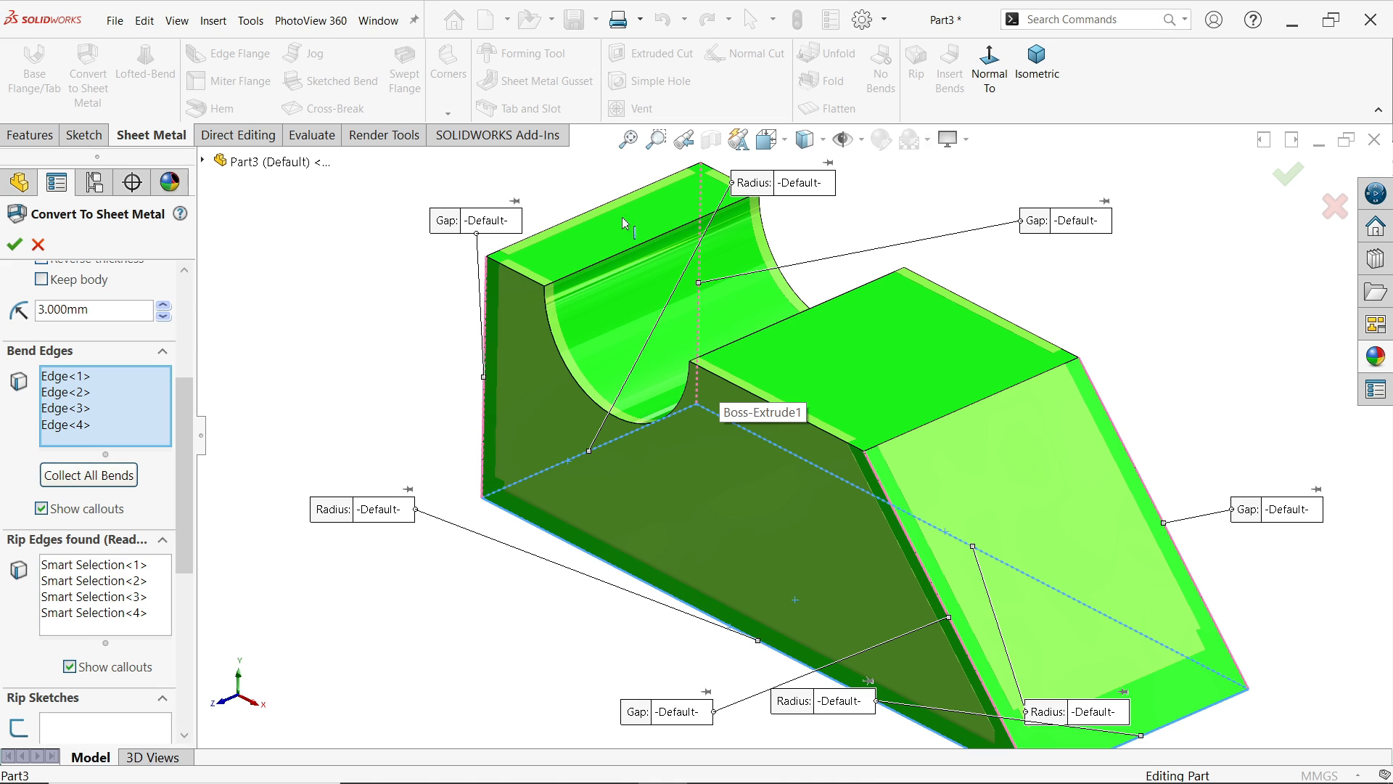
pyautogui.moveTo(569, 271)
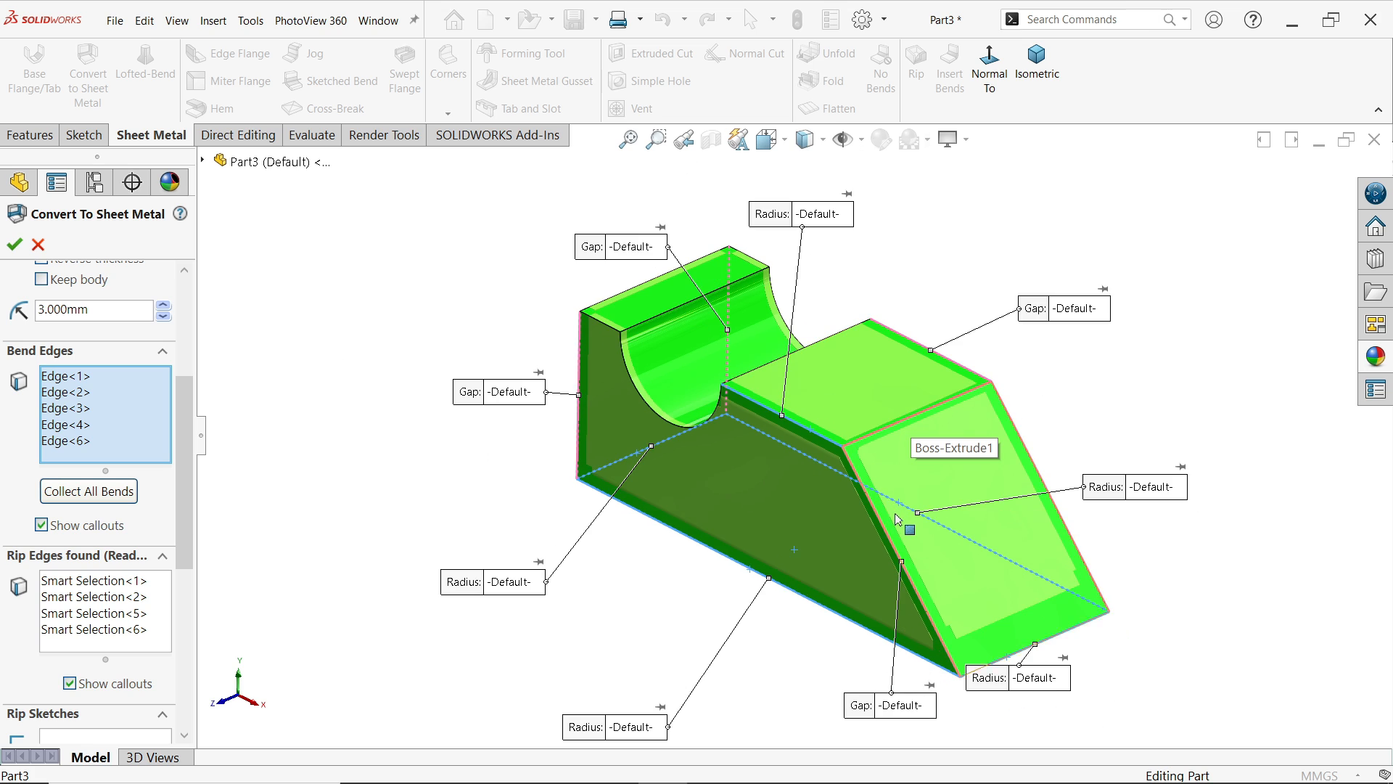
pyautogui.scroll(-3)
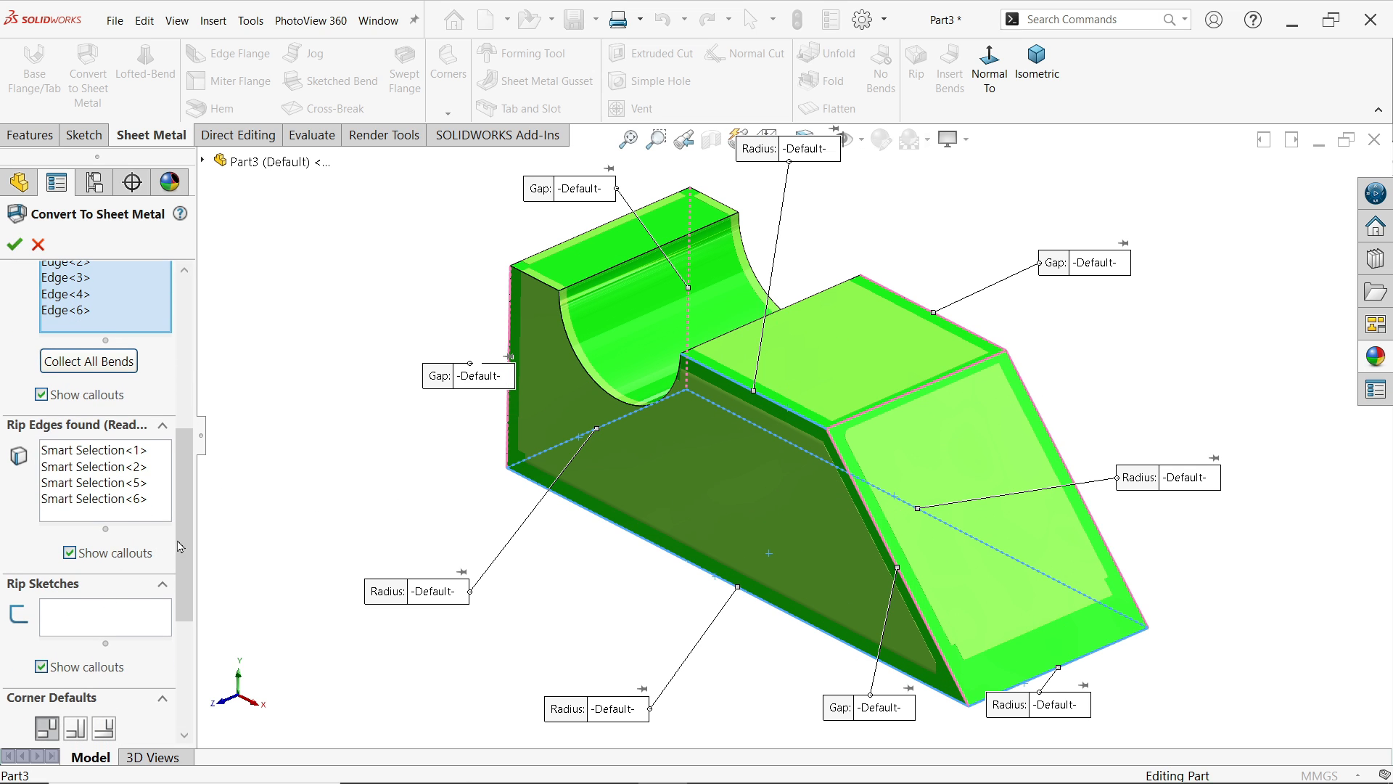
pyautogui.scroll(-3)
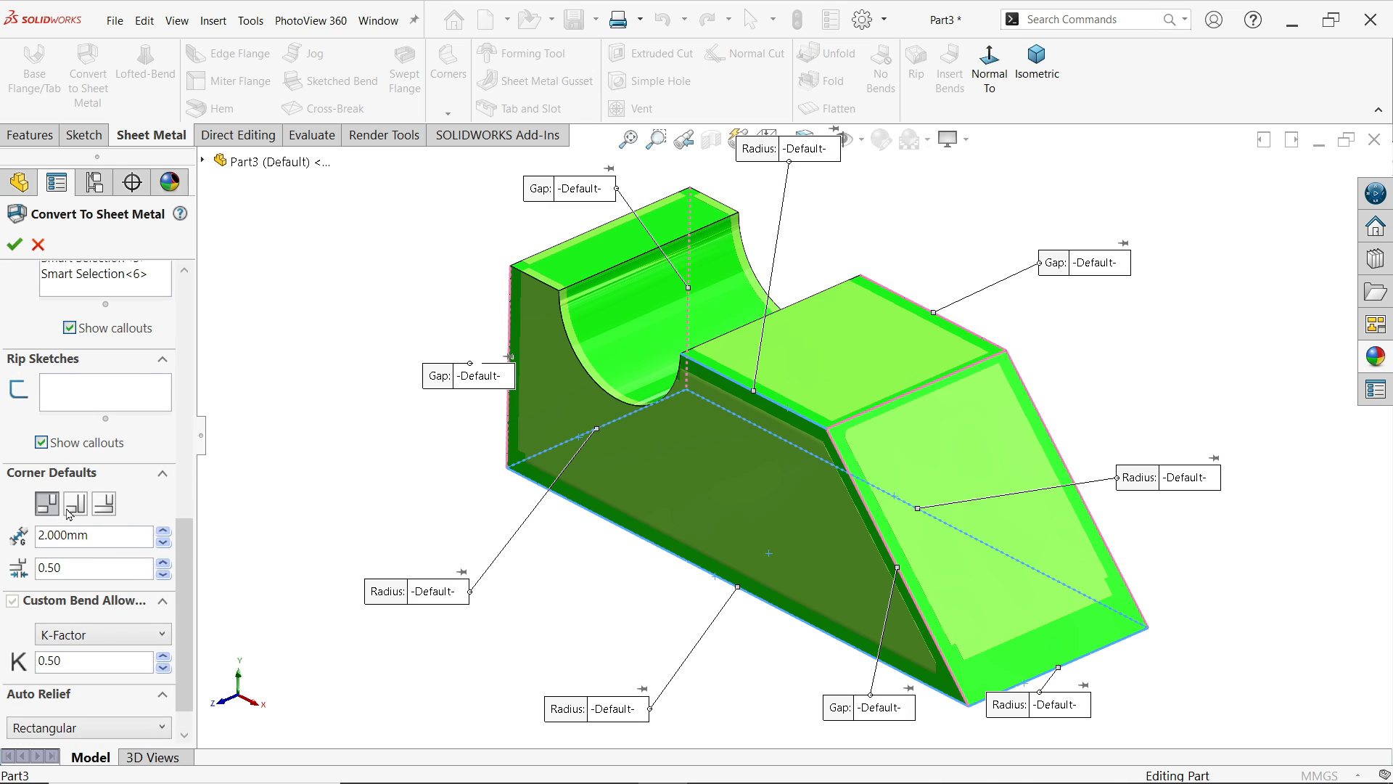
pyautogui.moveTo(46, 504)
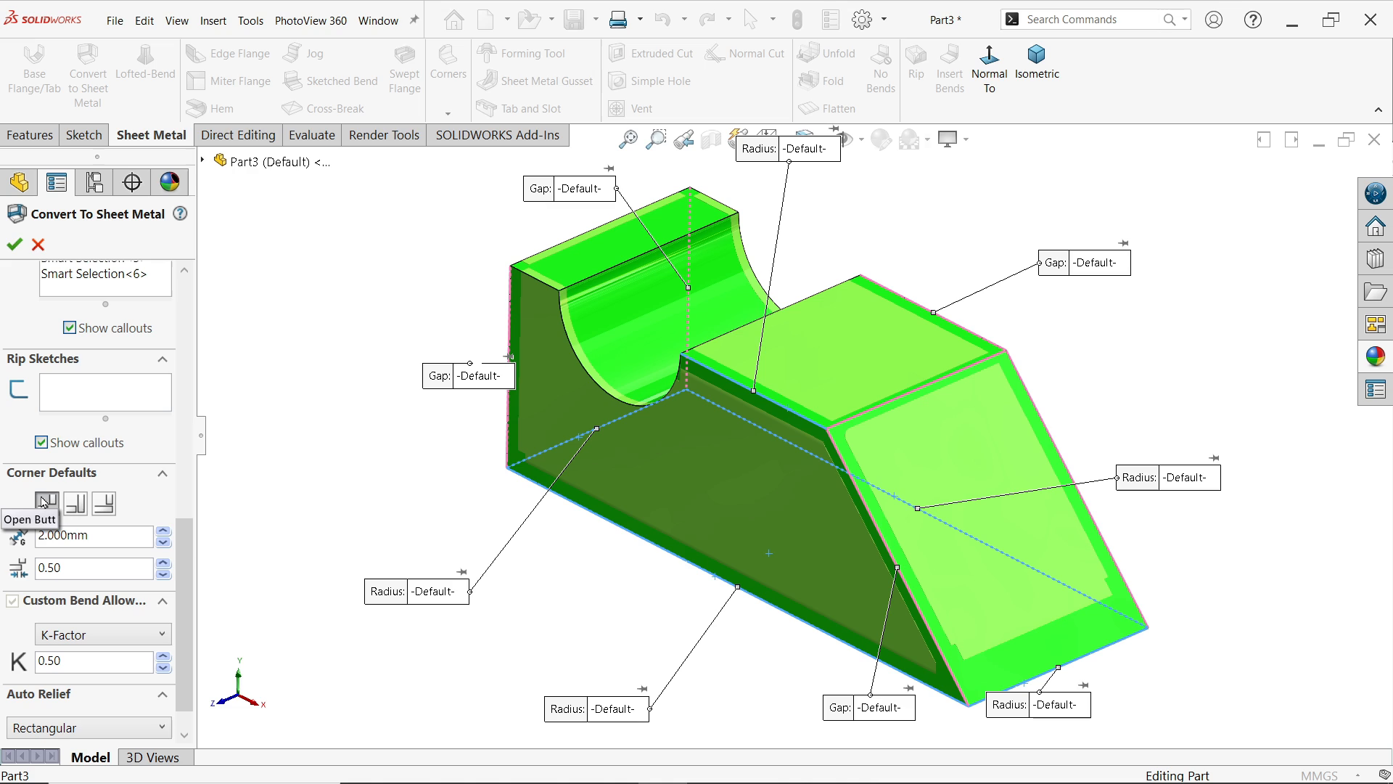
pyautogui.moveTo(104, 504)
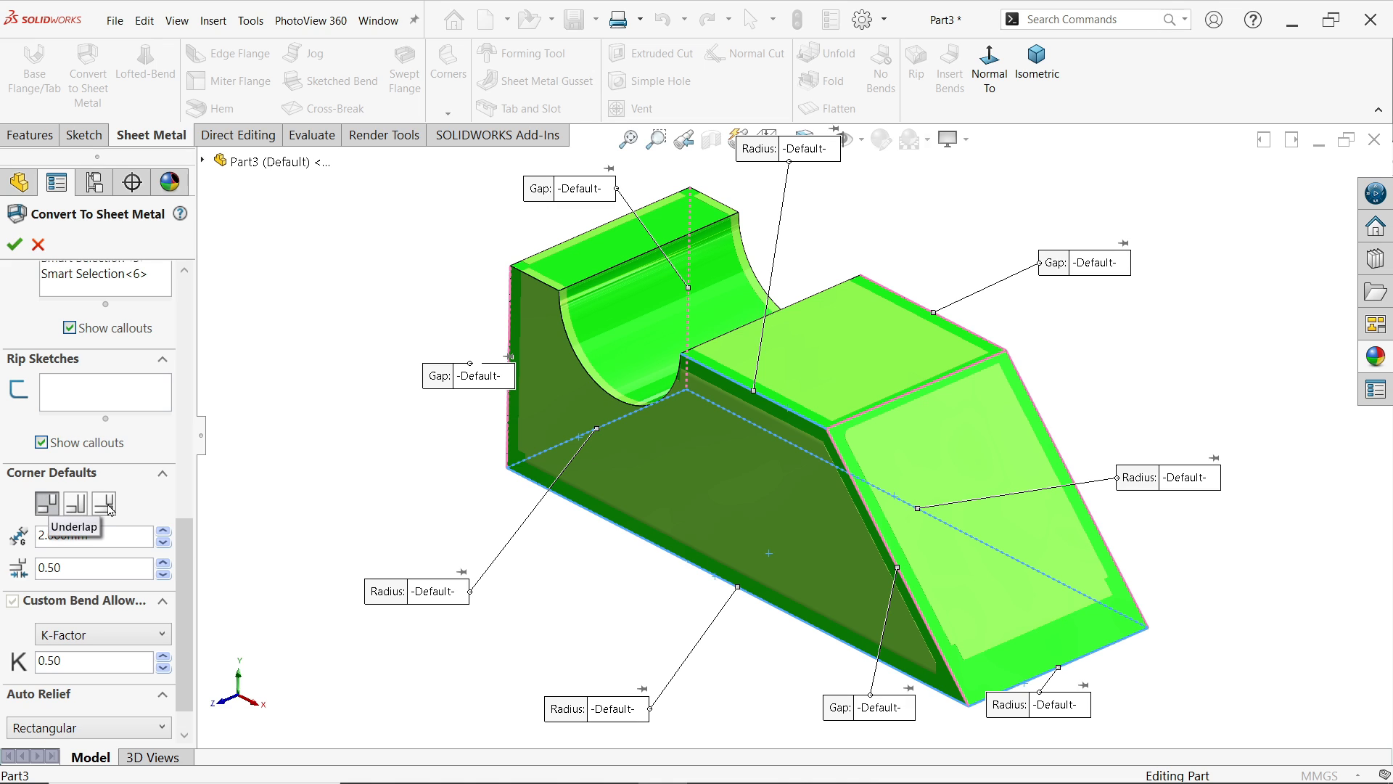
pyautogui.moveTo(118, 525)
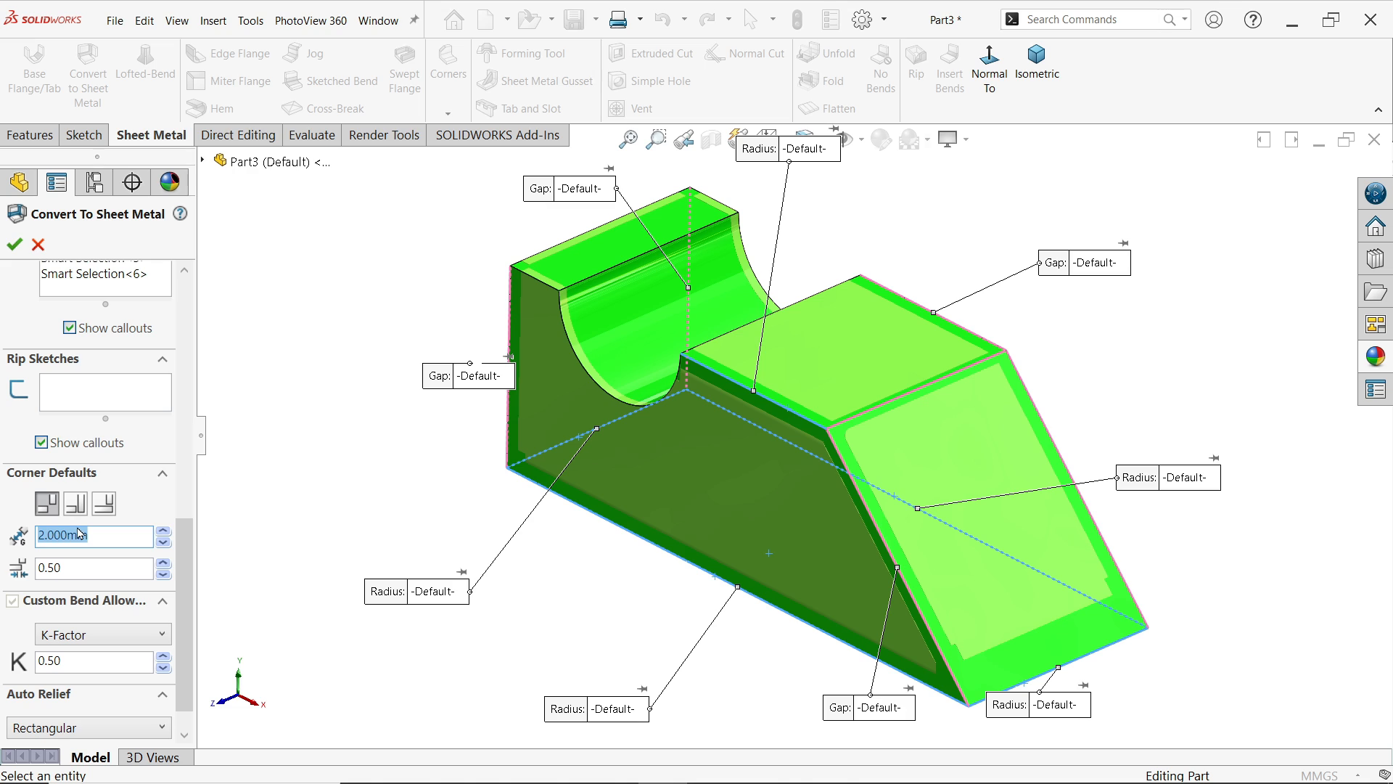
pyautogui.write('1.5')
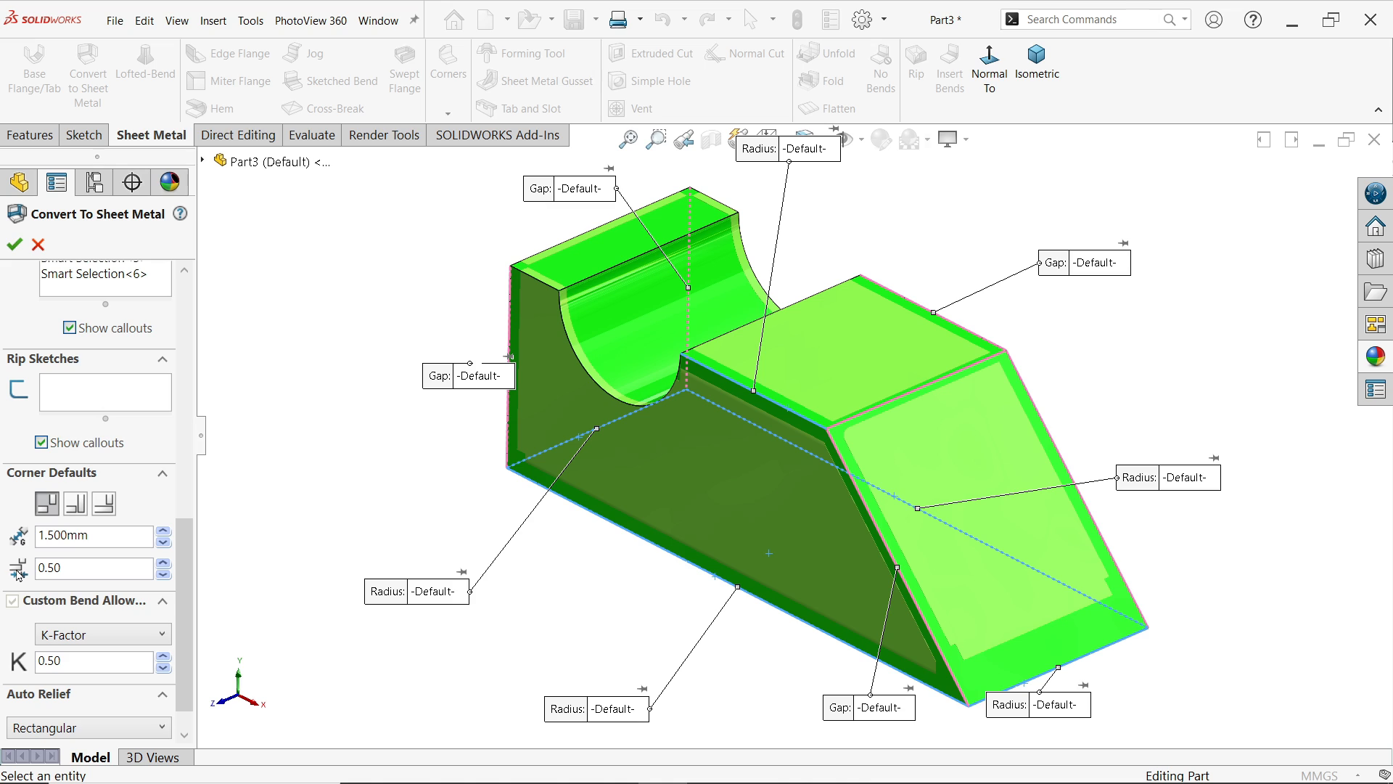
pyautogui.click(89, 567)
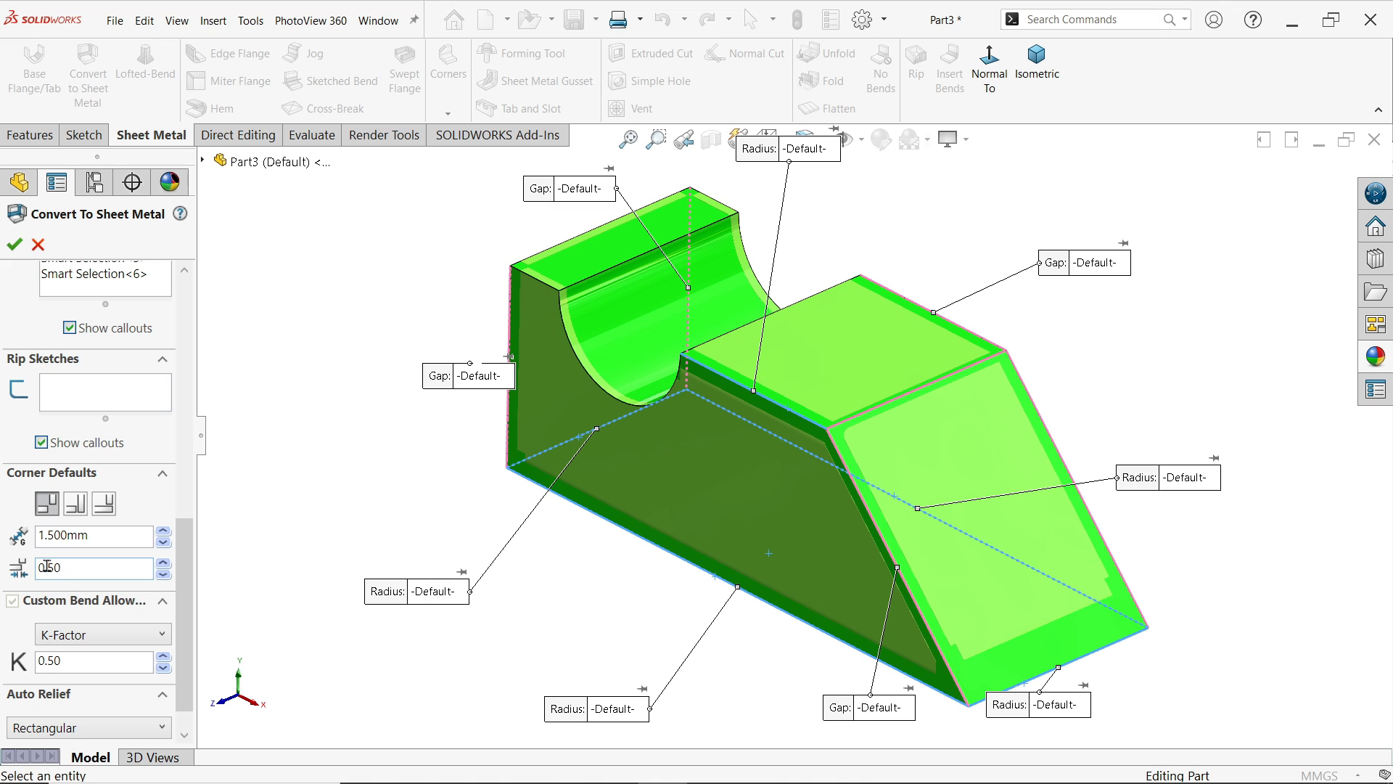
pyautogui.moveTo(88, 567)
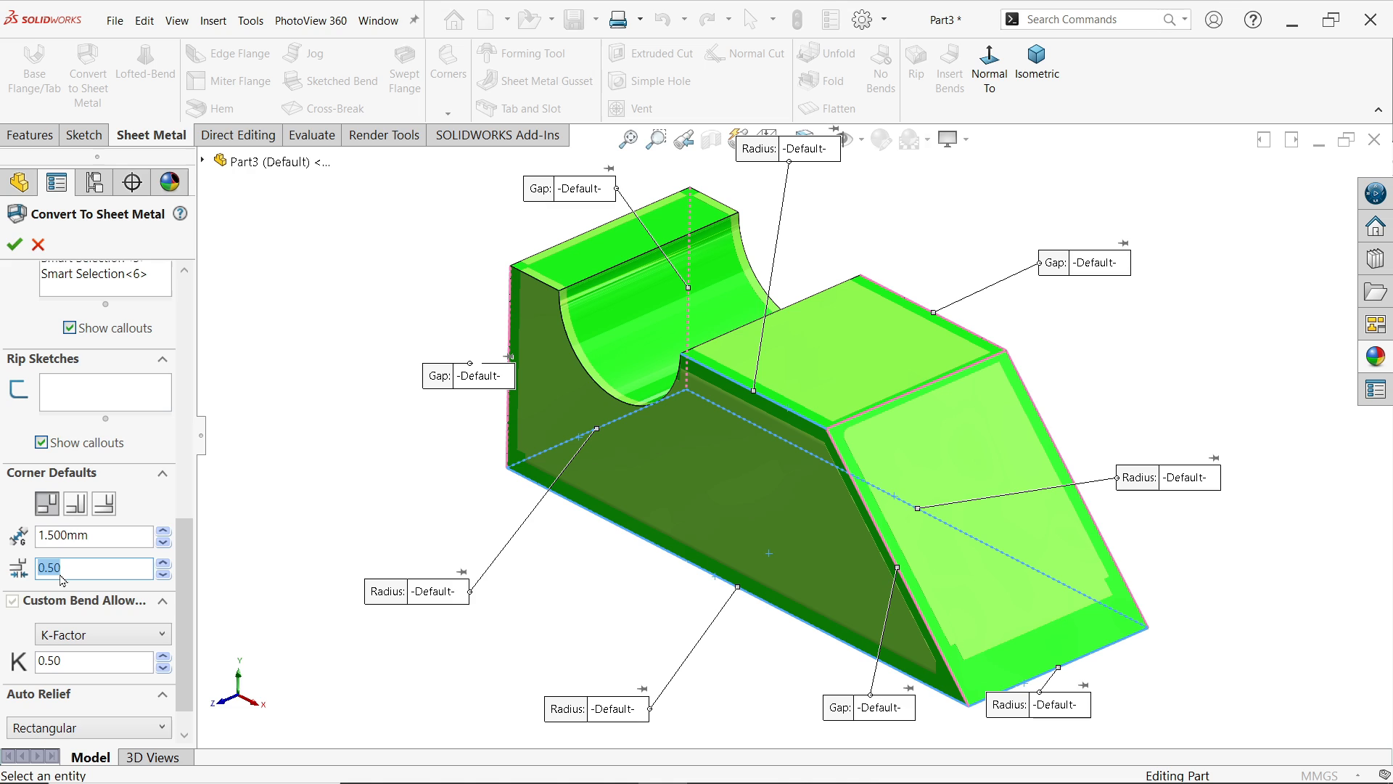
pyautogui.moveTo(93, 567)
pyautogui.write('0')
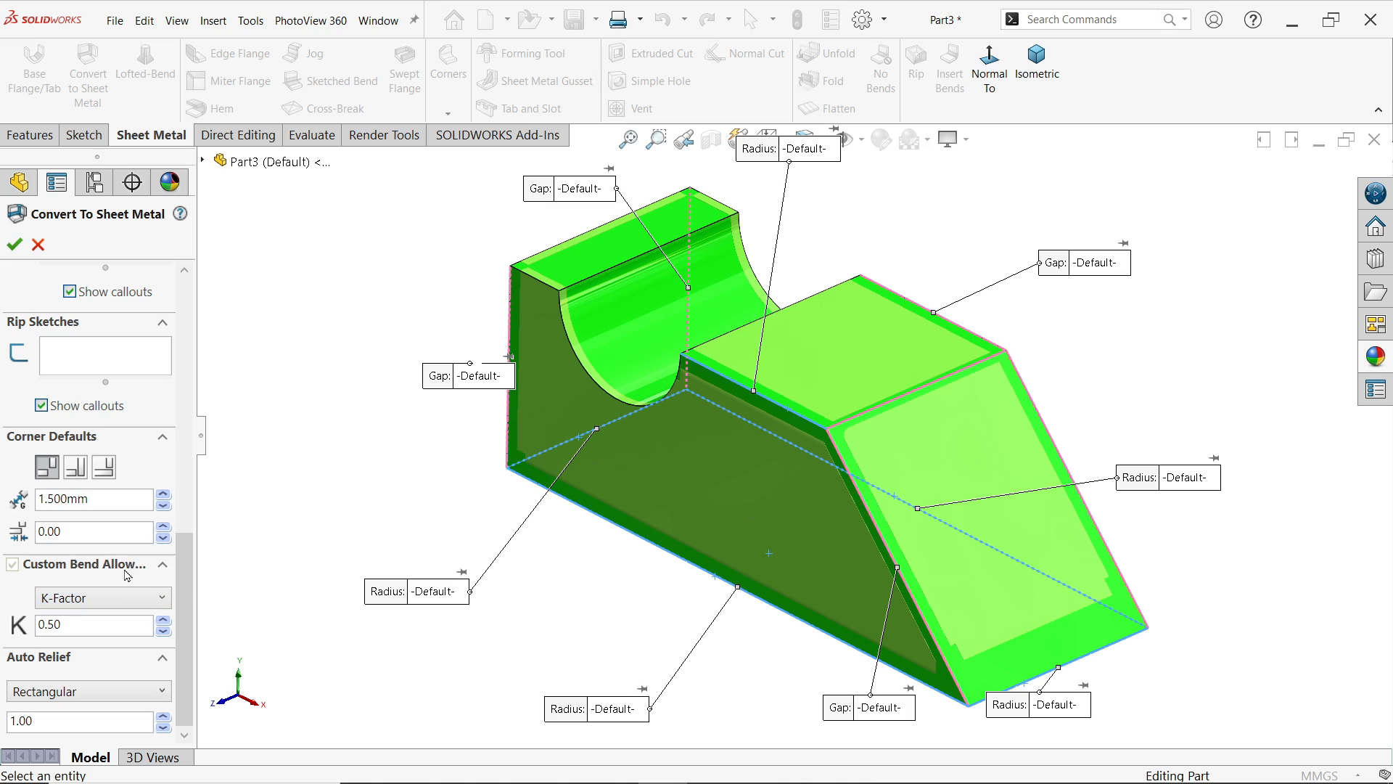
# - Keep K-Factor bend allowance at 0.5 with rectangular auto relief
pyautogui.click(100, 596)
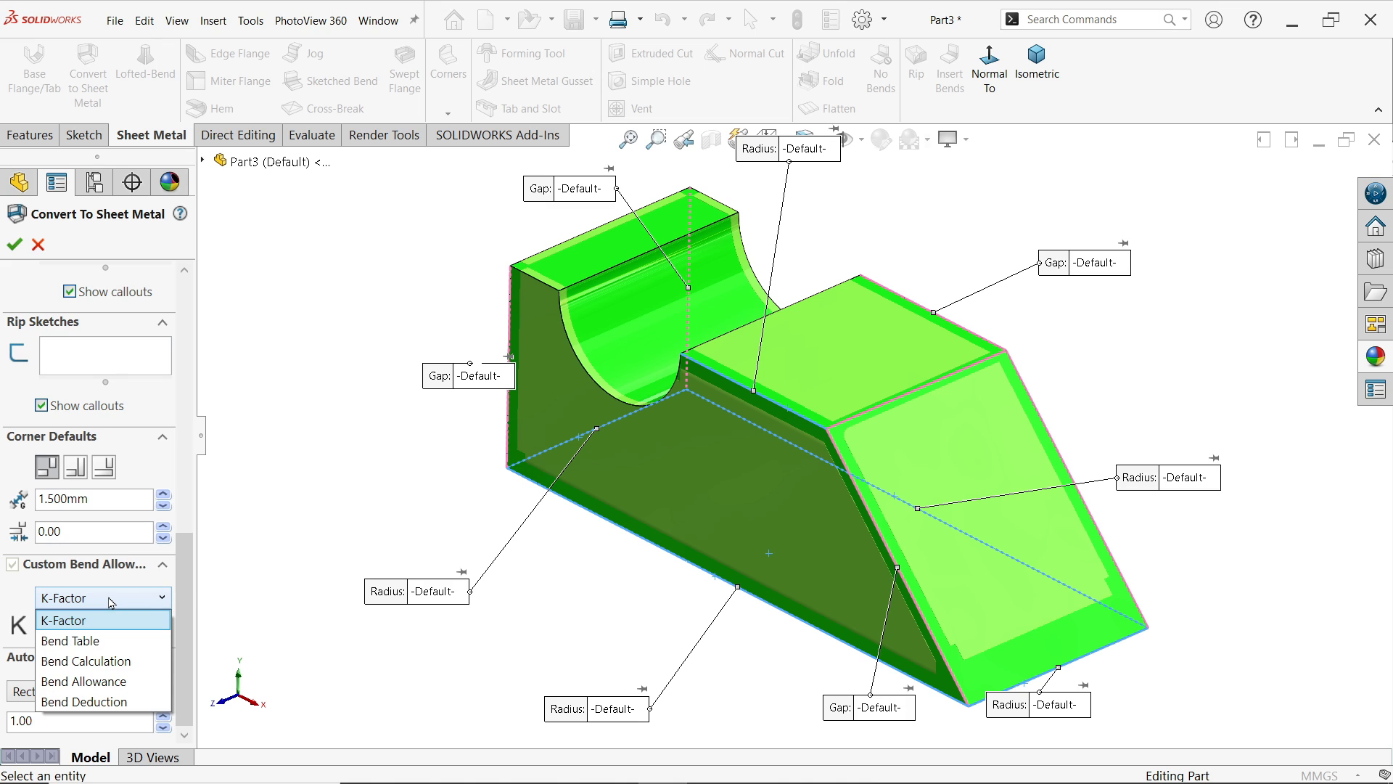
pyautogui.click(63, 620)
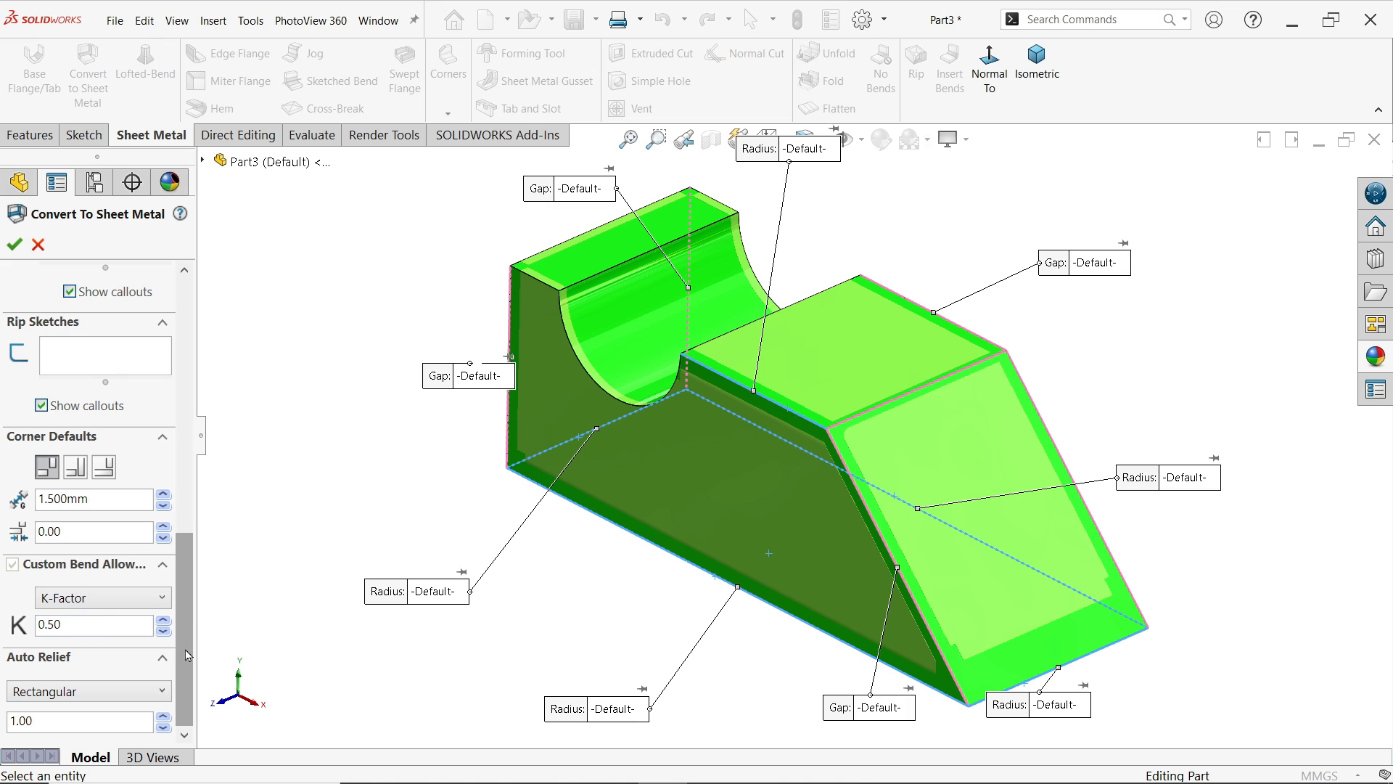
pyautogui.click(89, 691)
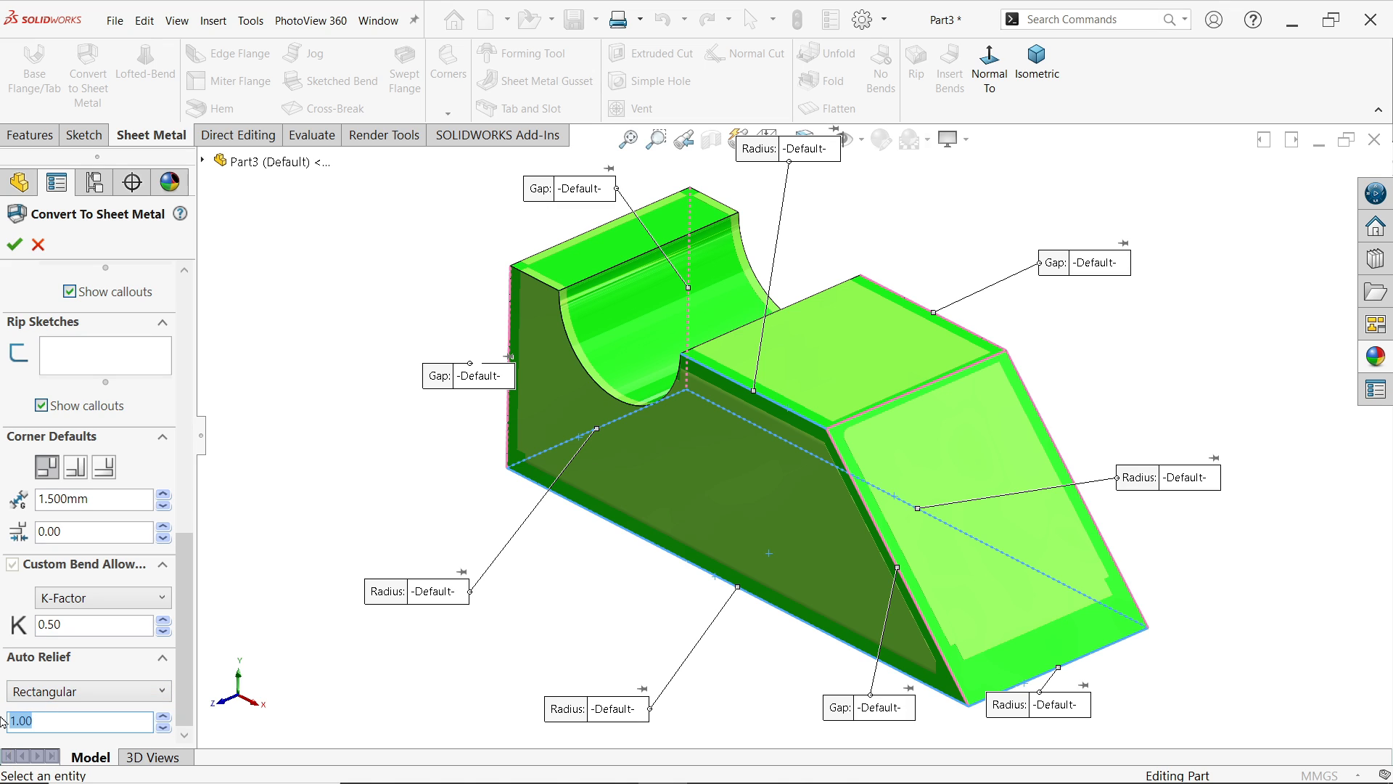
pyautogui.click(80, 722)
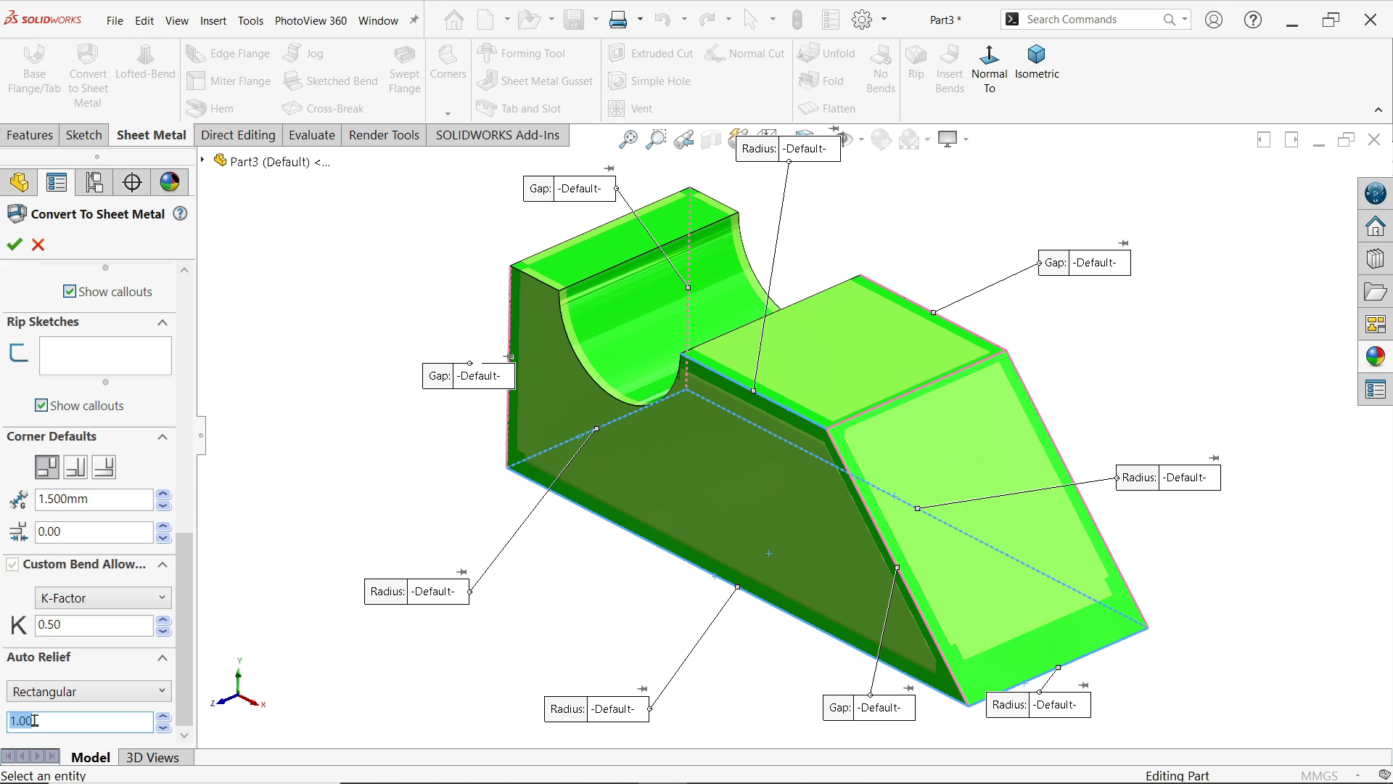
pyautogui.moveTo(47, 716)
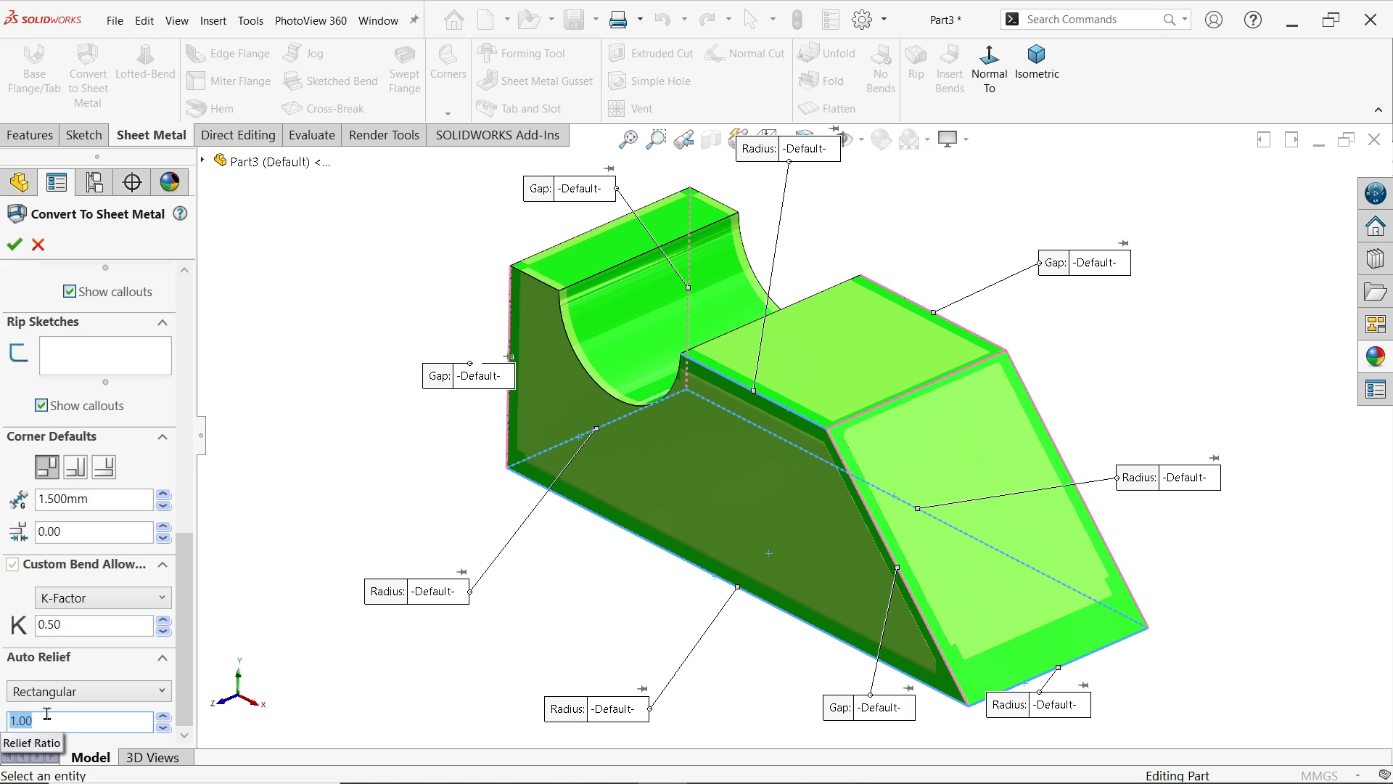
pyautogui.write('0.5')
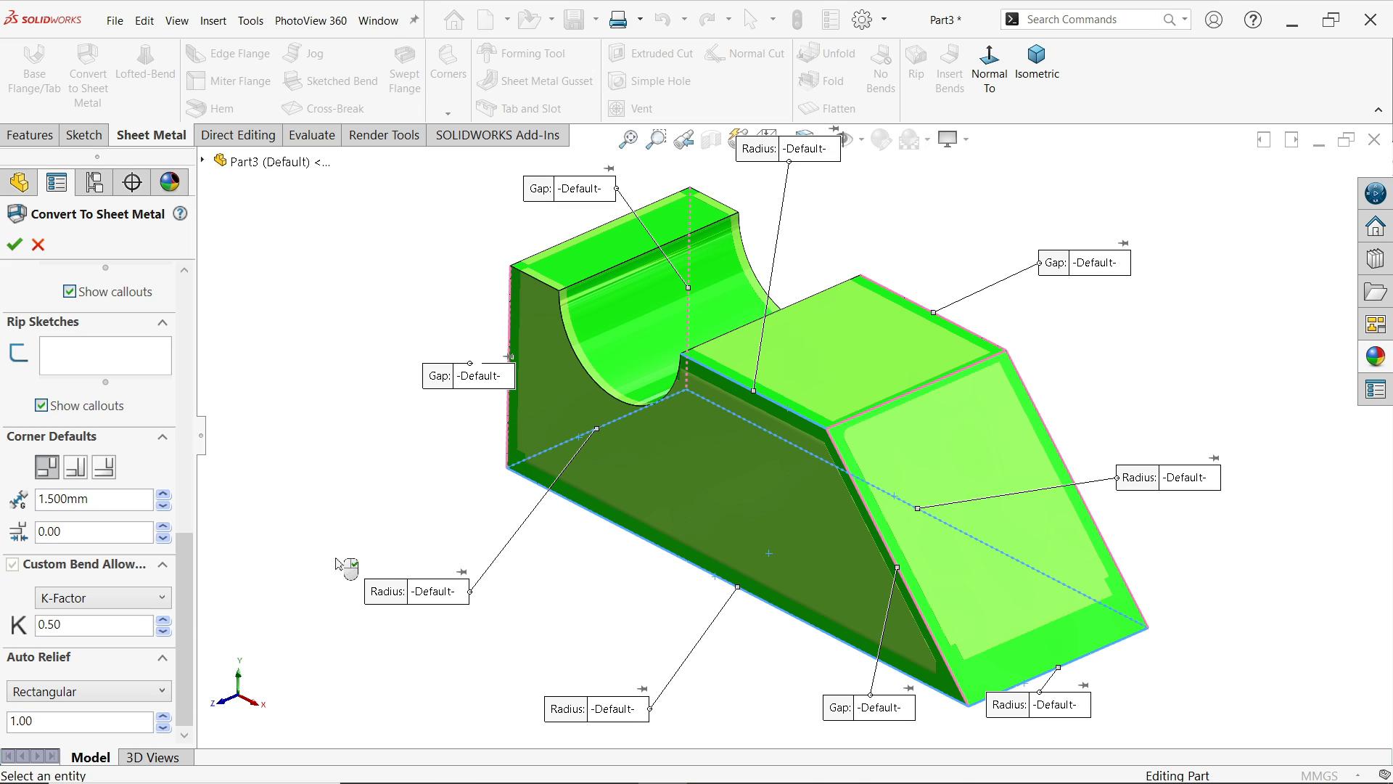
pyautogui.scroll(-3)
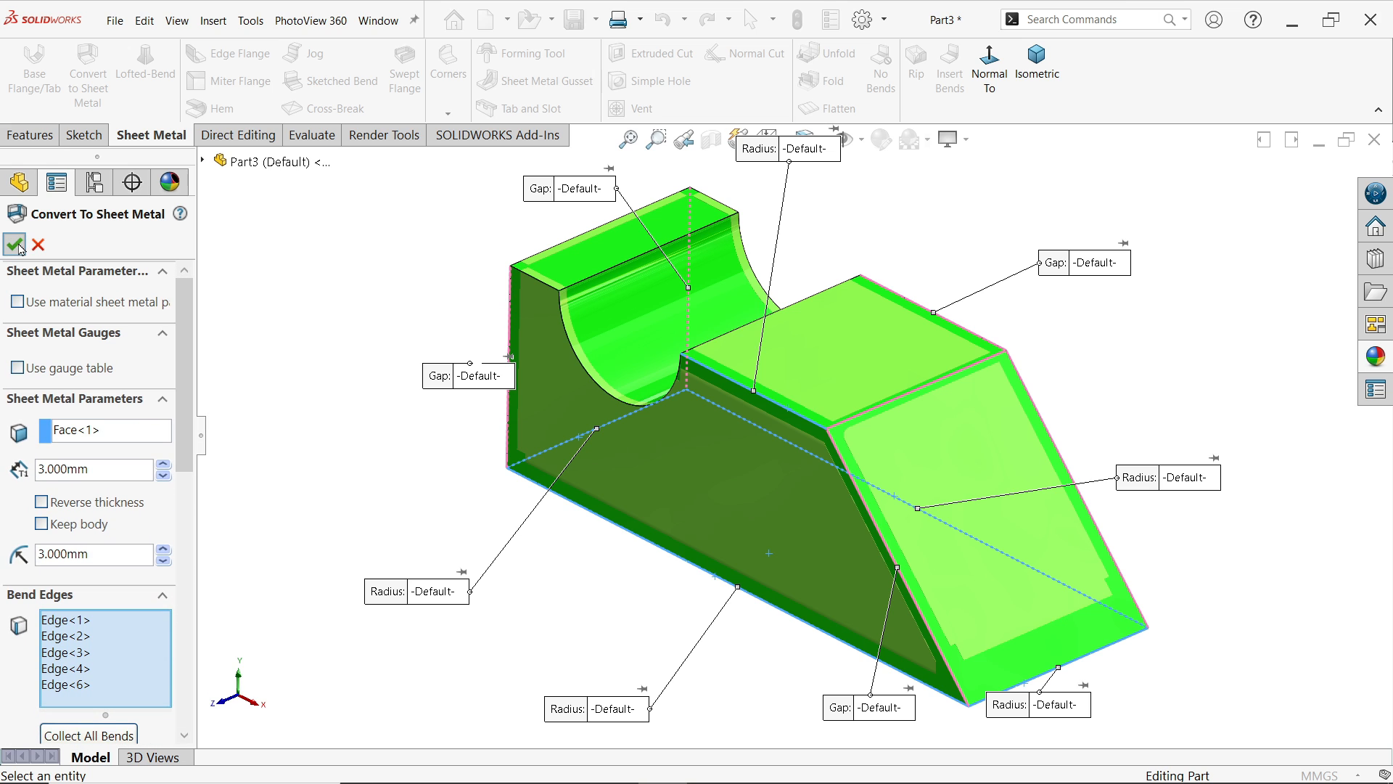
# - Apply the sheet-metal conversion and try the Flatten command on the part
pyautogui.click(15, 244)
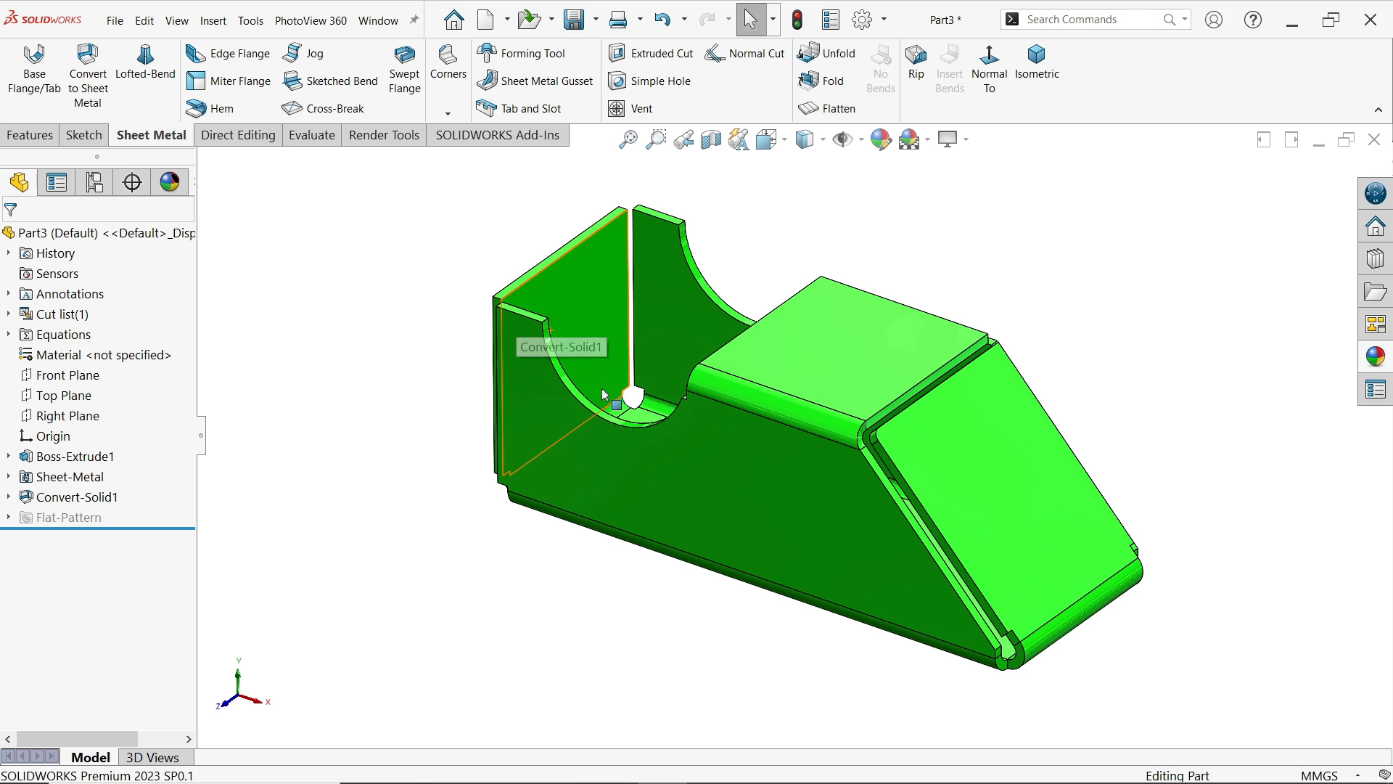
pyautogui.click(834, 107)
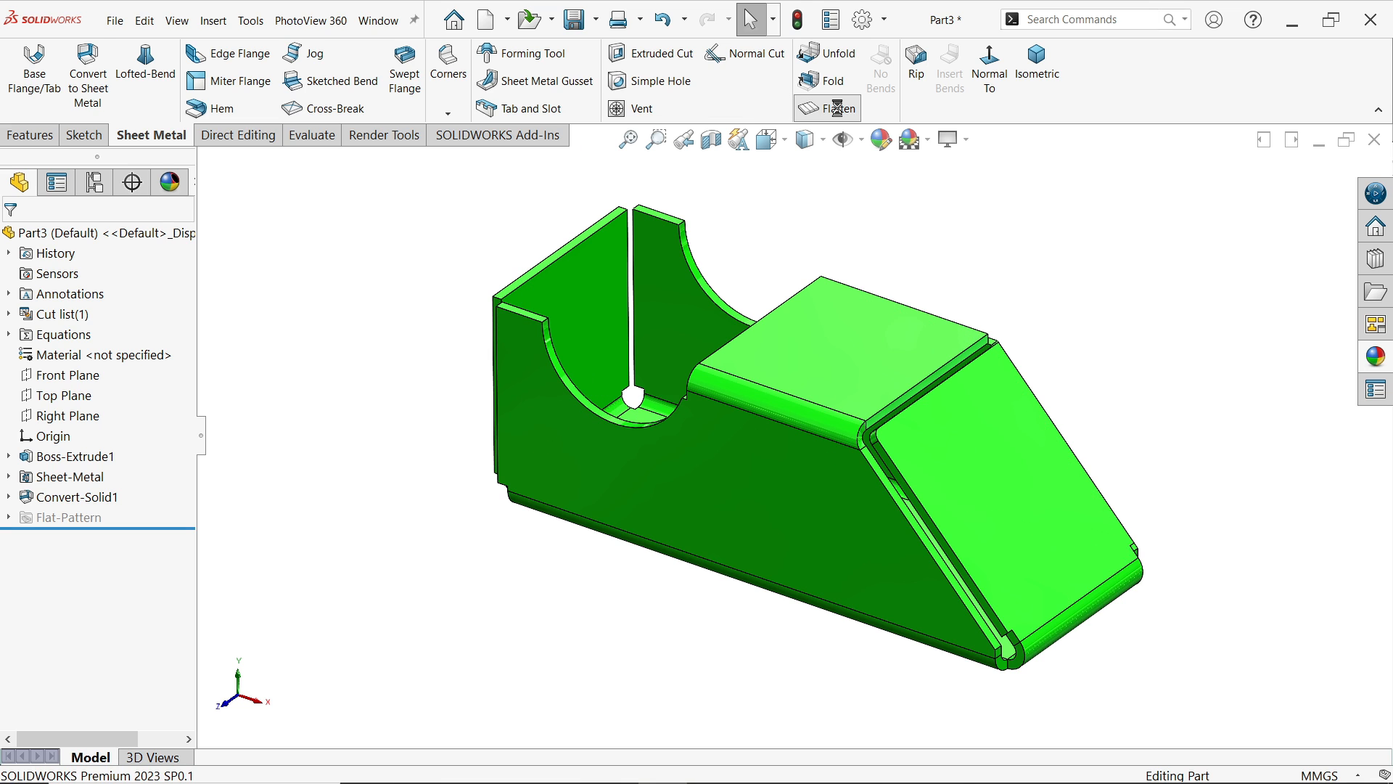
pyautogui.click(826, 107)
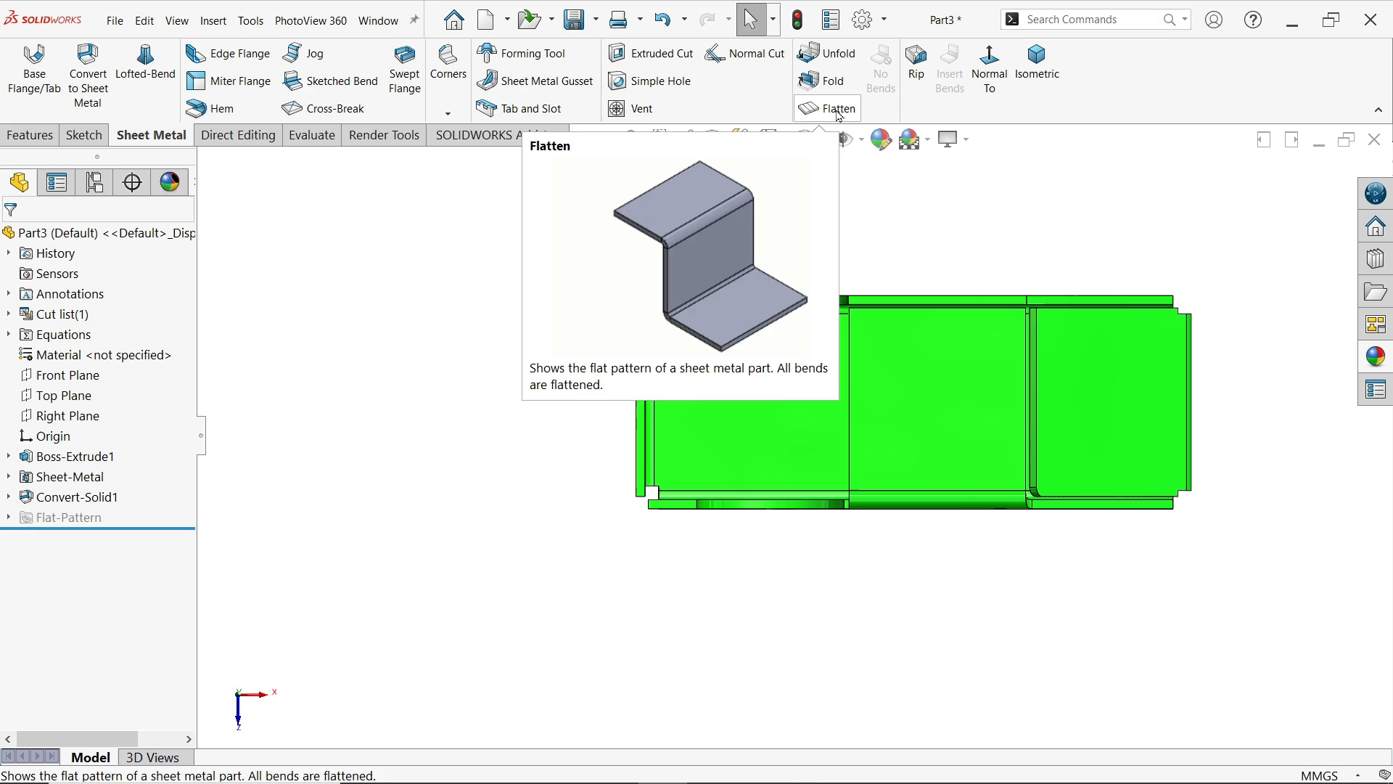
pyautogui.click(1036, 67)
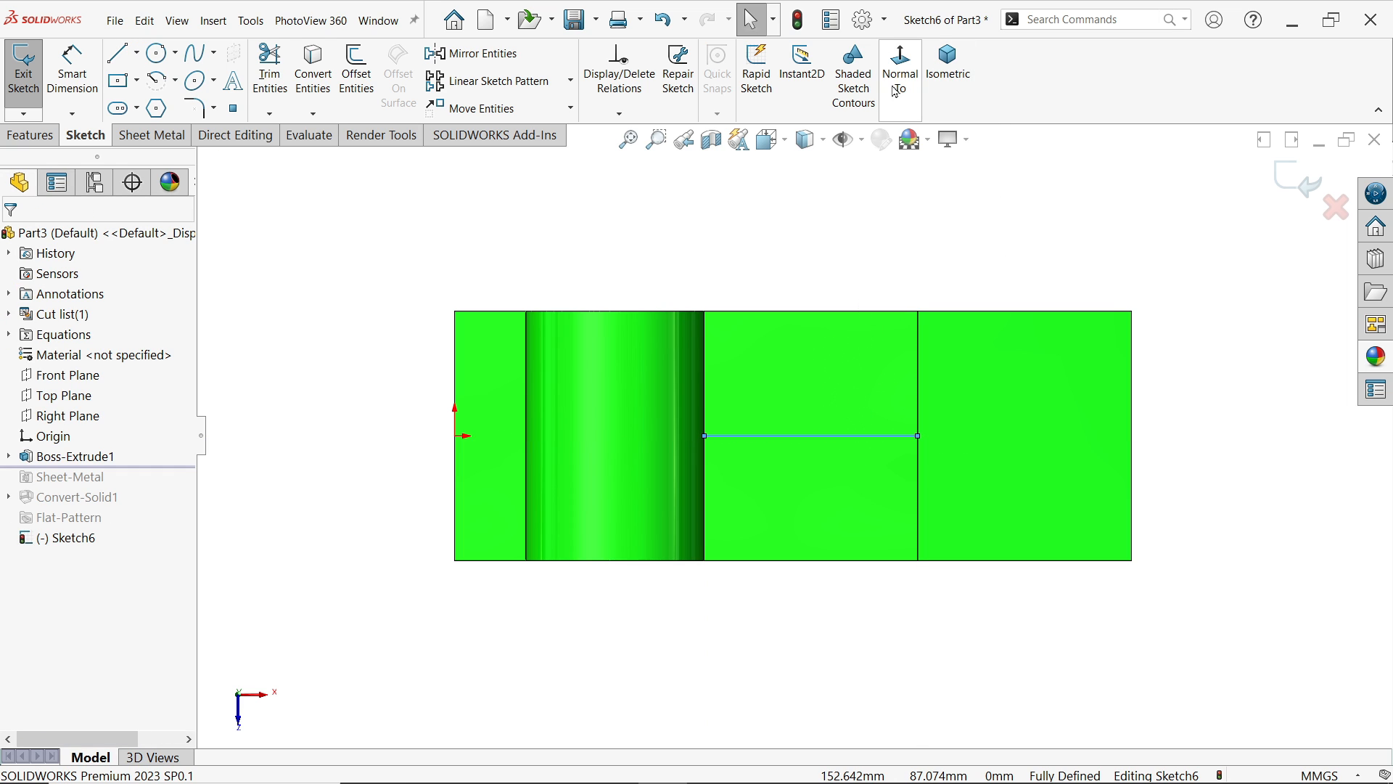
# - Return to the Isometric view and dismiss the save reminder
pyautogui.click(948, 67)
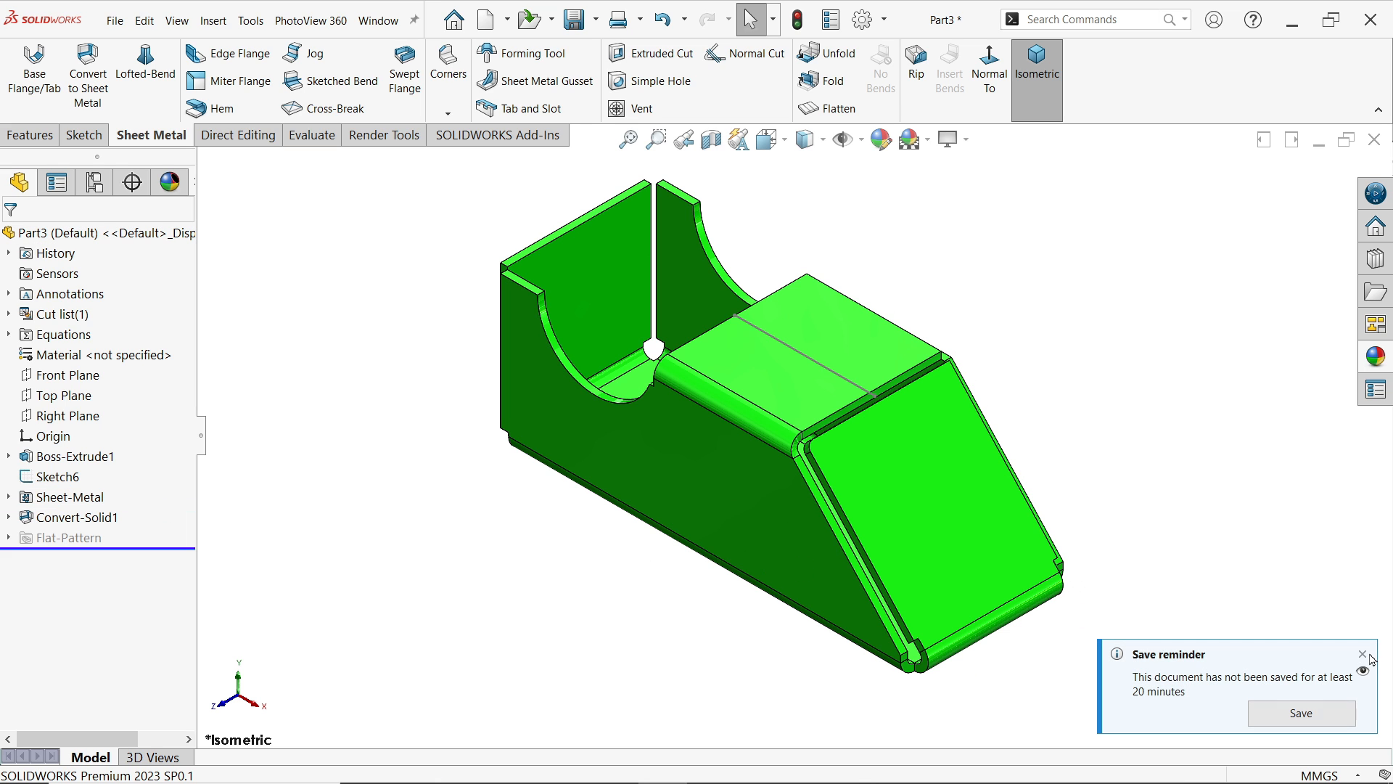
pyautogui.click(77, 517)
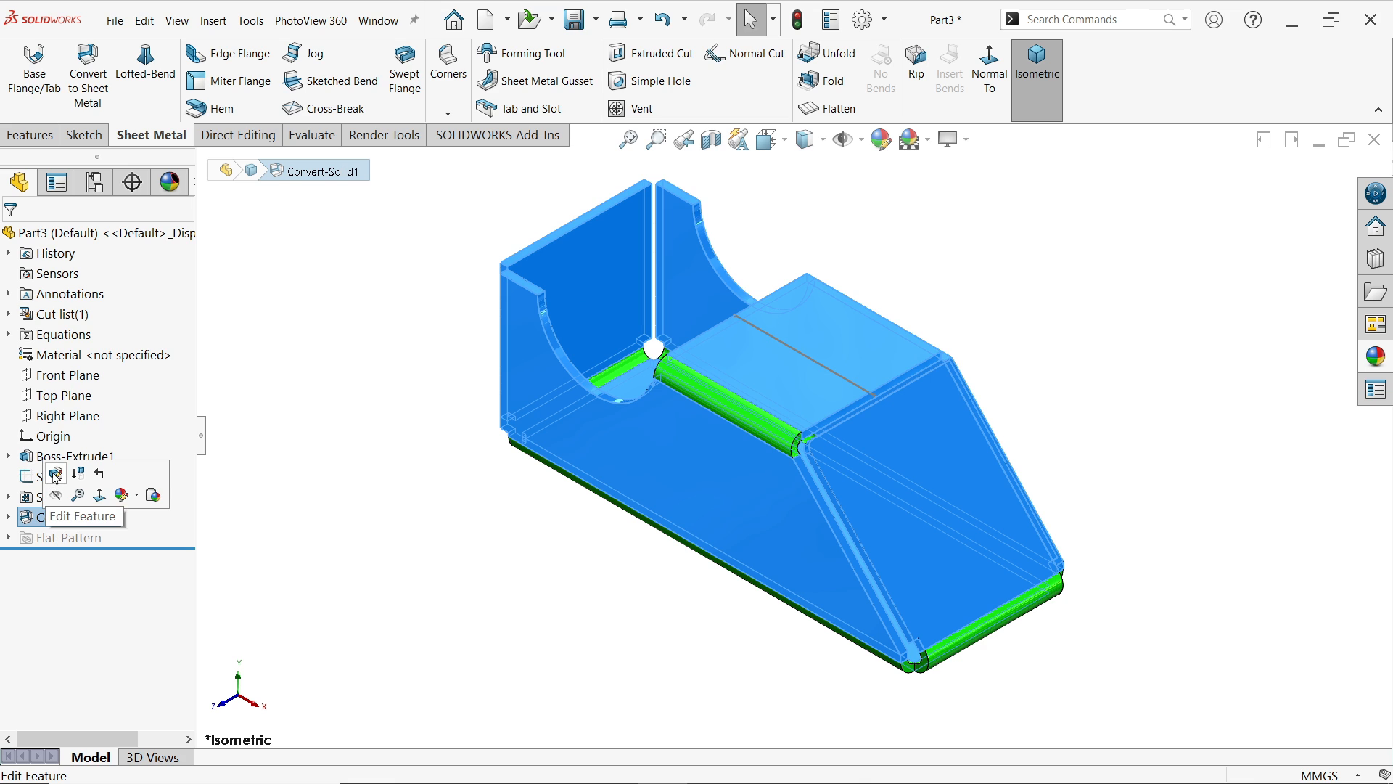
# - Edit Convert-Solid1 to rip along Sketch6 and use six bend edges, then reapply it
pyautogui.click(55, 472)
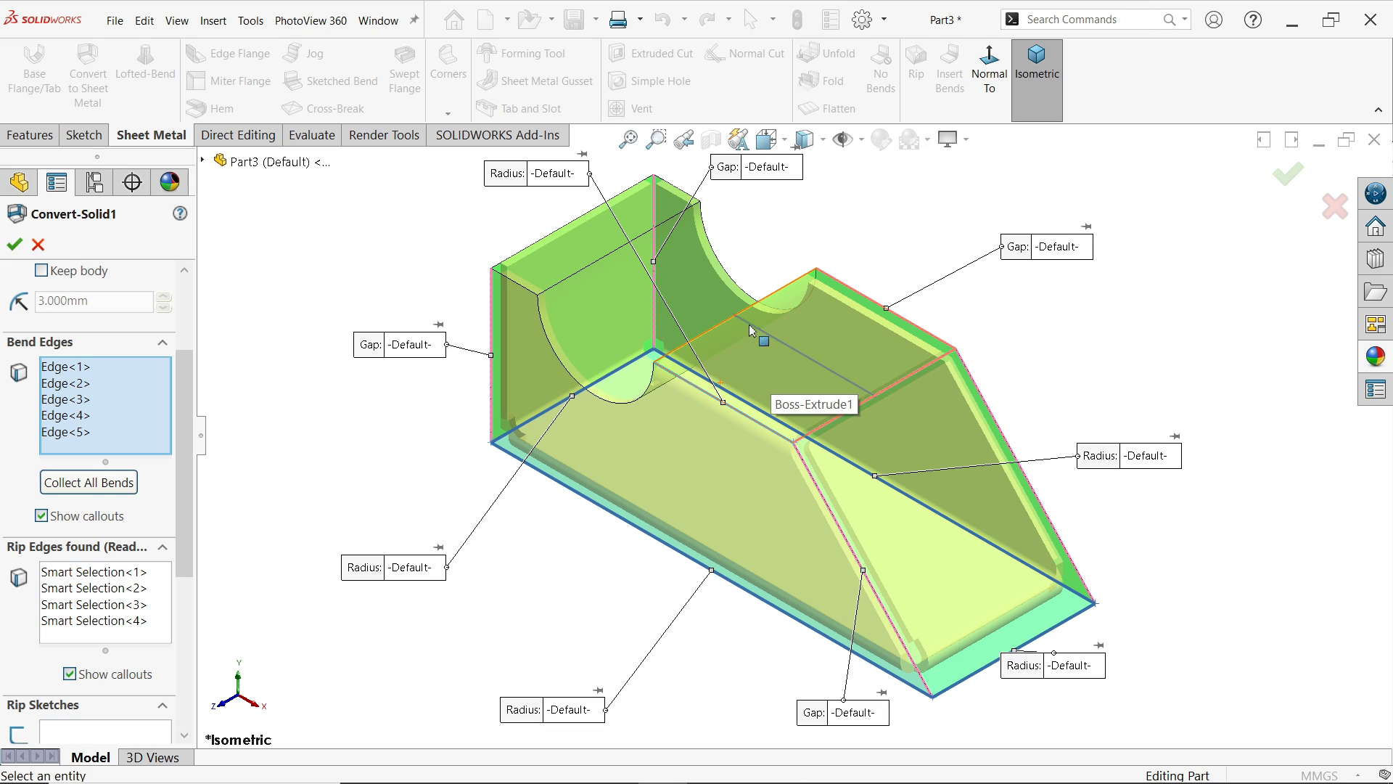
pyautogui.moveTo(703, 398)
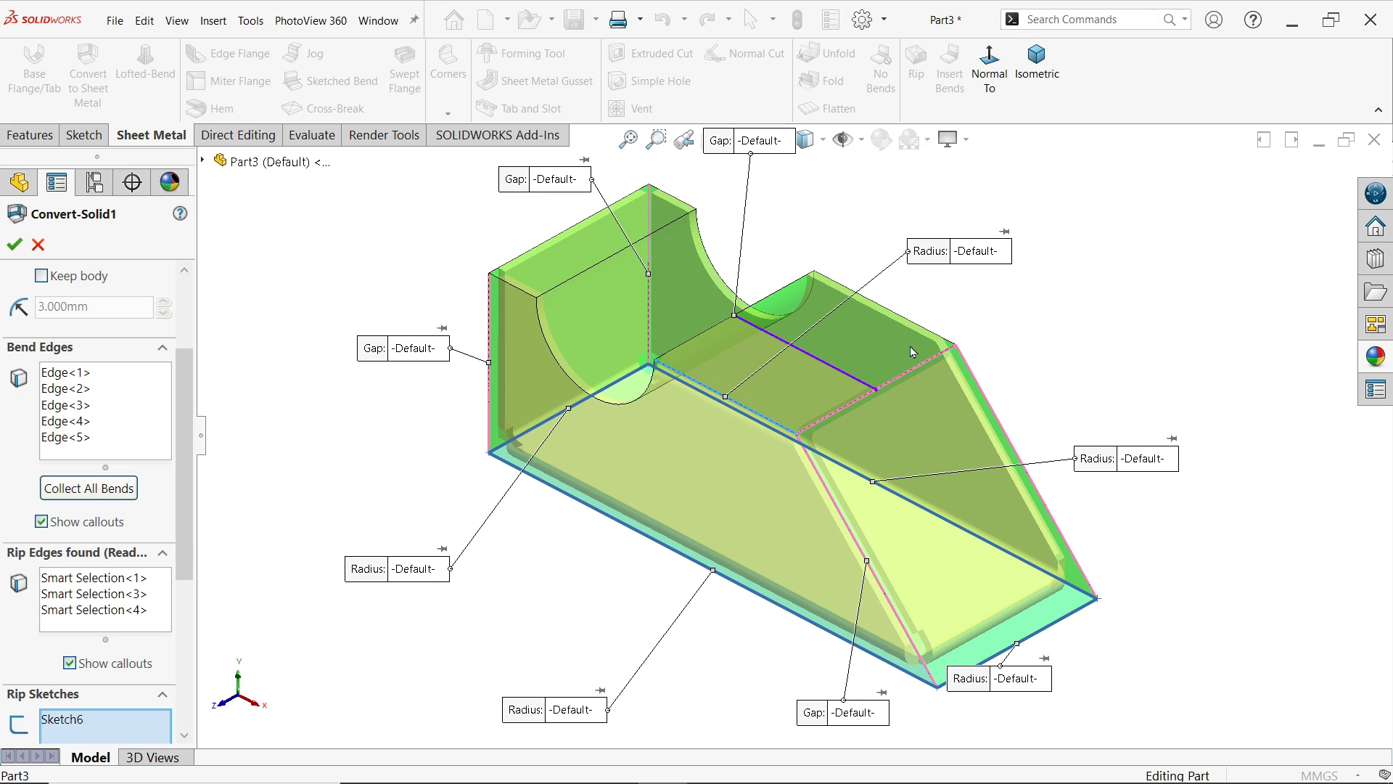
pyautogui.moveTo(103, 444)
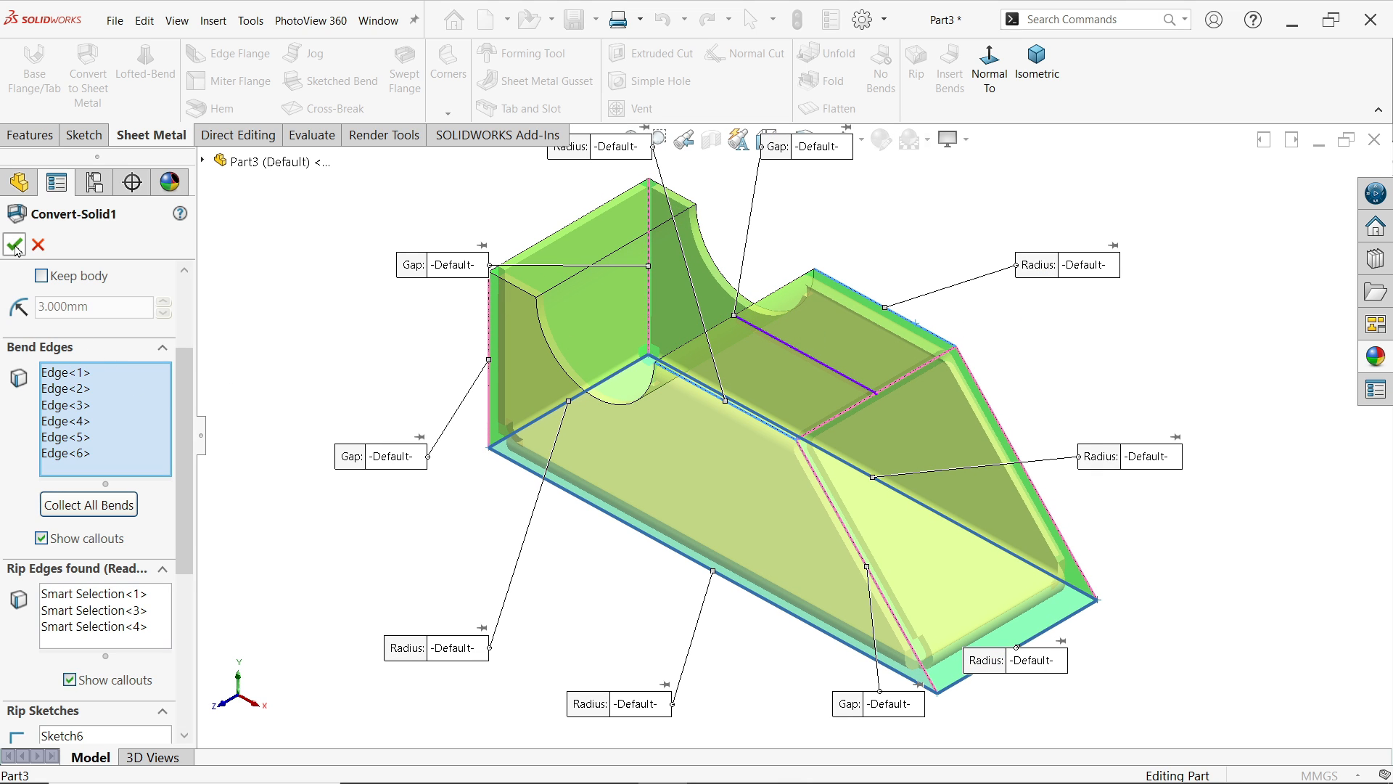
pyautogui.click(14, 244)
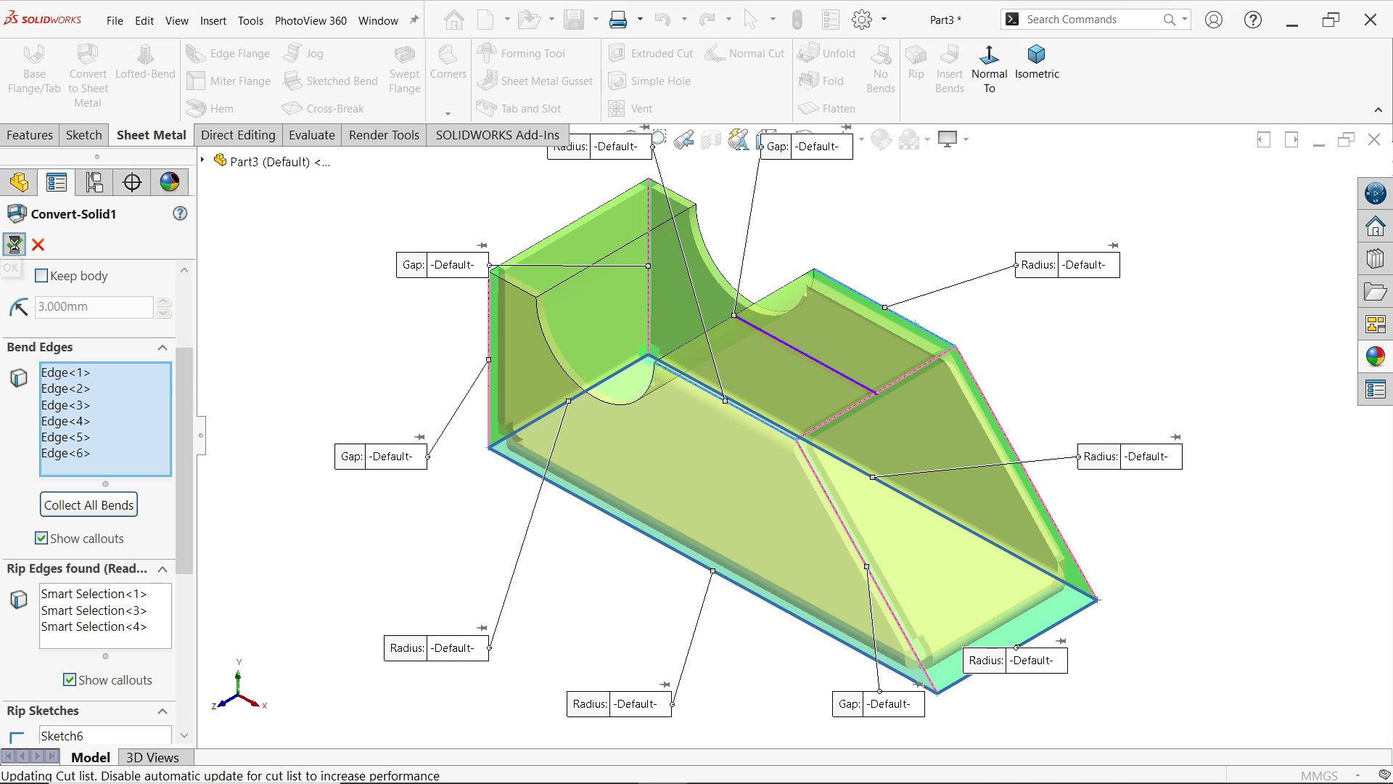
pyautogui.click(13, 244)
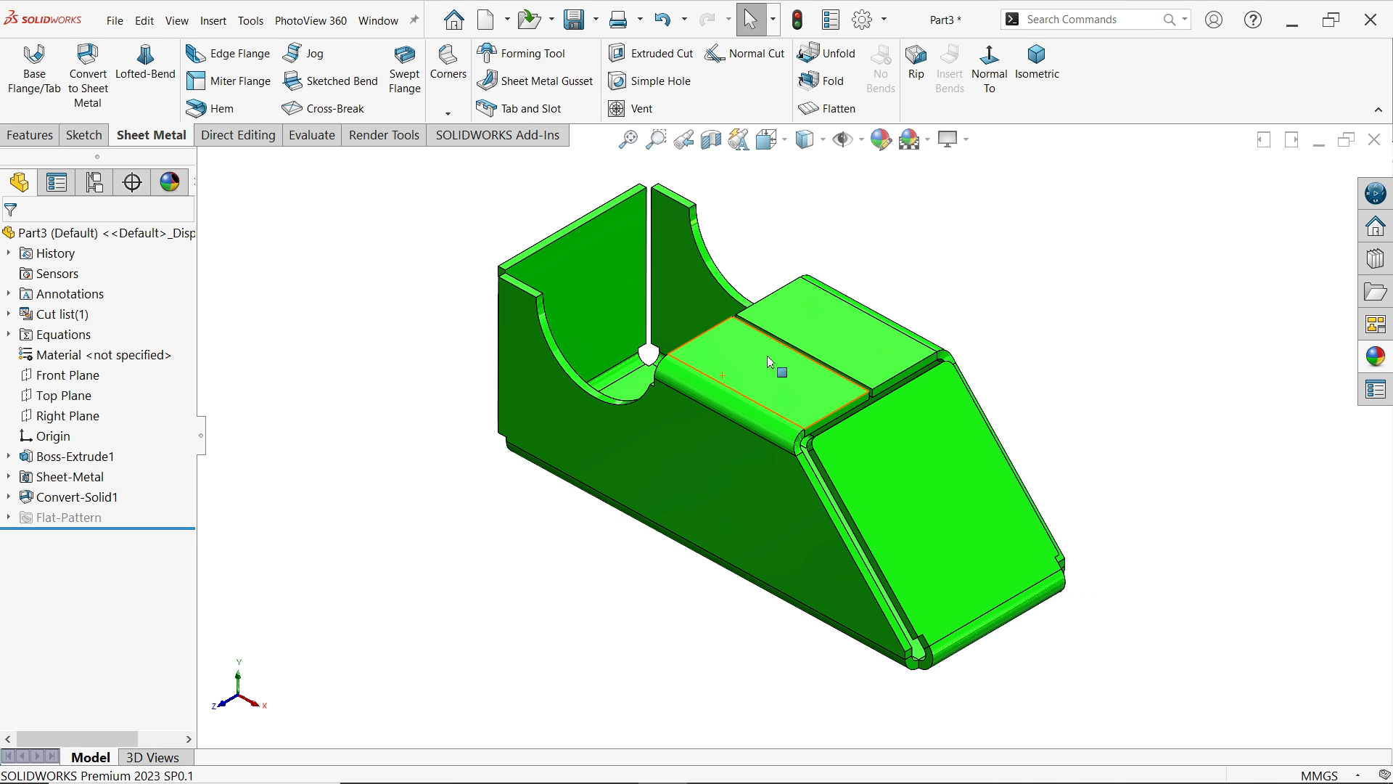
# - Flatten the ripped part into its cross-shaped flat pattern with marked bend lines
pyautogui.click(836, 107)
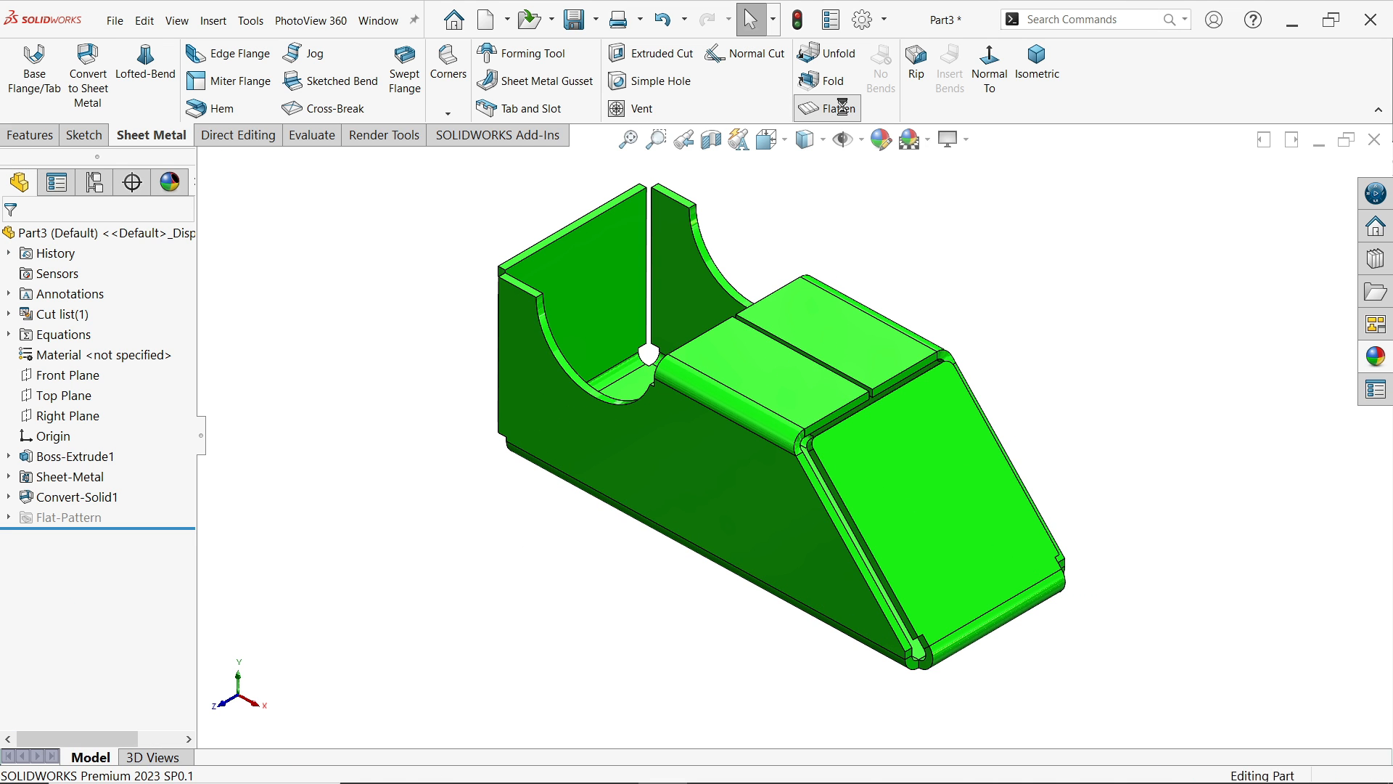
pyautogui.click(826, 108)
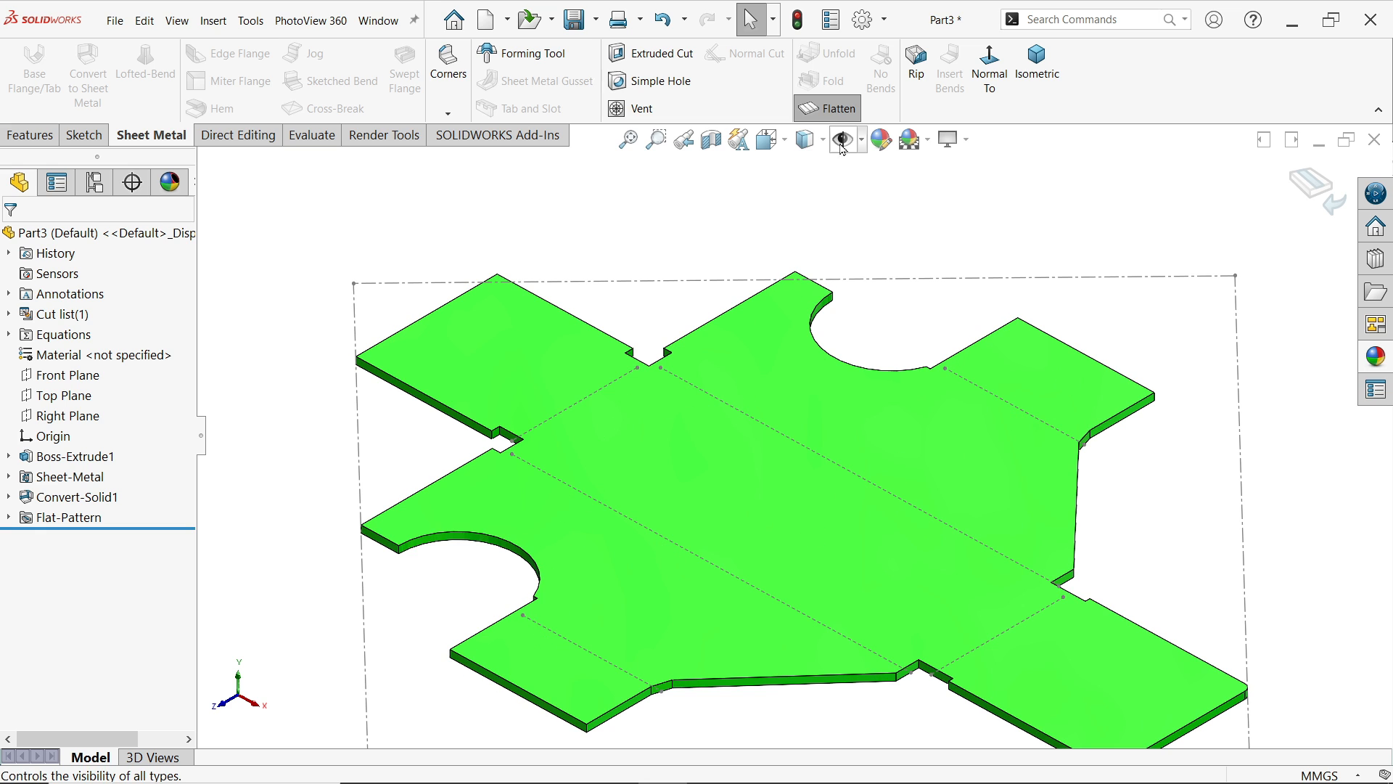
pyautogui.click(826, 108)
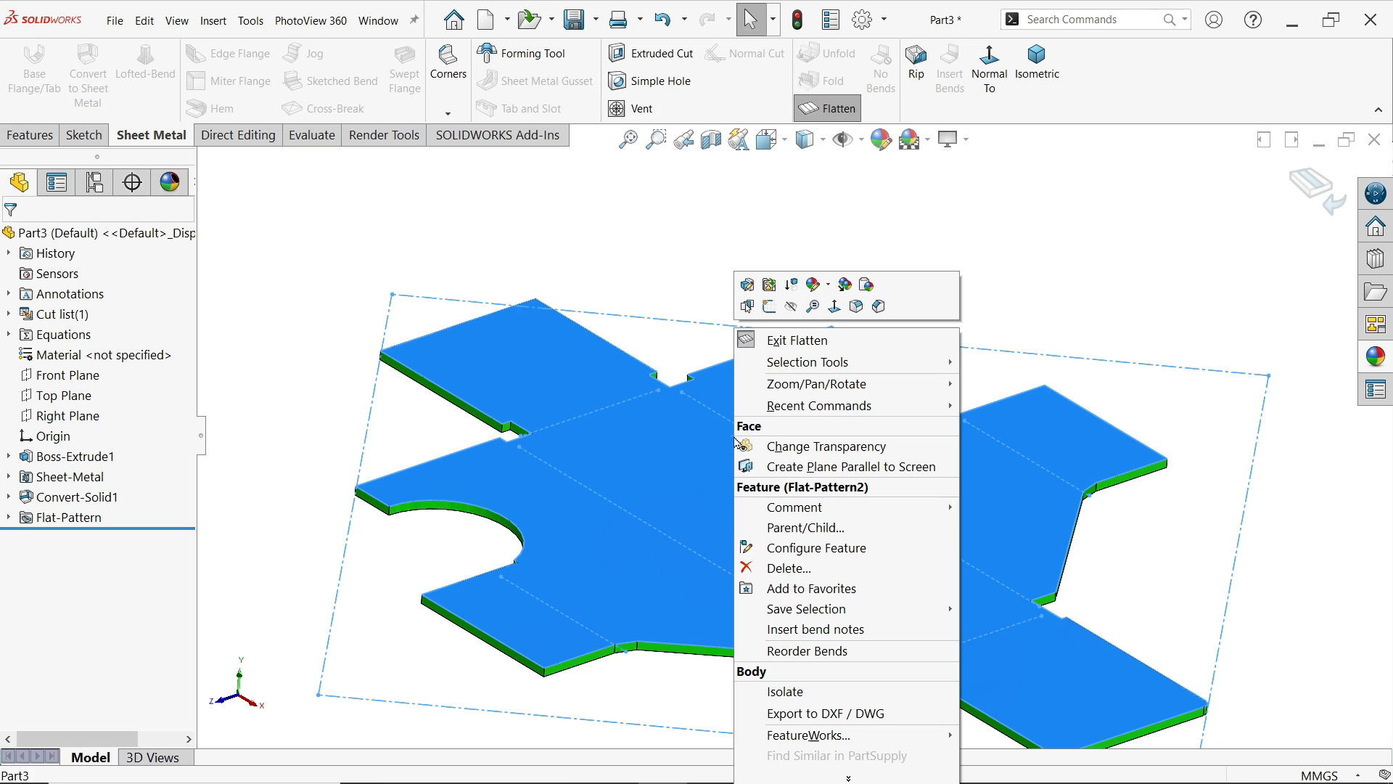
# - Export the flat pattern as DXF with sheet-metal geometry, bend lines, sketches and bounding box
pyautogui.click(824, 713)
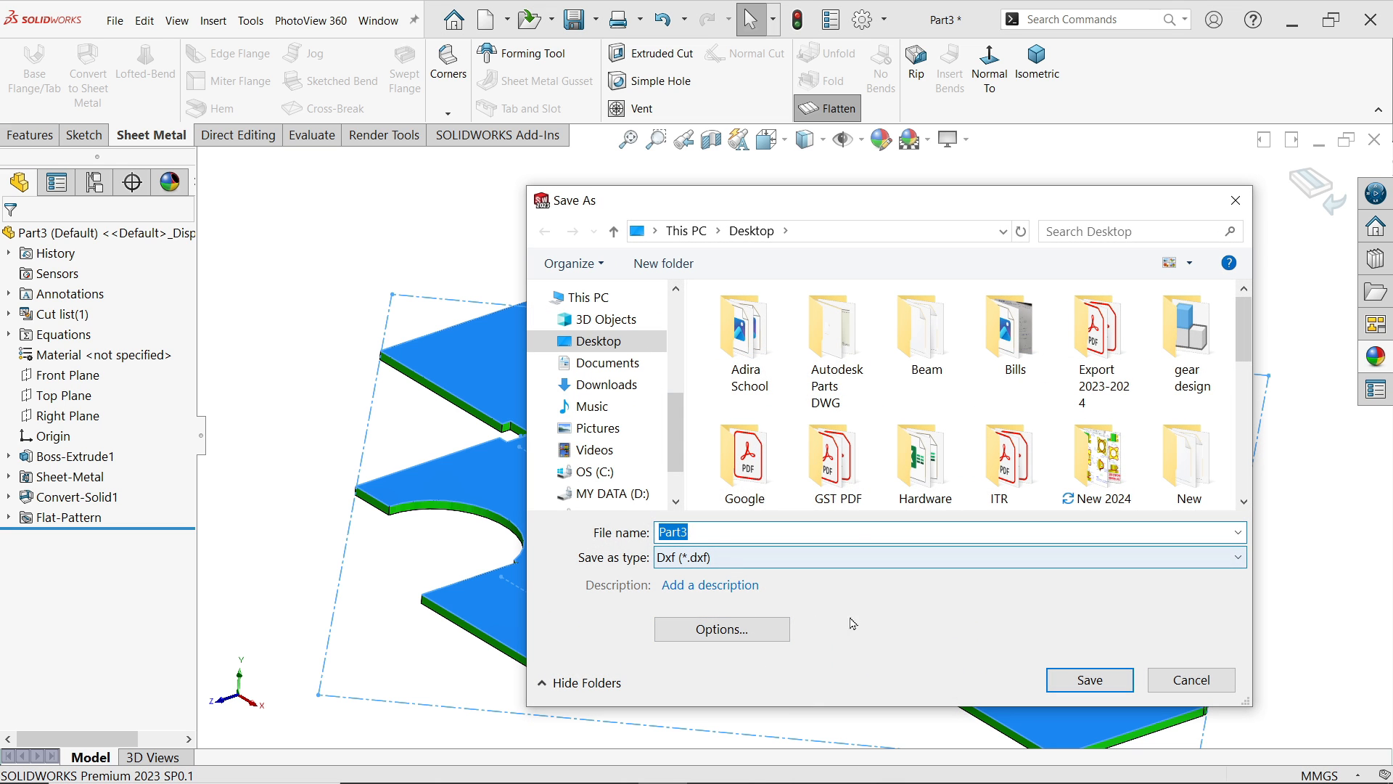
pyautogui.click(1088, 679)
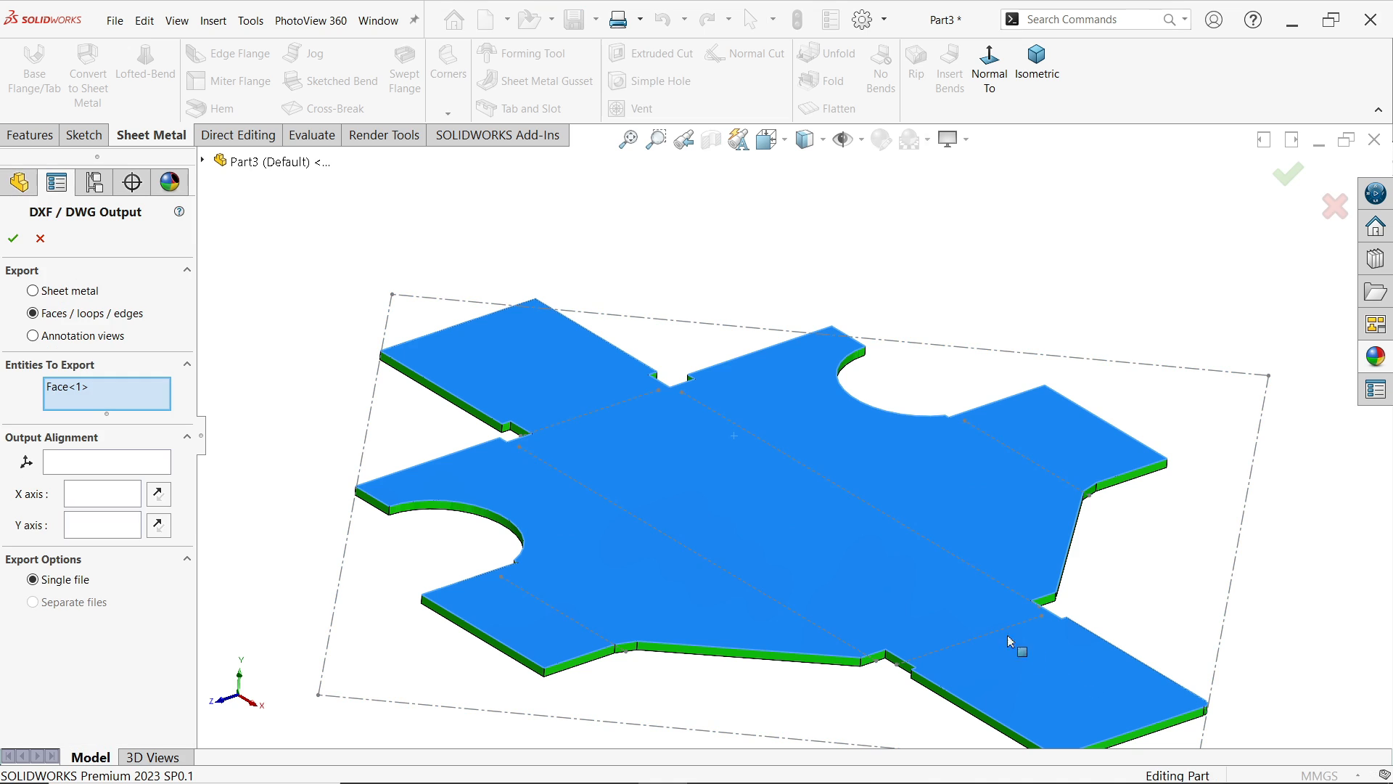
pyautogui.moveTo(32, 291)
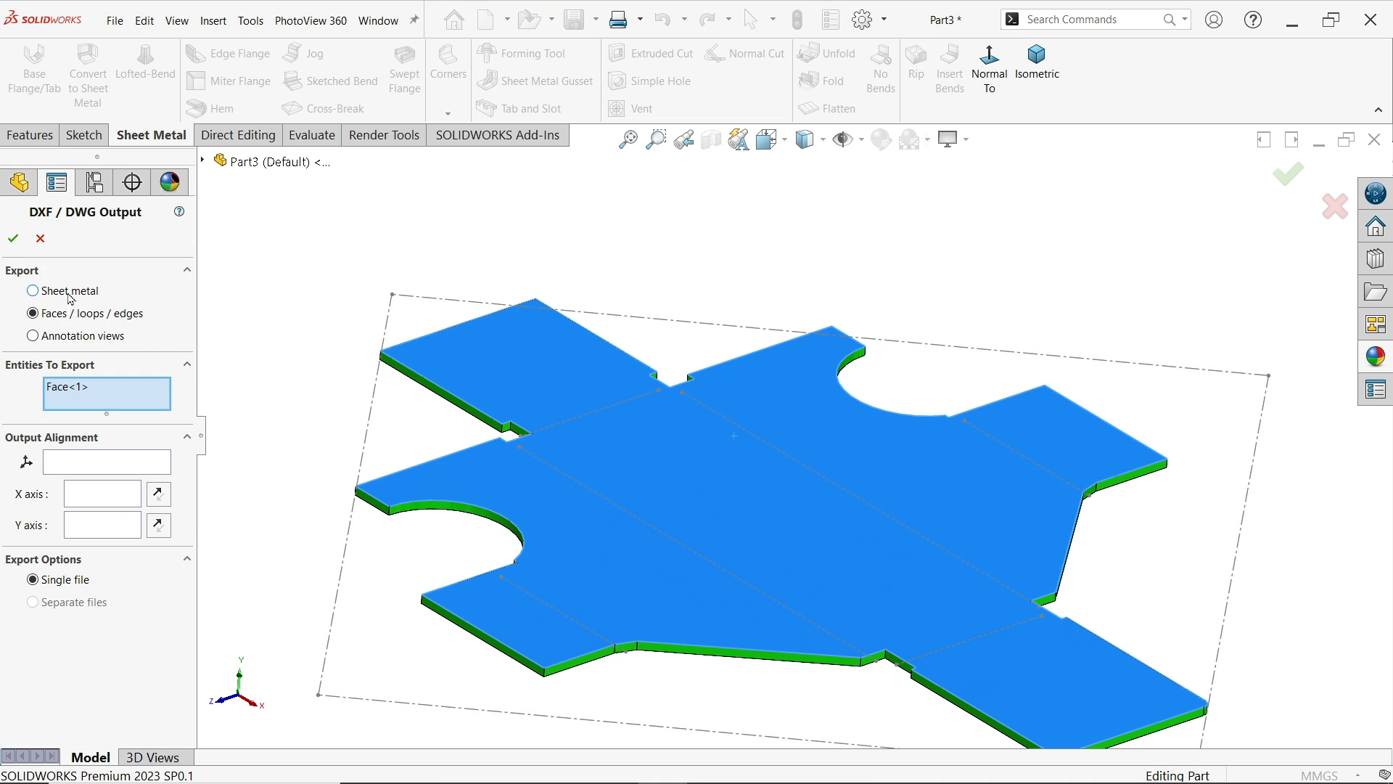
pyautogui.click(32, 290)
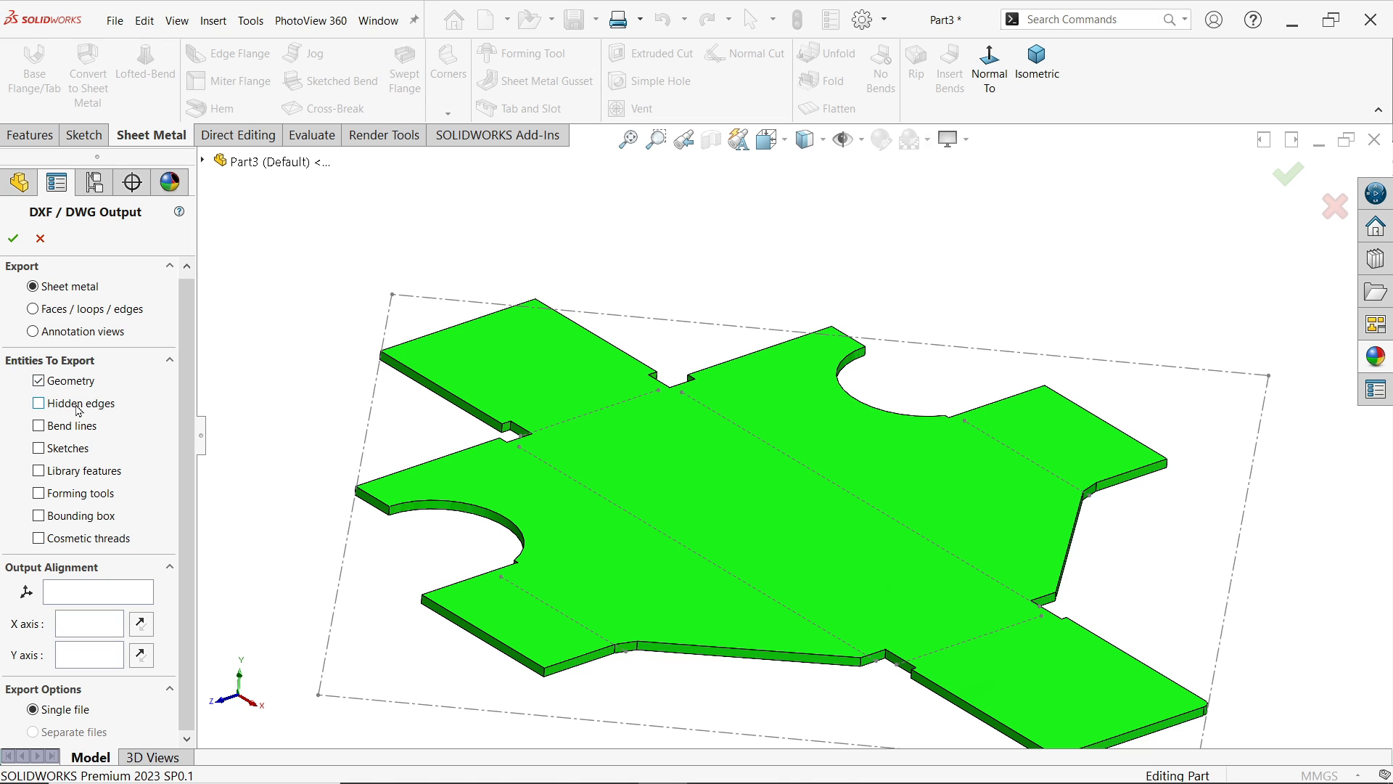
pyautogui.click(38, 425)
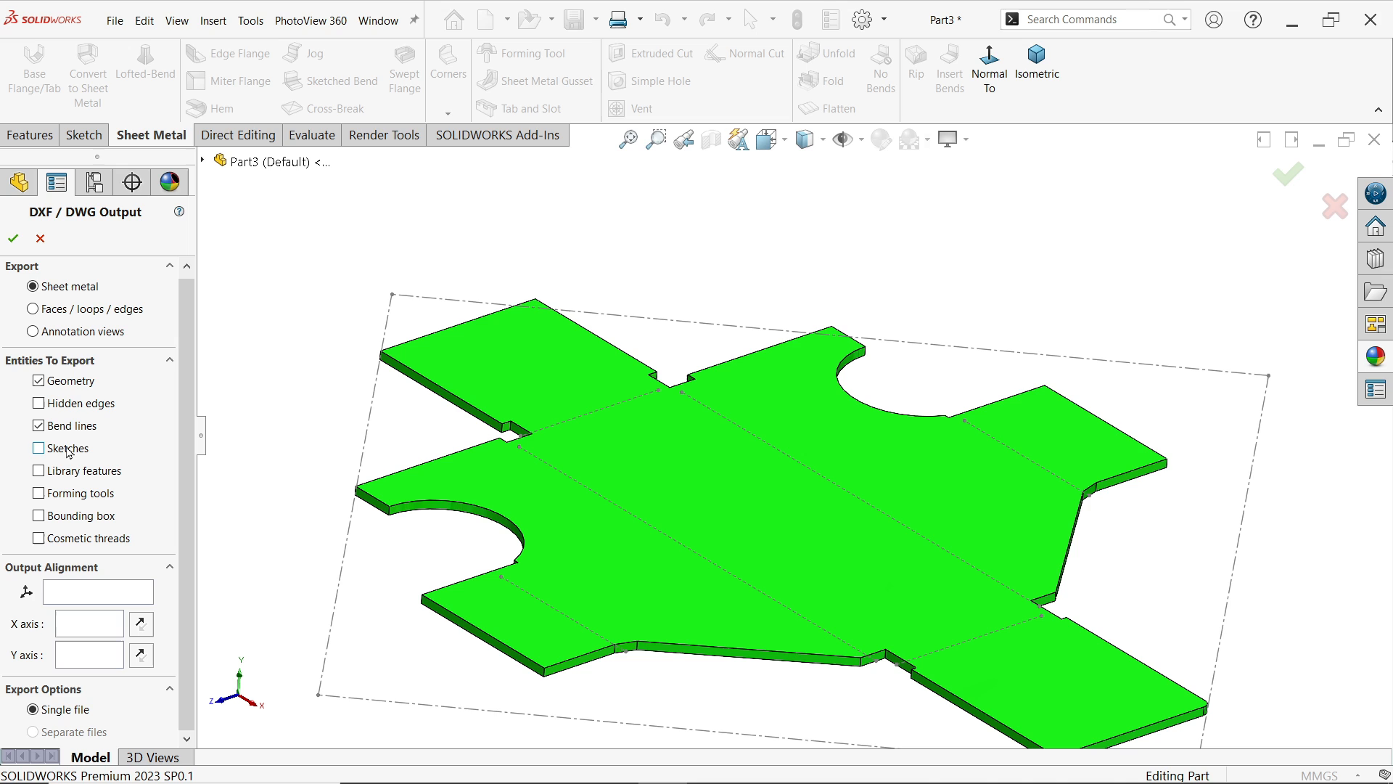
pyautogui.click(37, 448)
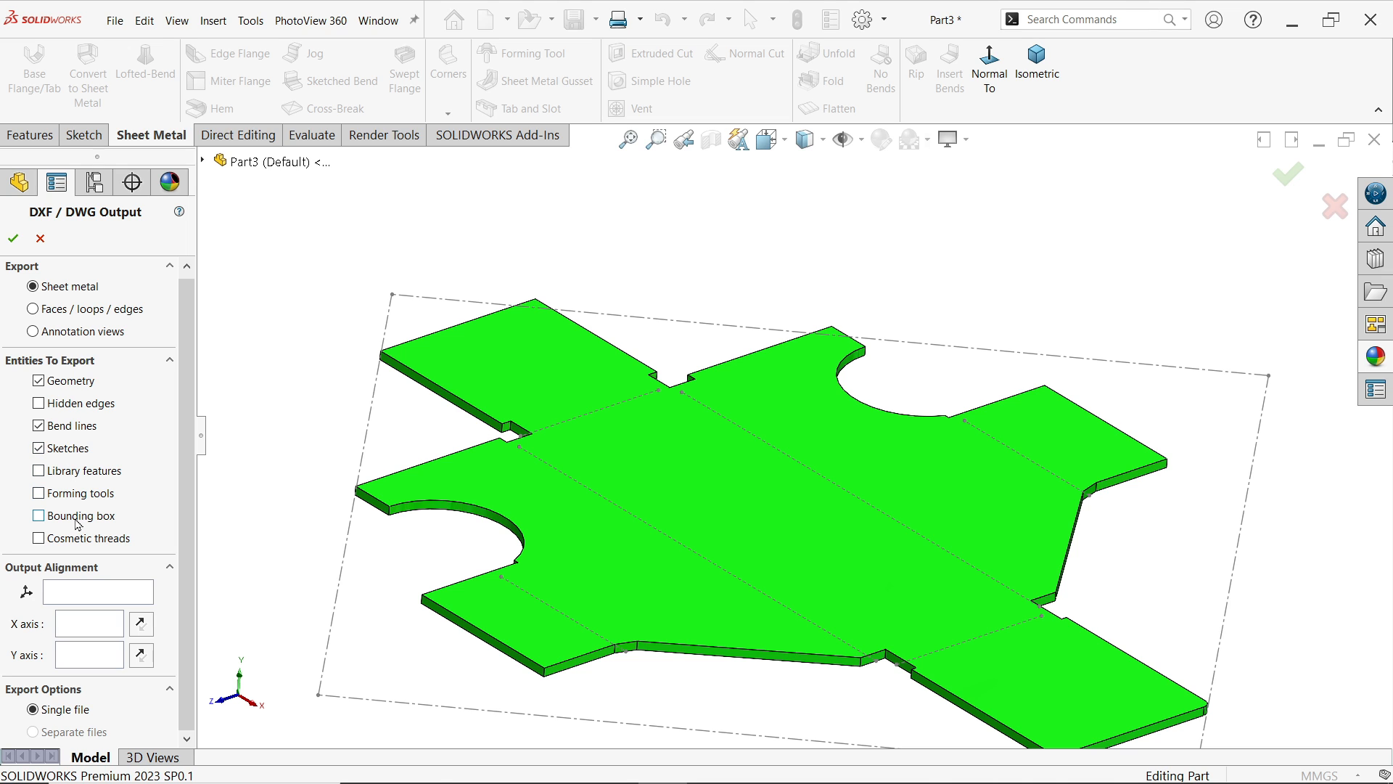
pyautogui.click(38, 516)
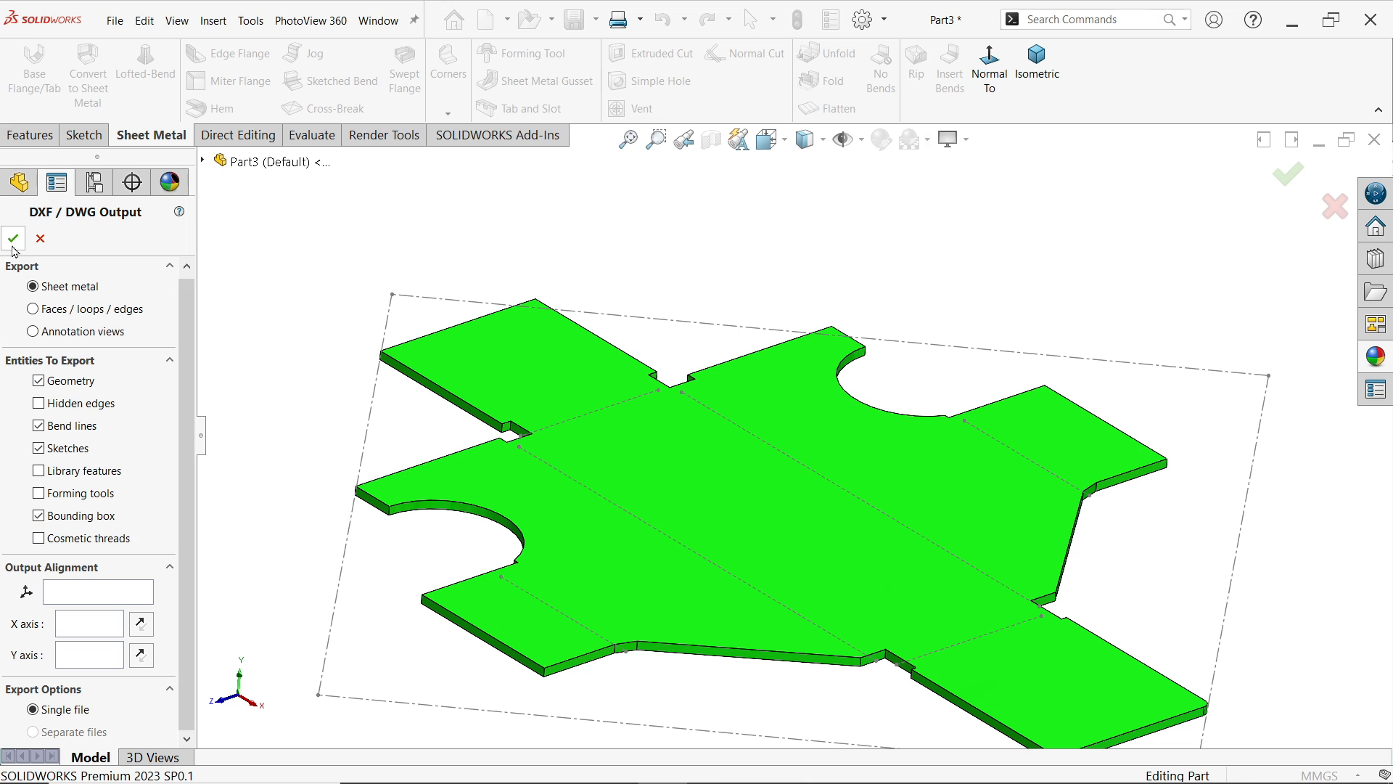
# - Confirm the export settings and save the DXF after reviewing the cleanup preview
pyautogui.click(13, 238)
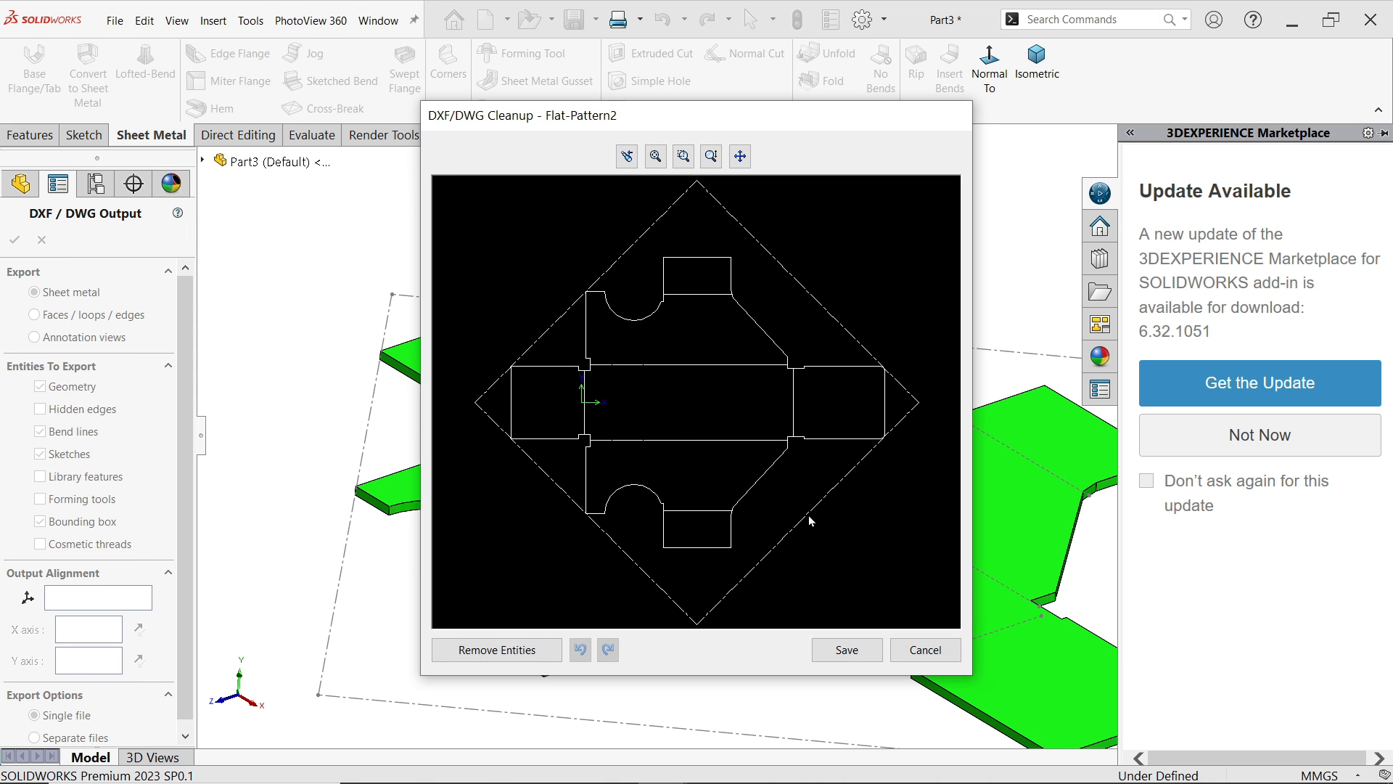
pyautogui.moveTo(783, 401)
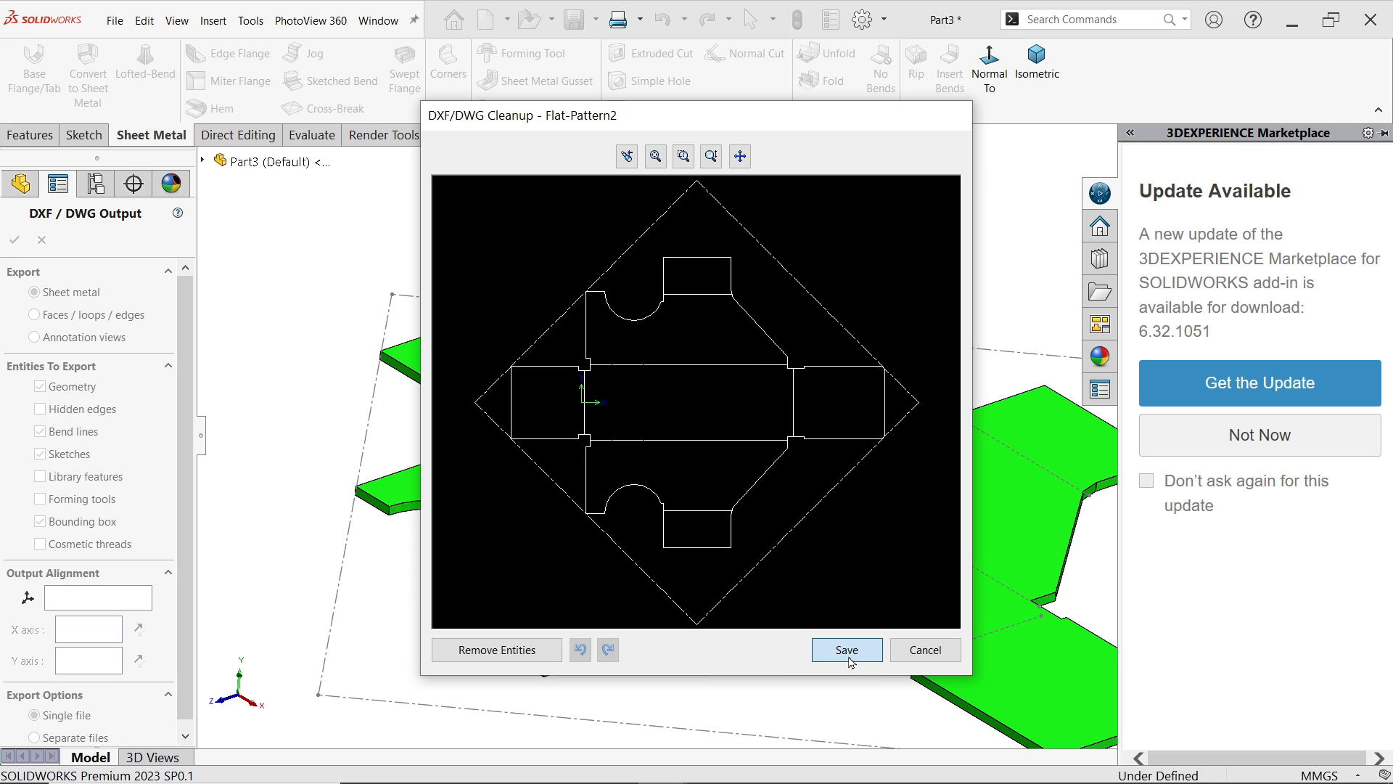
pyautogui.click(845, 650)
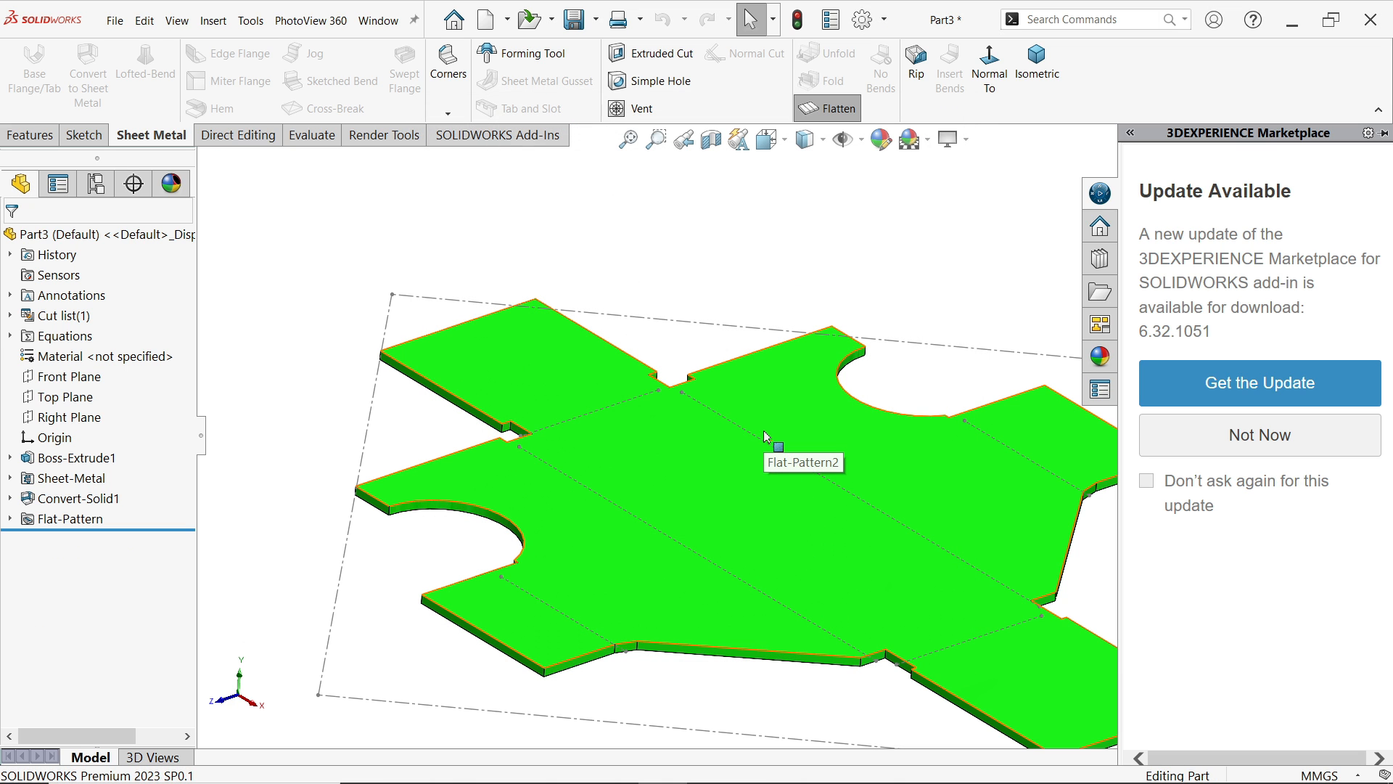
pyautogui.moveTo(759, 390)
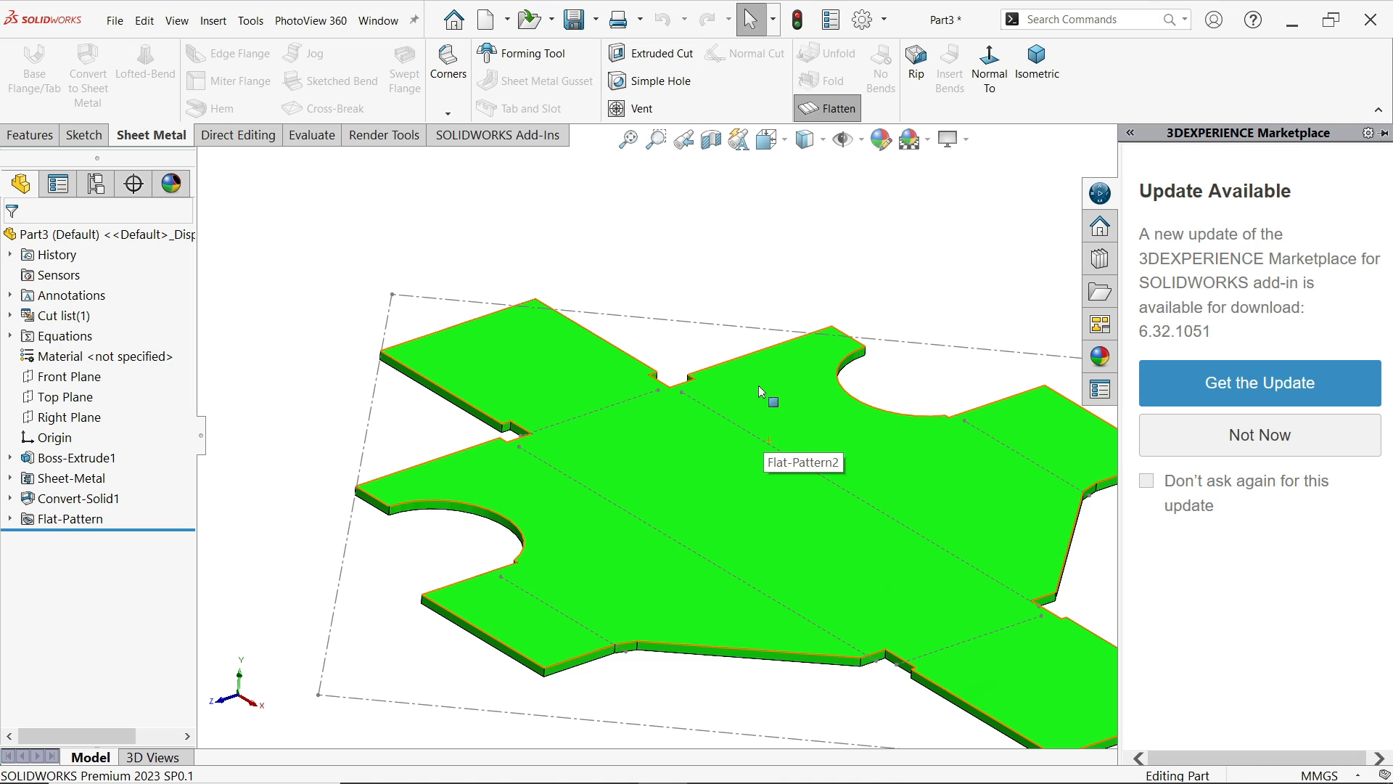